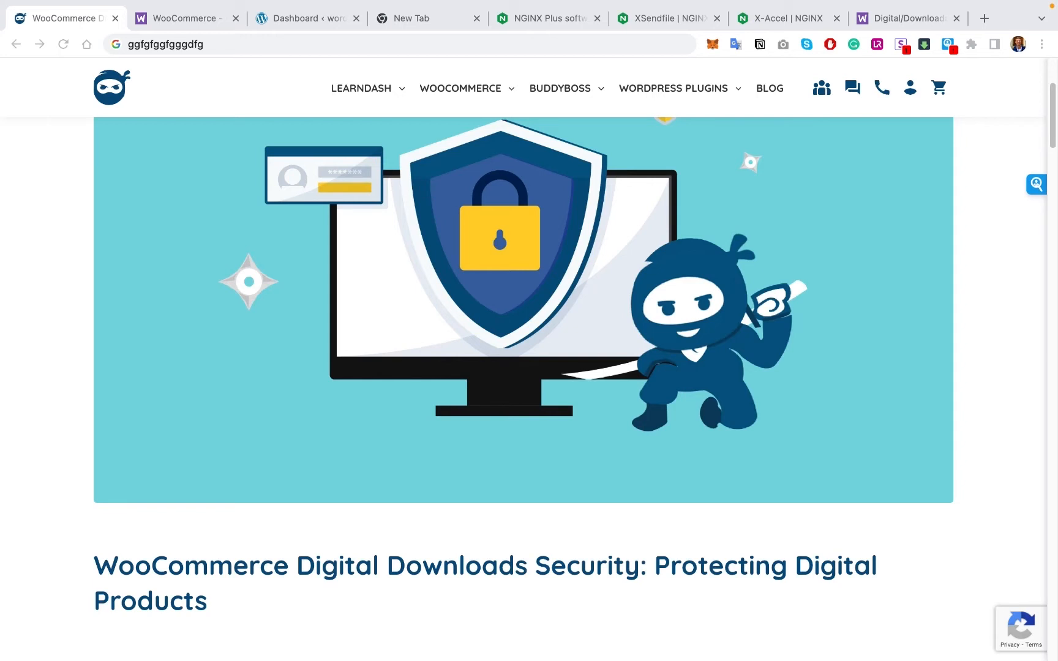
- Switch Chrome from the downloads security article to the woocommerce.com homepage tab
left_click(180, 18)
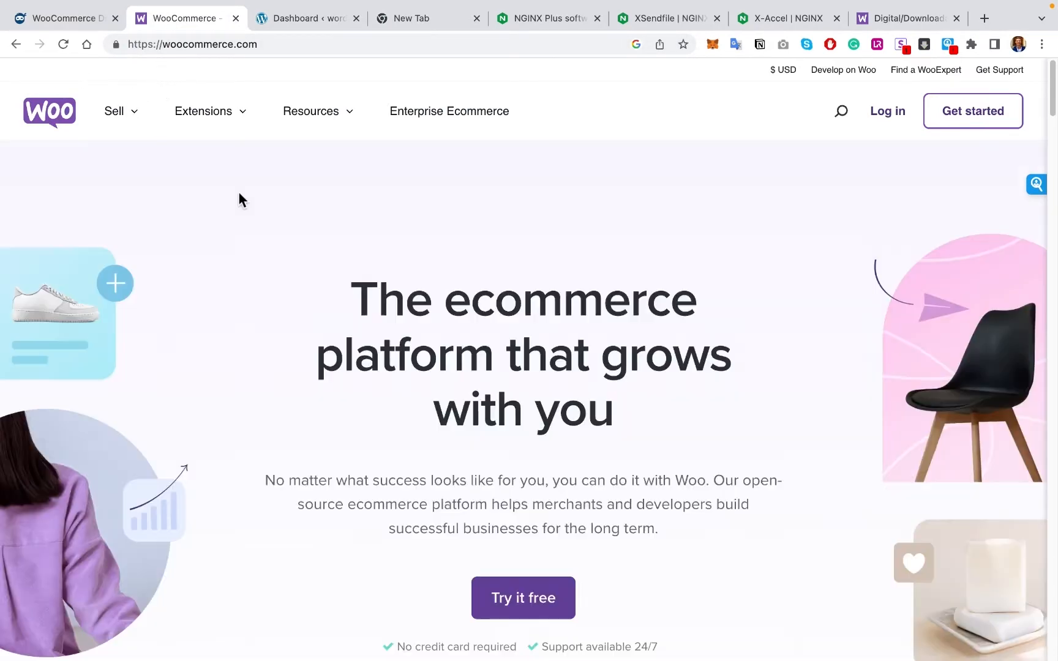
mouse_move(177, 454)
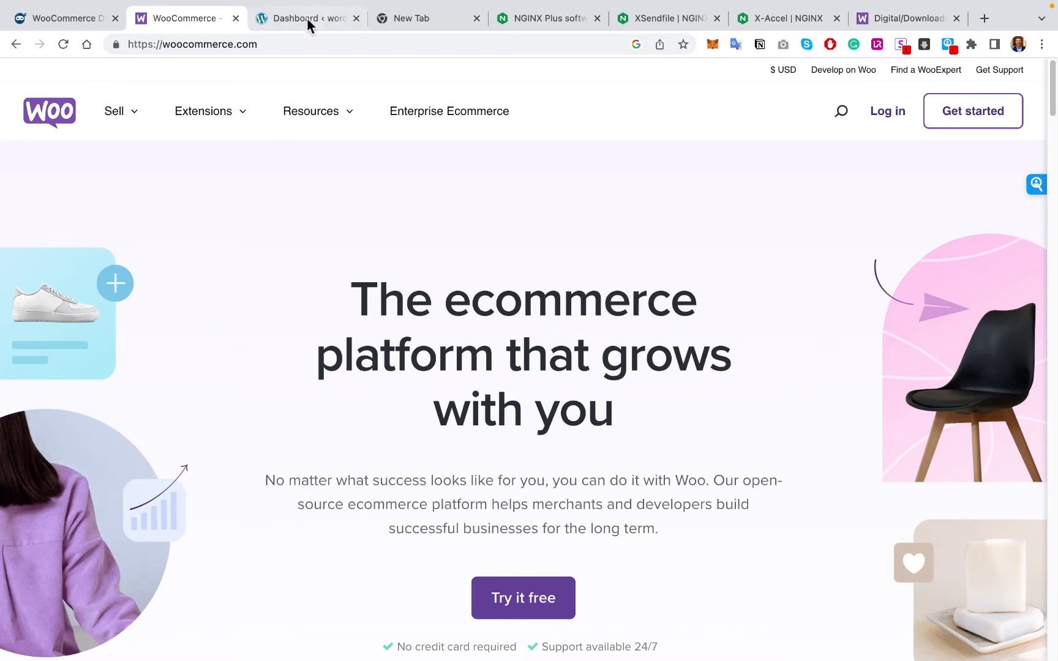
- From the WordPress dashboard, open WooCommerce Home, then Products > Add New
left_click(304, 19)
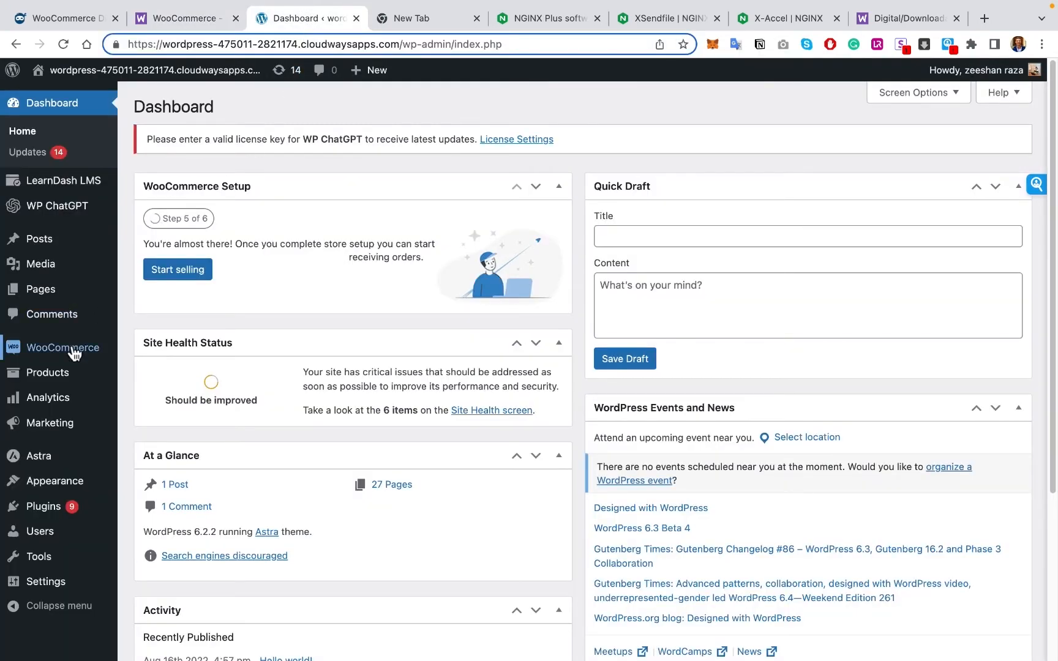
mouse_move(60, 348)
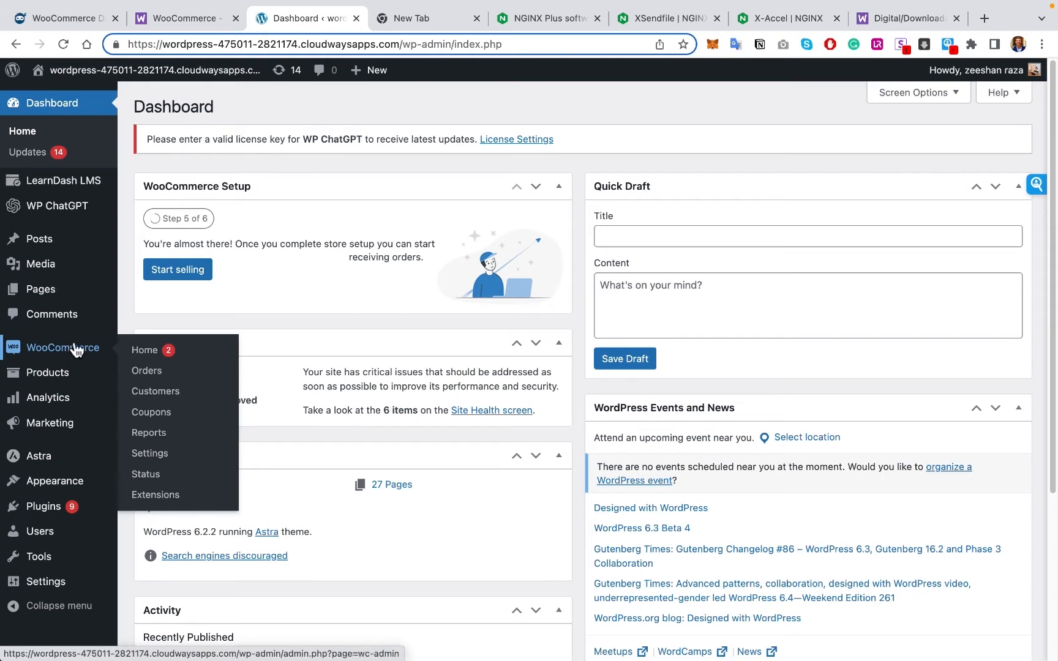
mouse_move(77, 348)
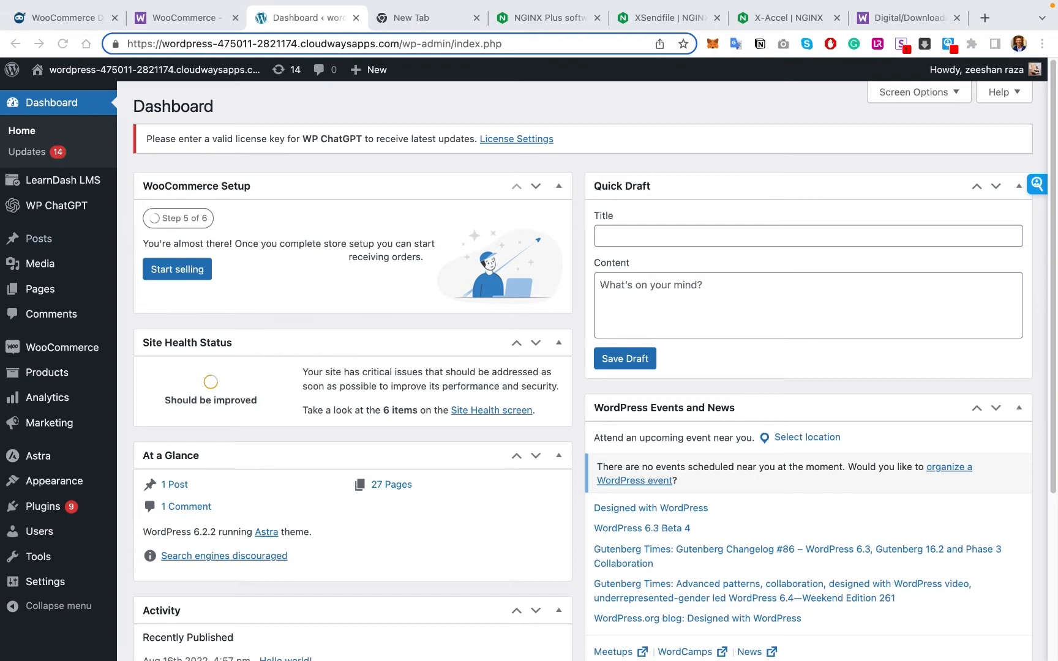
left_click(61, 347)
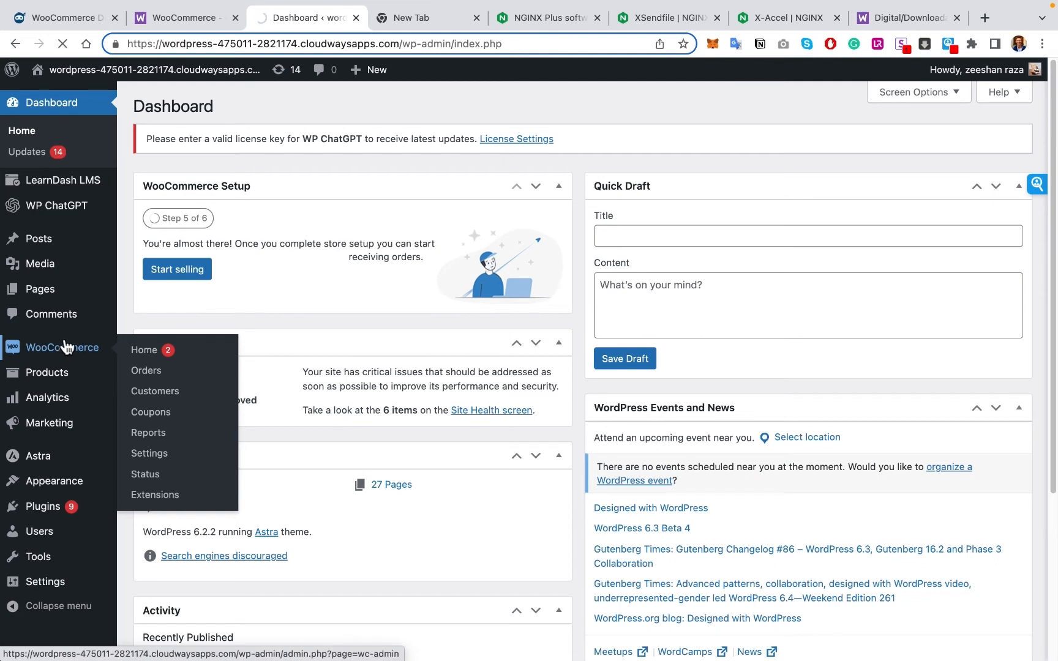
left_click(143, 349)
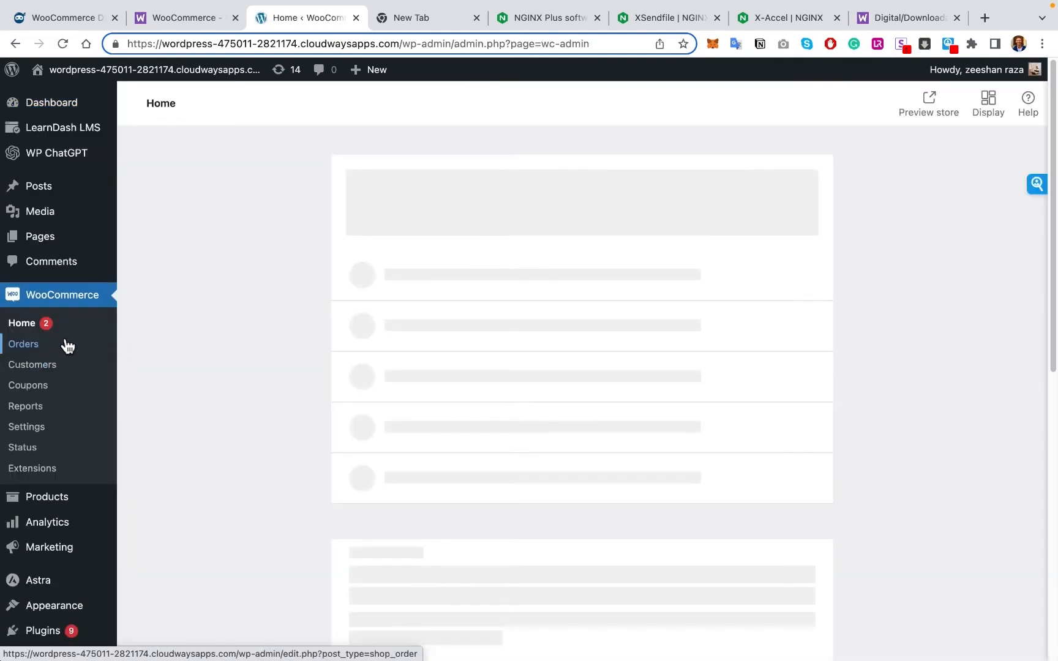
mouse_move(84, 356)
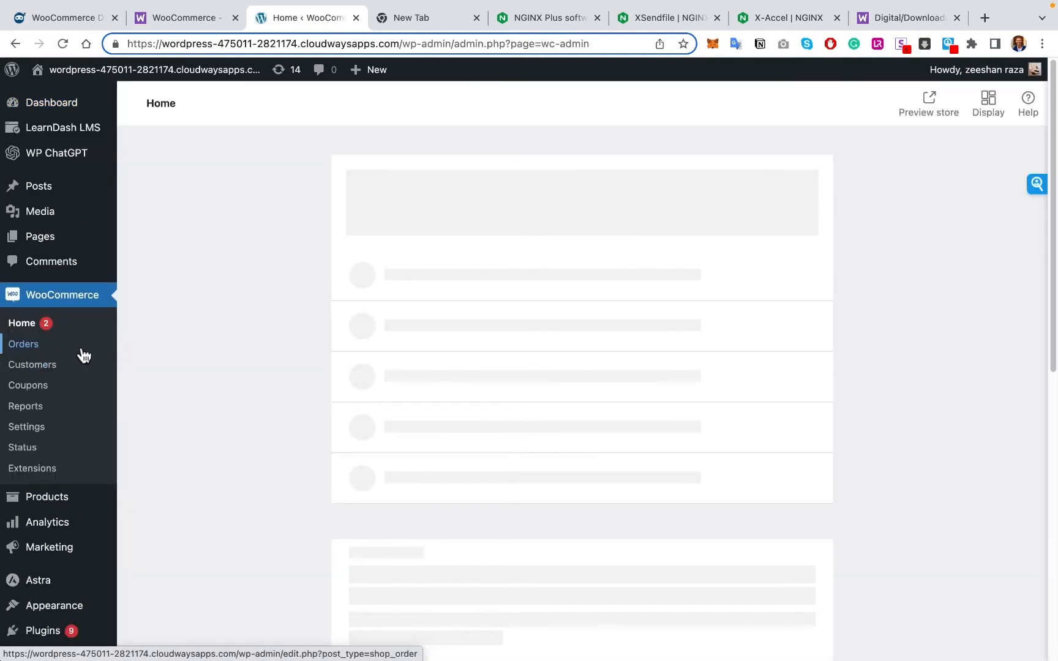
mouse_move(47, 496)
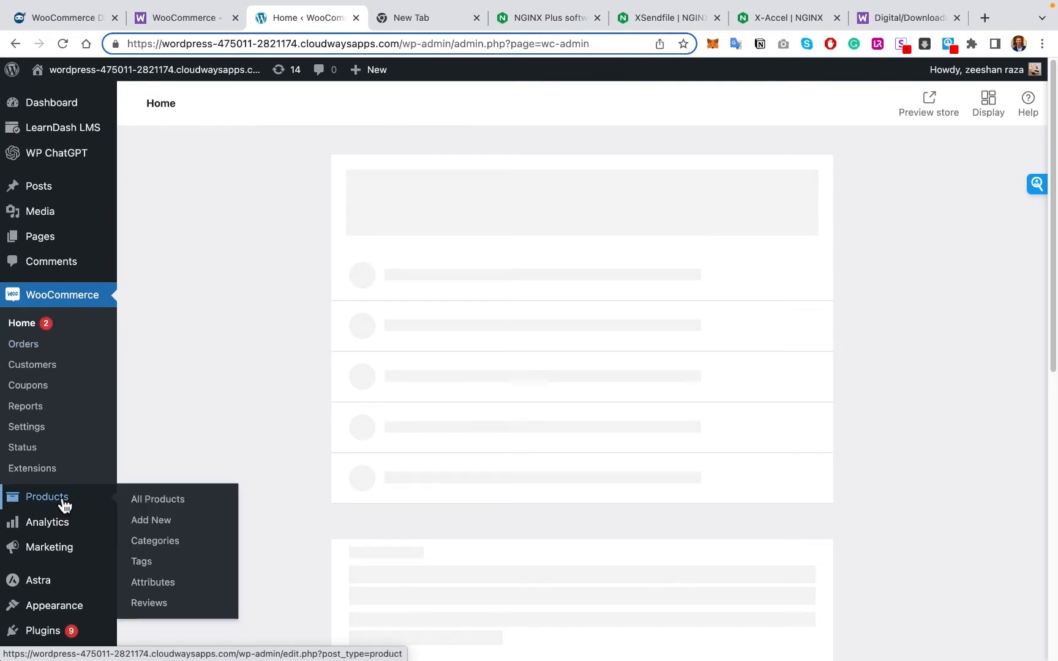
left_click(150, 520)
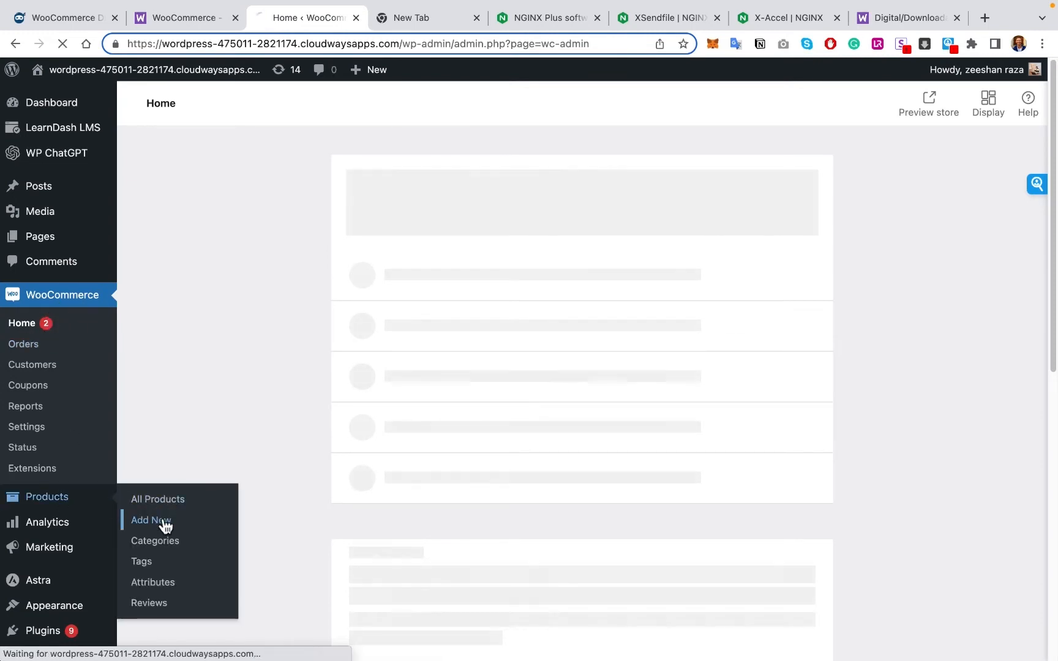
- Mark the product Downloadable with regular price 111 and sale price 59
left_click(151, 519)
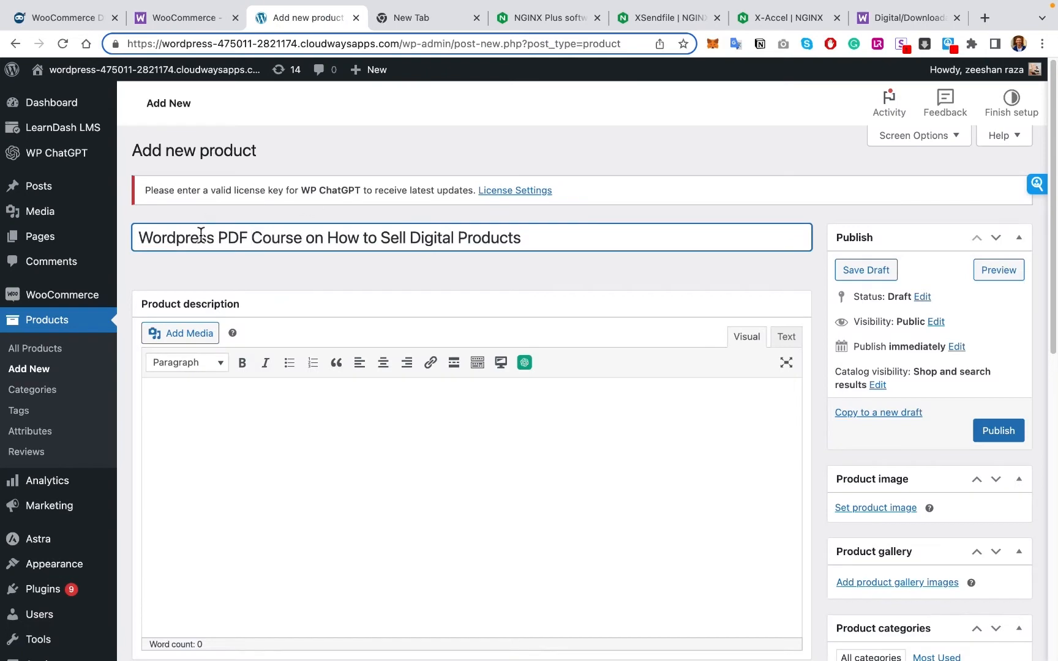
left_click(864, 270)
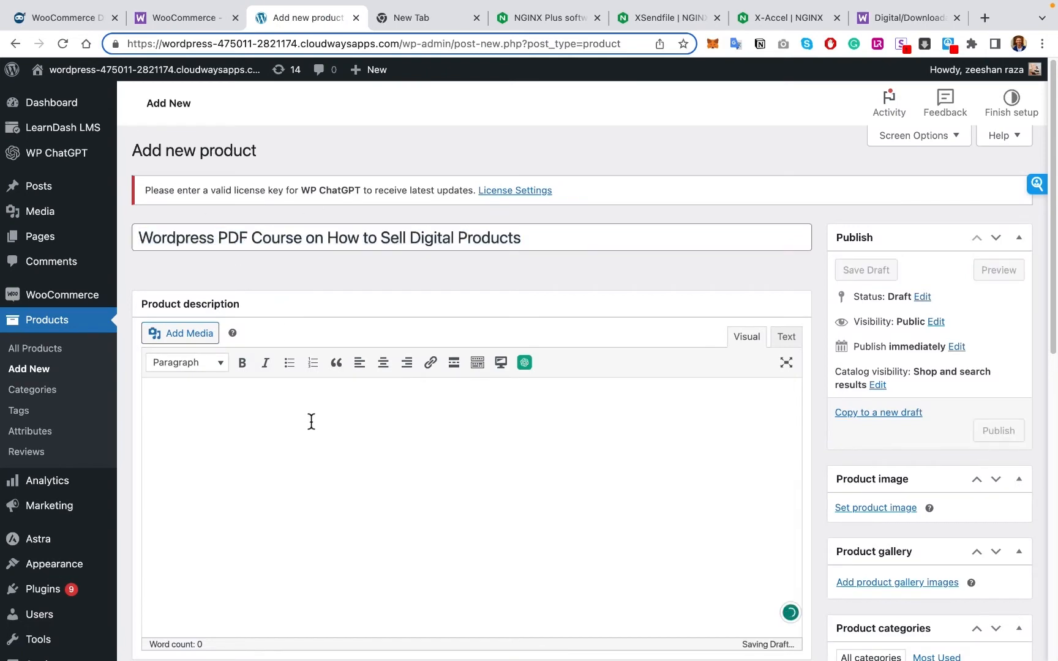
scroll("down", 3)
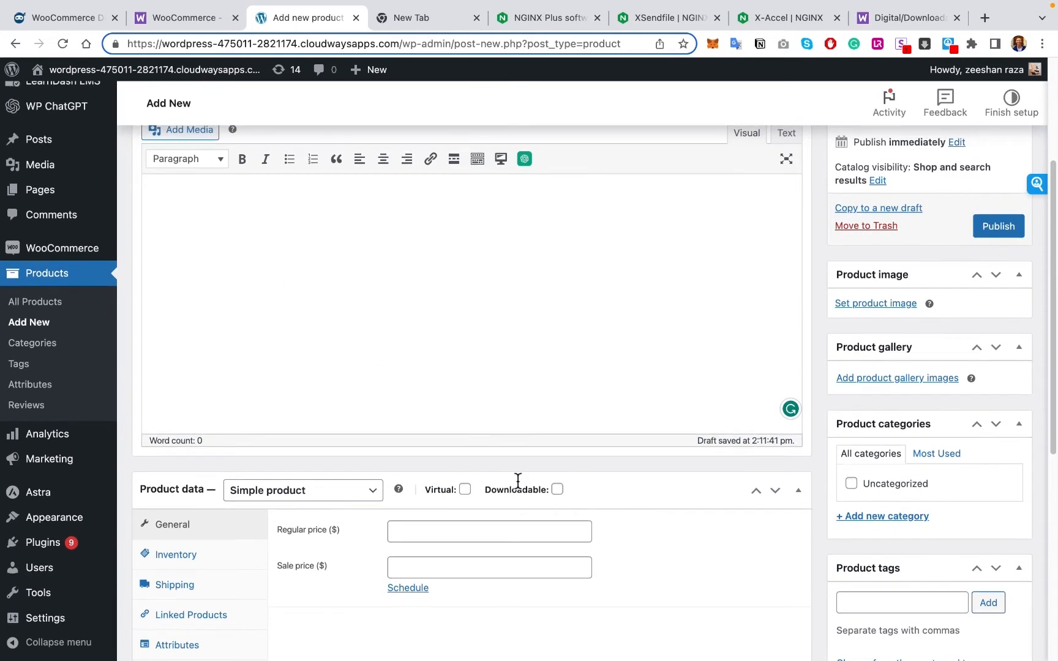
left_click(557, 489)
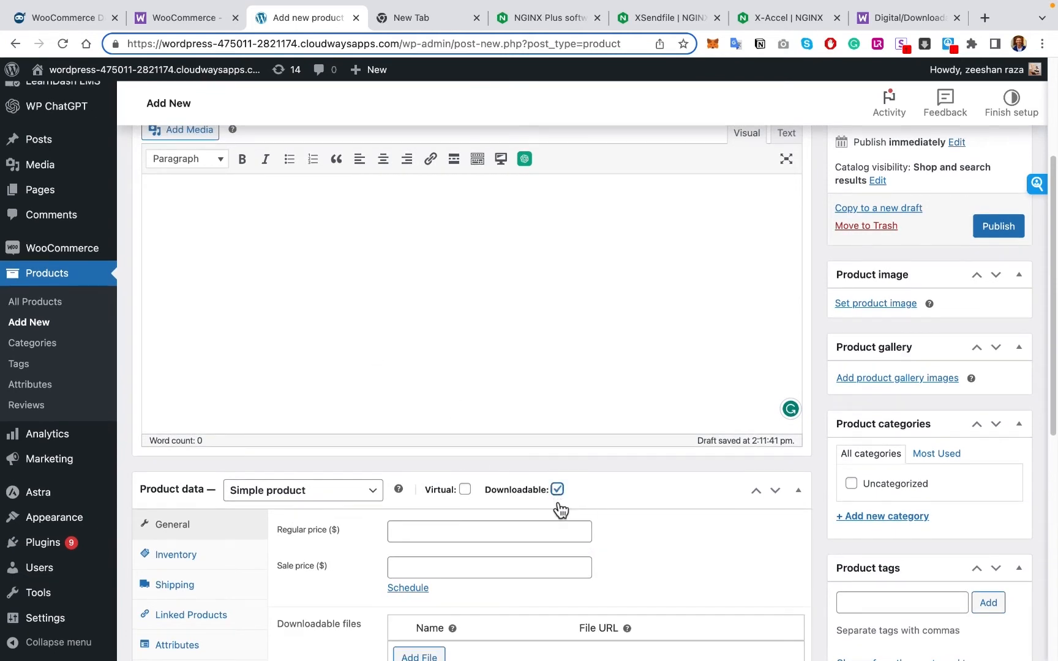
left_click(489, 509)
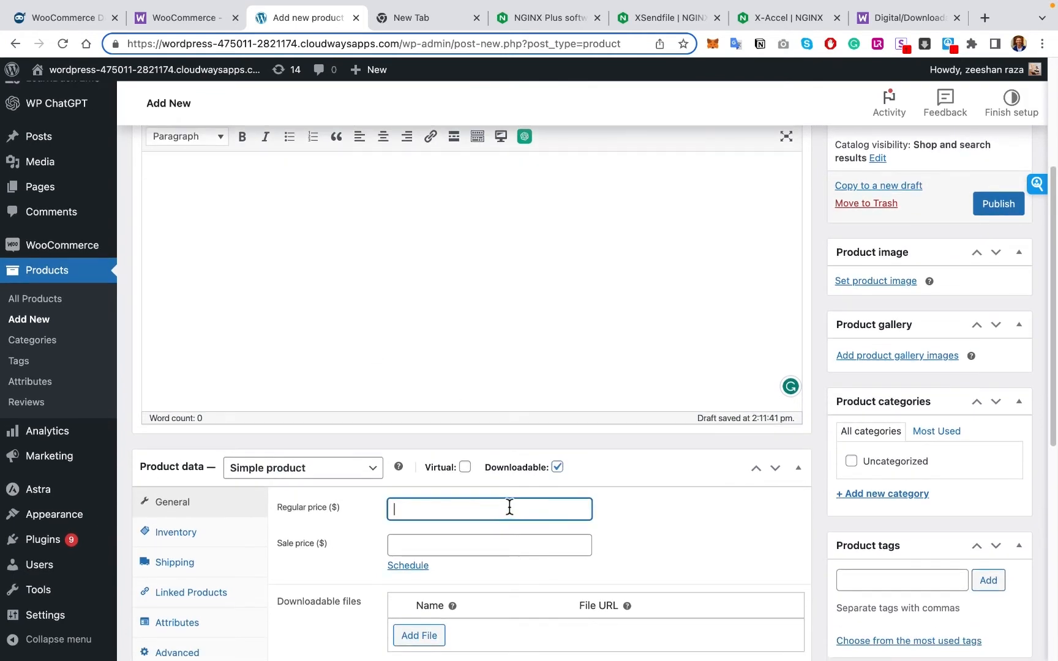
type("111")
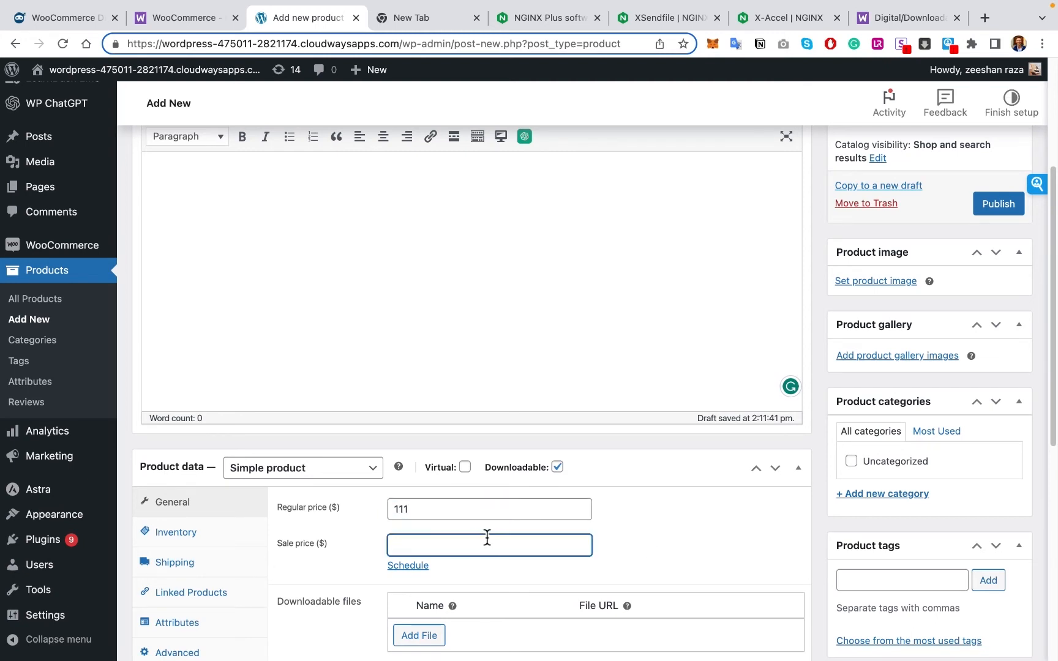
type("59")
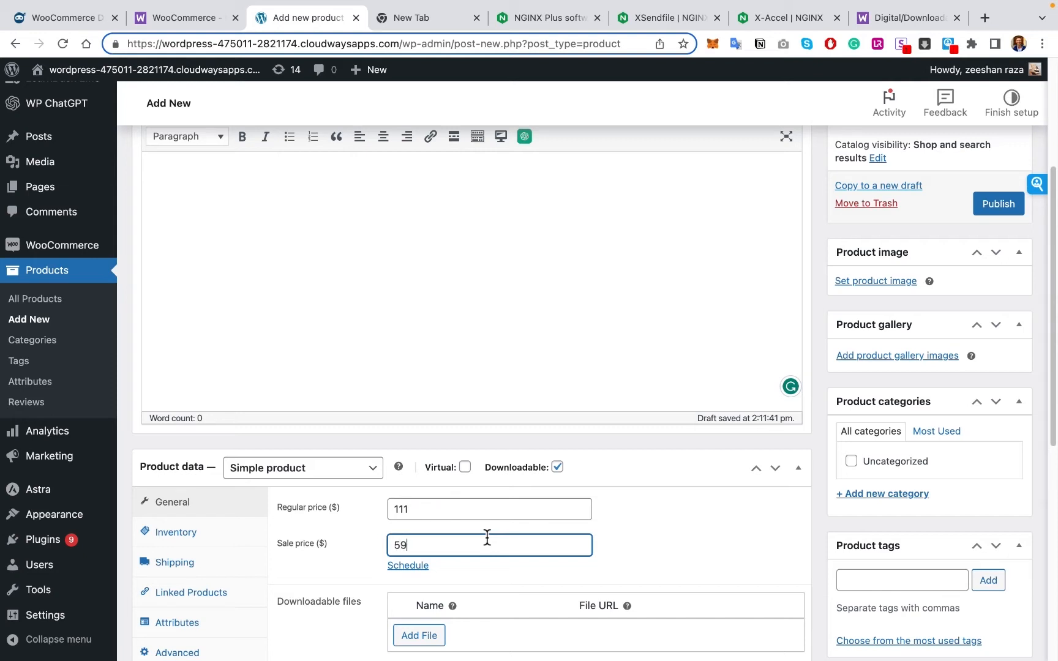
scroll("down", 3)
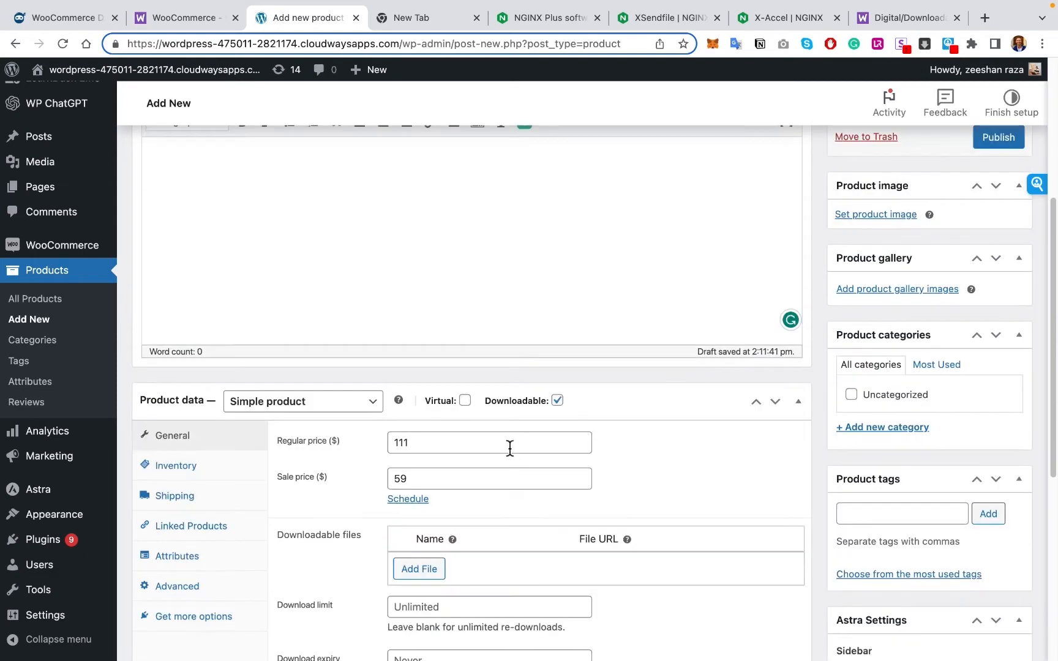
mouse_move(513, 461)
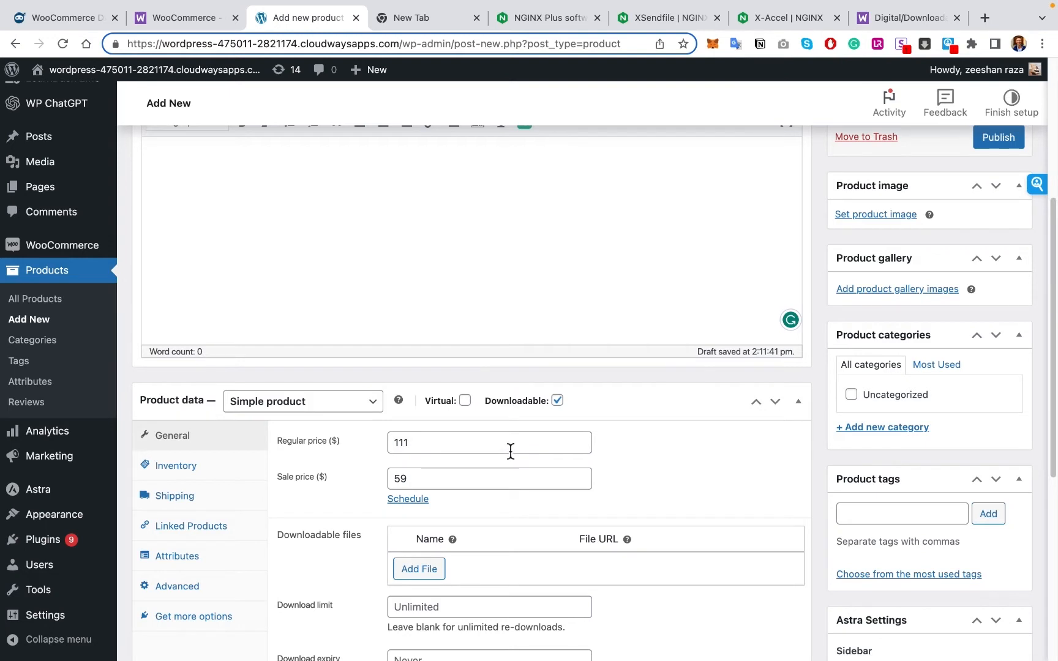
scroll("down", 3)
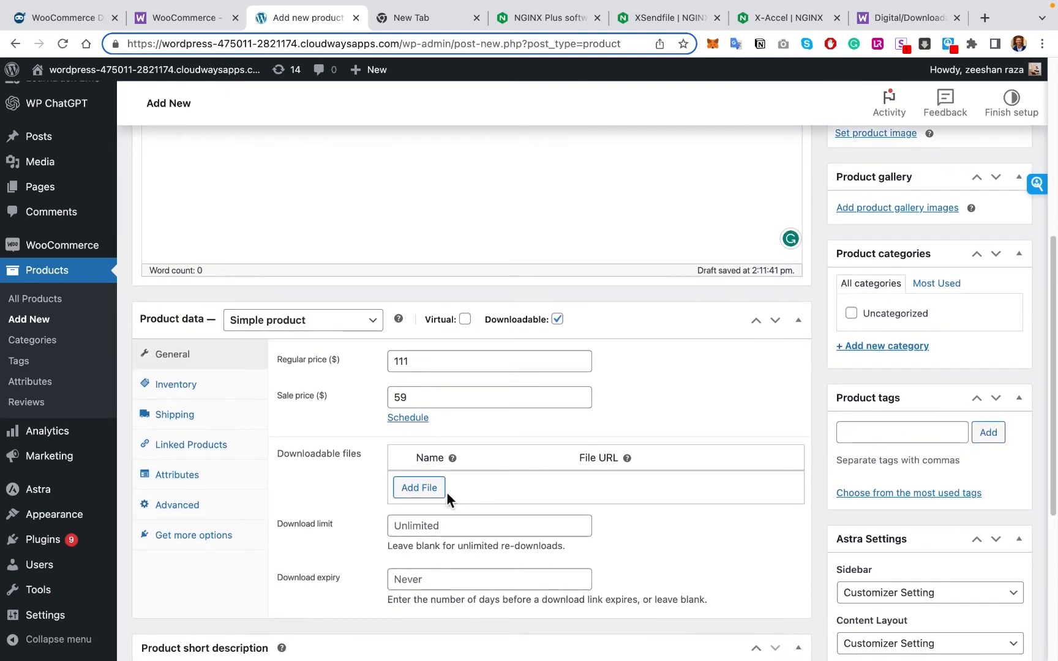
- Add download file 'Products on Woocommerce' pointing to Test-PDF-gcpf0h.pdf from the media library
left_click(418, 487)
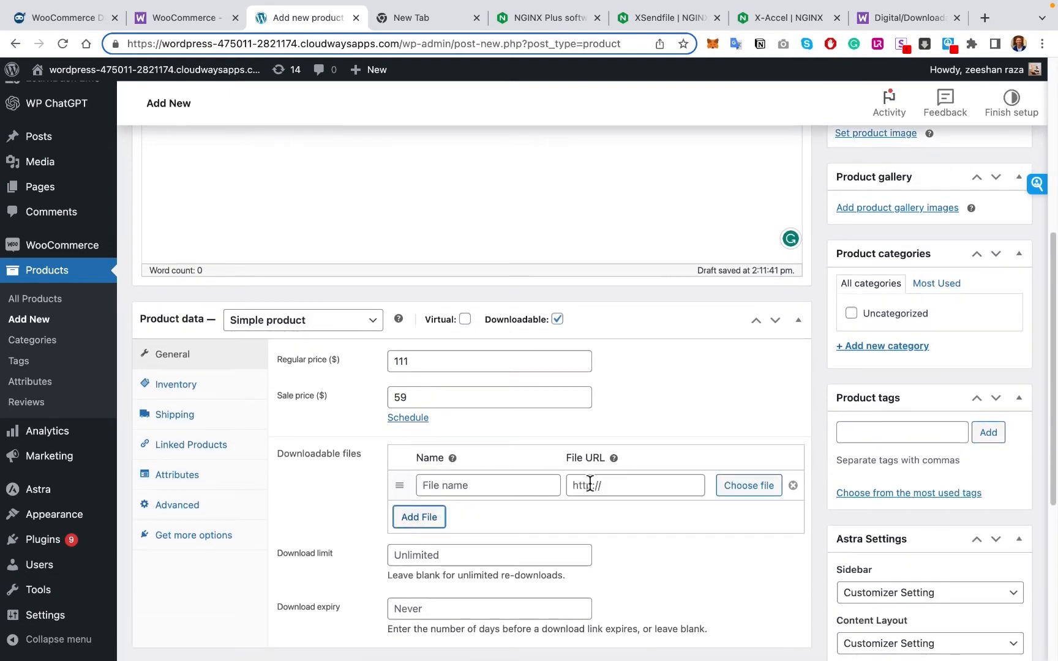
left_click(634, 485)
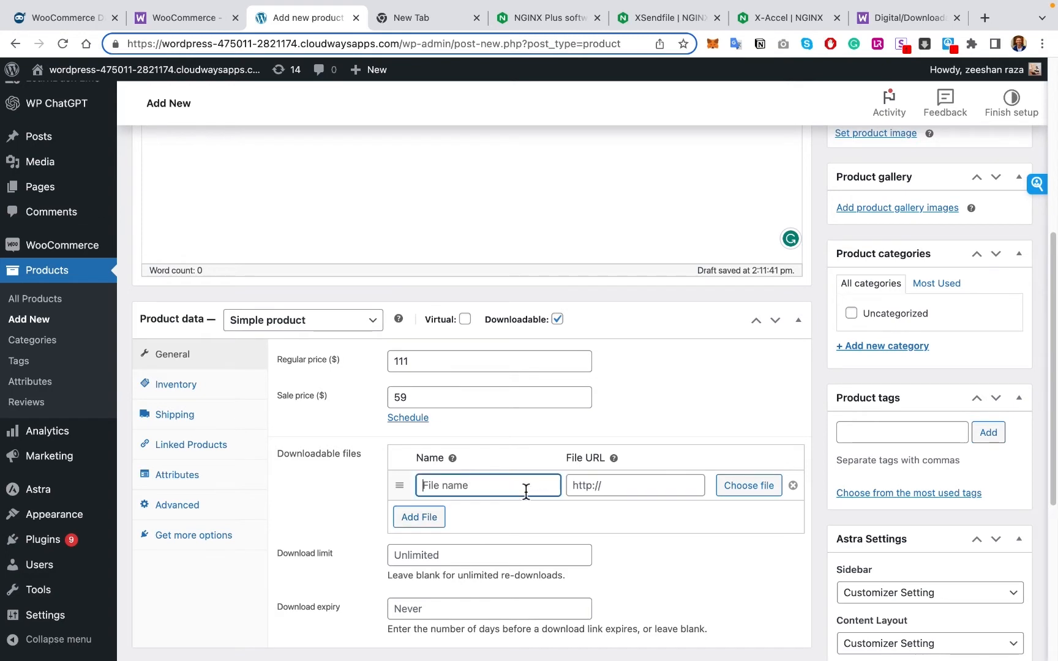
mouse_move(474, 489)
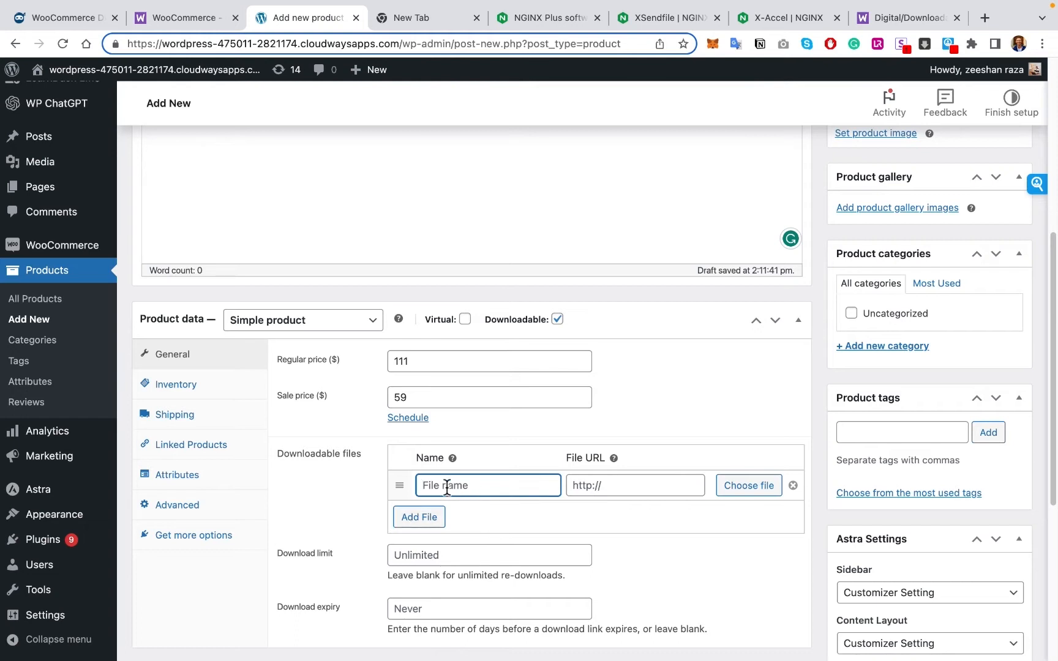
type("Products on Woocommerce")
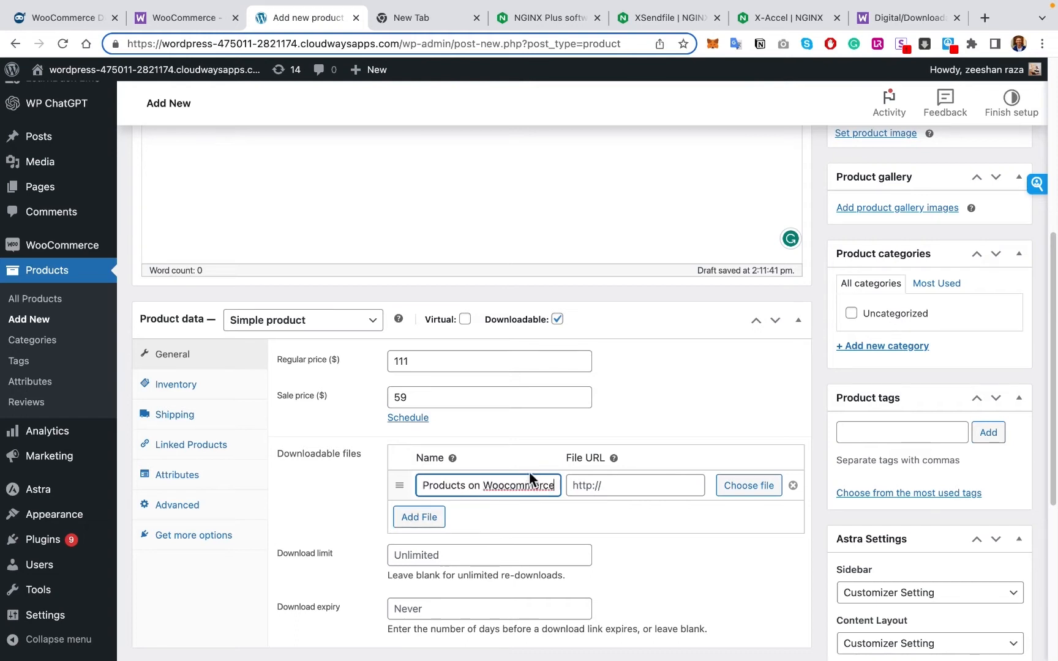
left_click(747, 485)
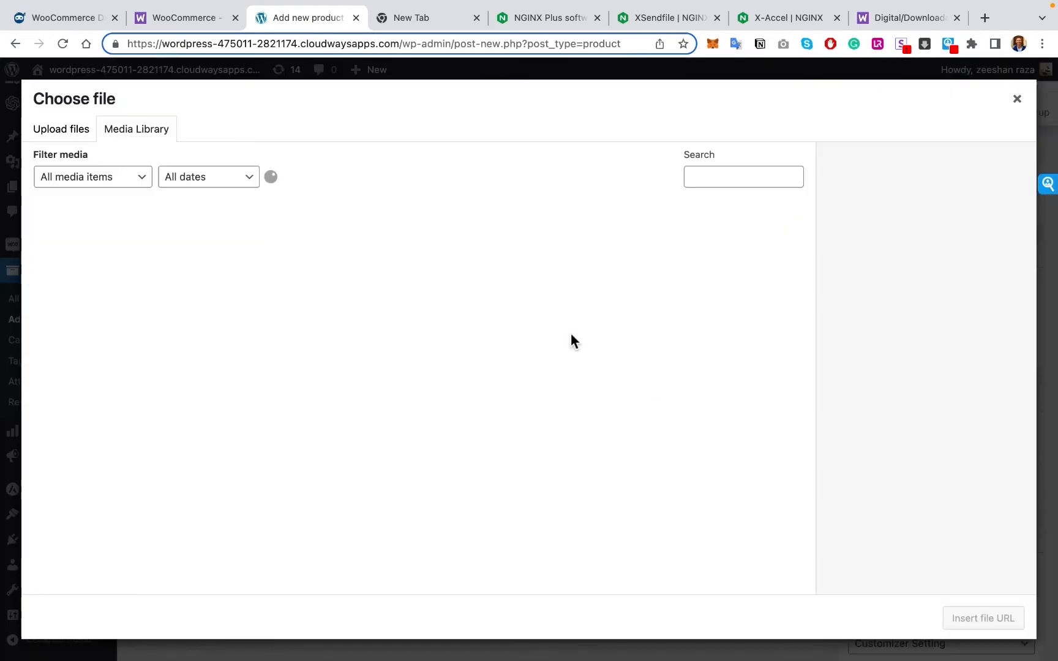
left_click(60, 128)
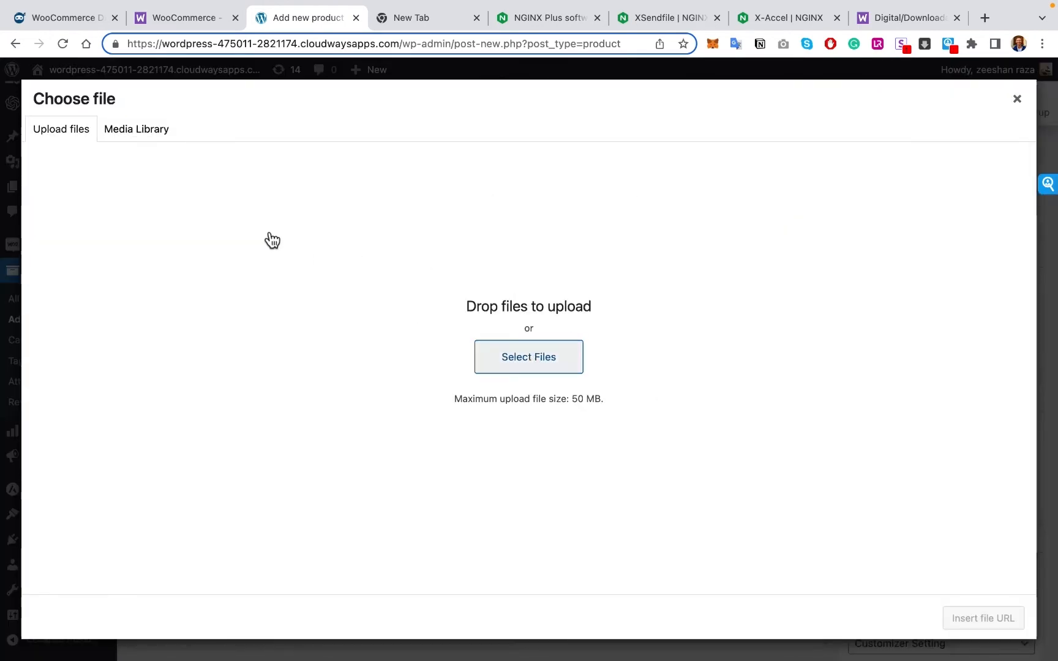
left_click(137, 129)
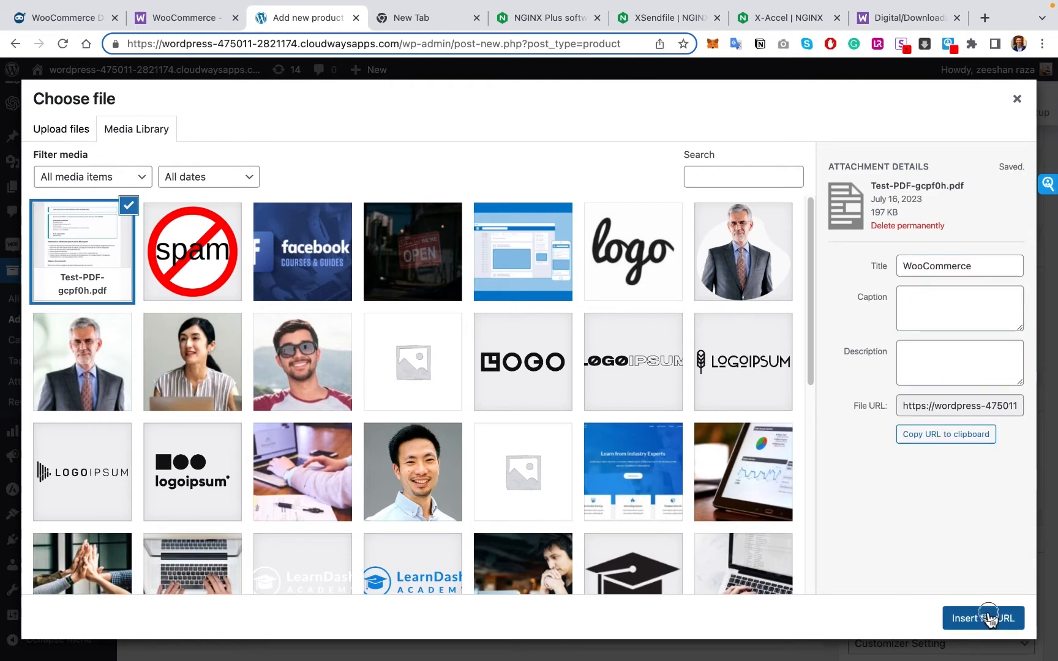
left_click(982, 617)
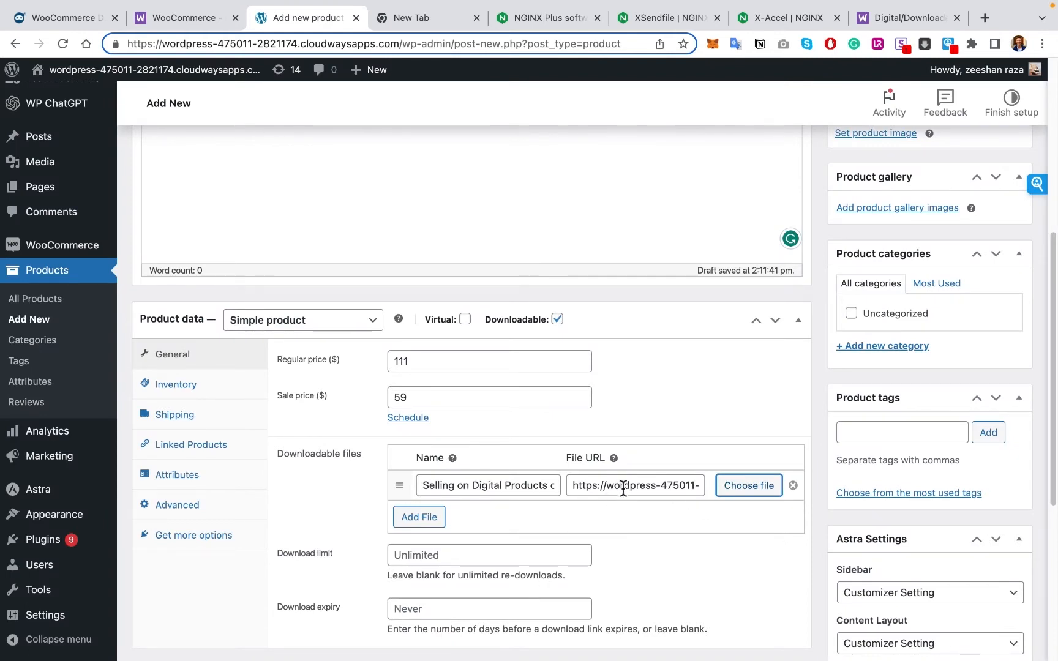
mouse_move(633, 484)
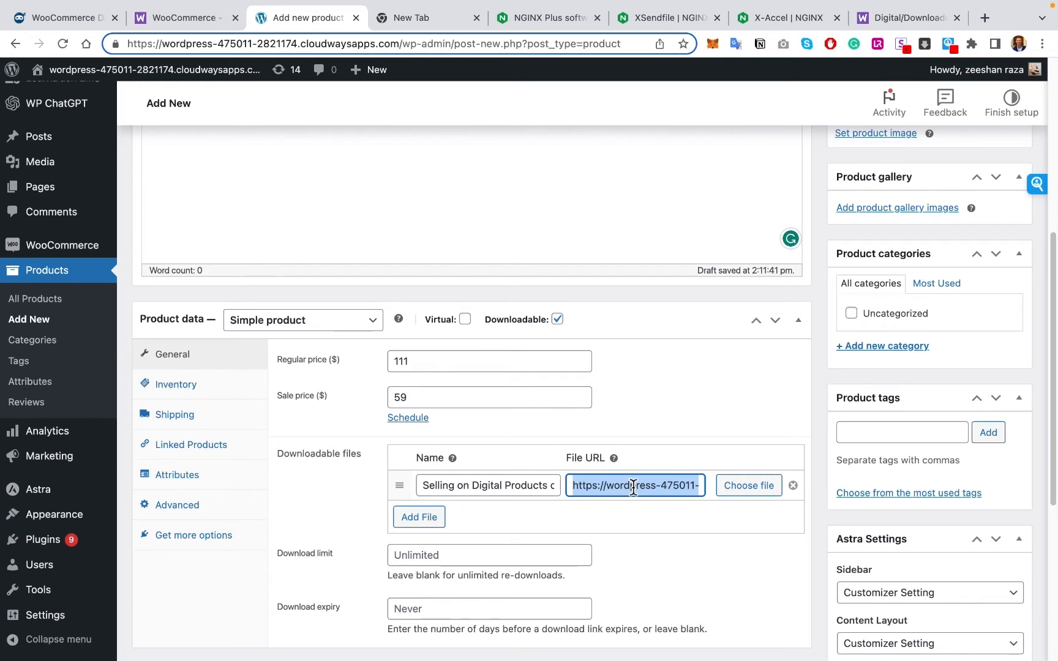
left_click(633, 485)
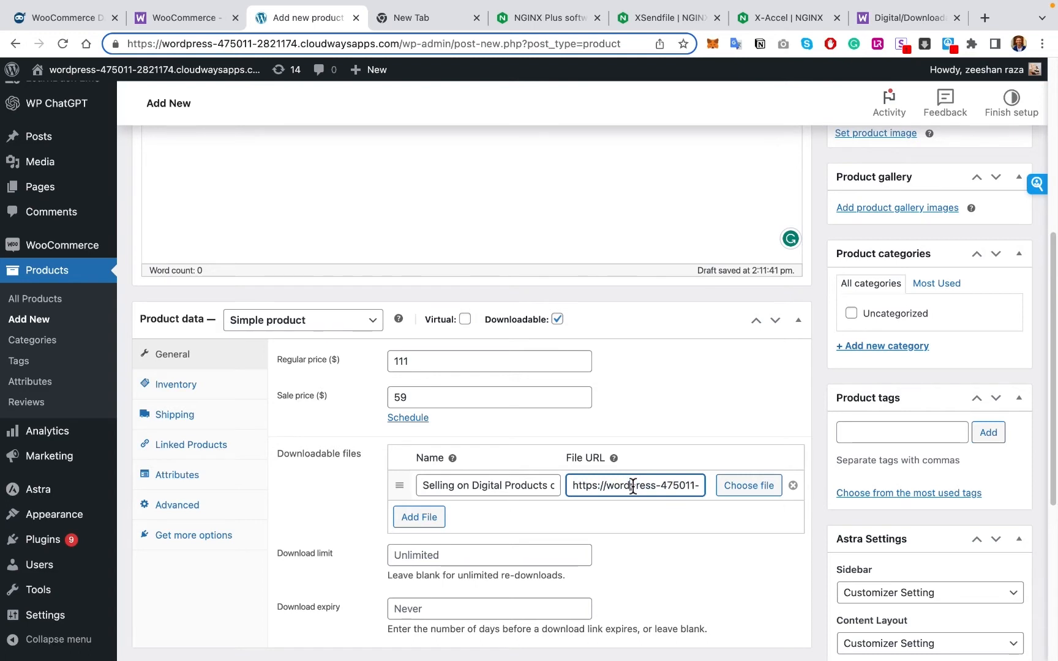
triple_click(634, 484)
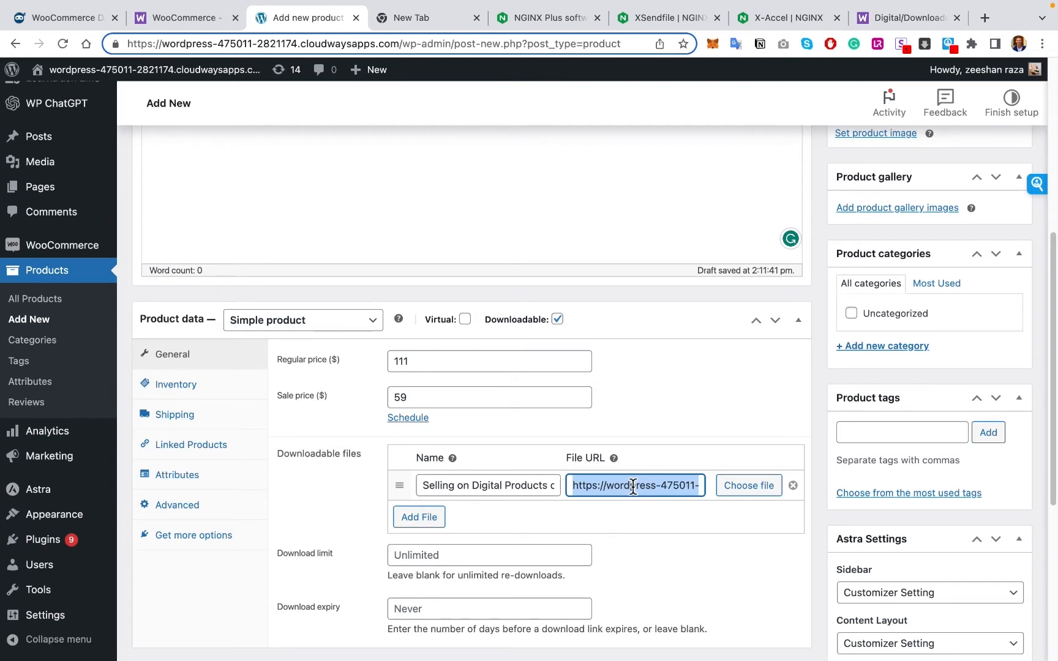
- Enter a short description and publish the WordPress PDF Course product
scroll("down", 3)
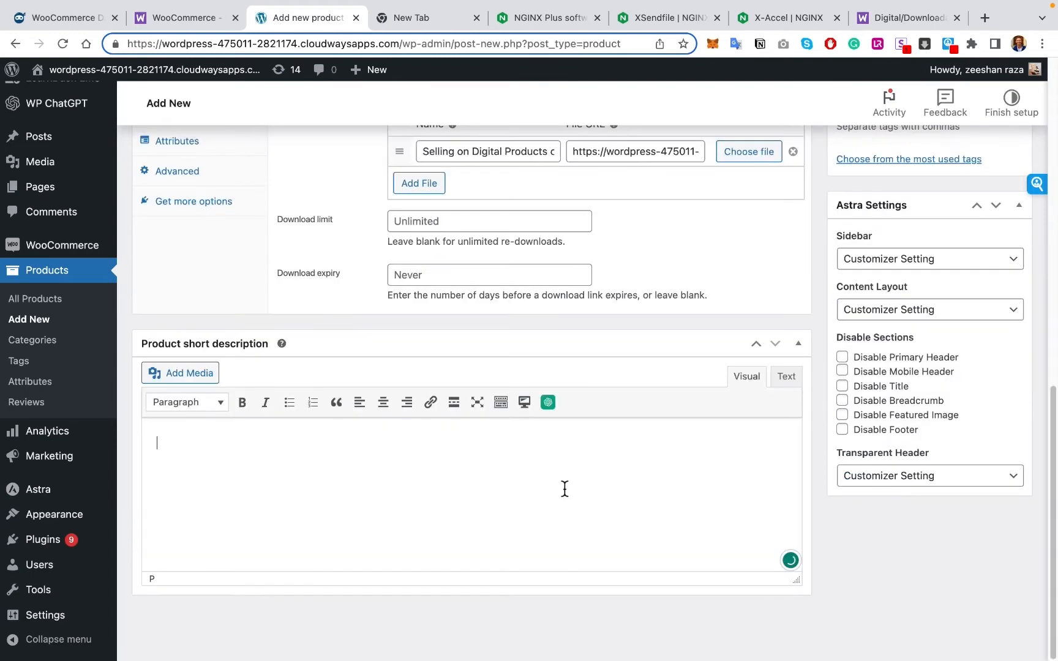
type("Description")
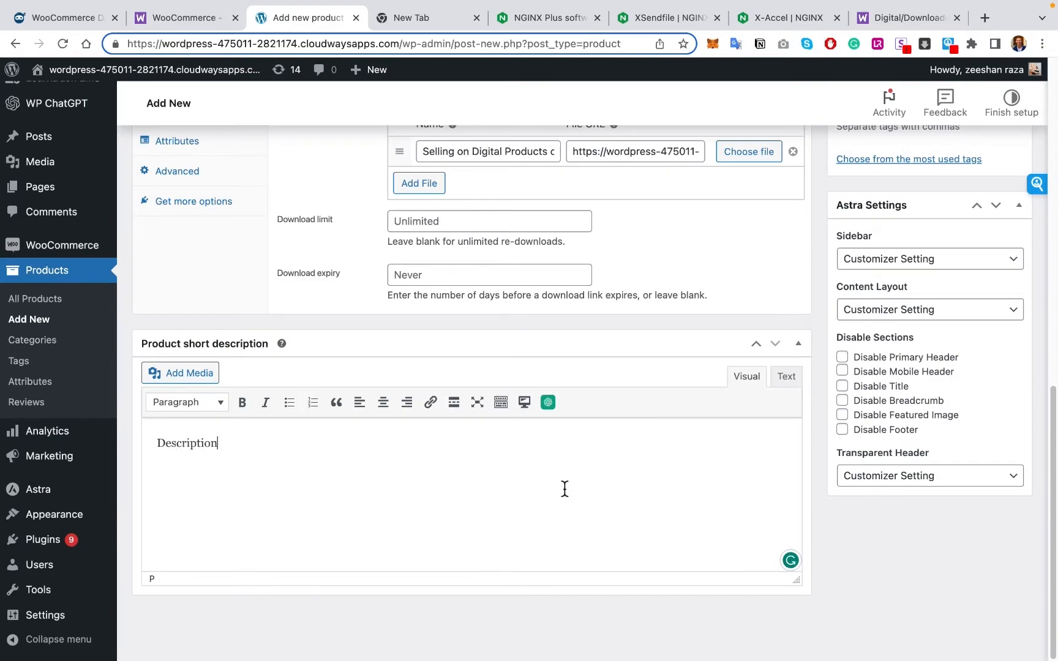
type("....")
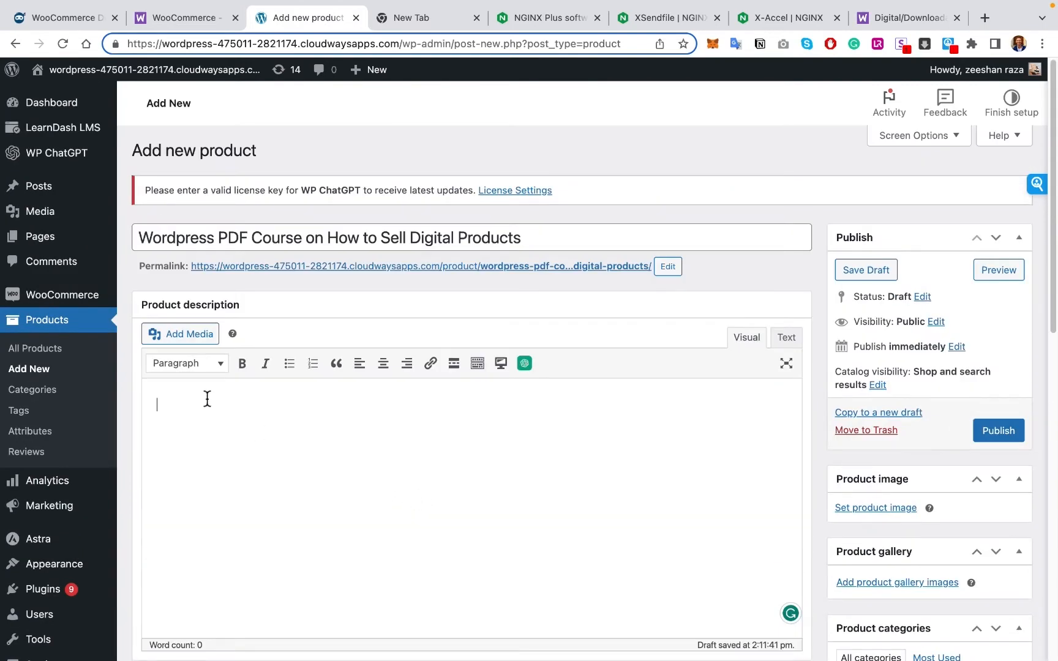
mouse_move(546, 457)
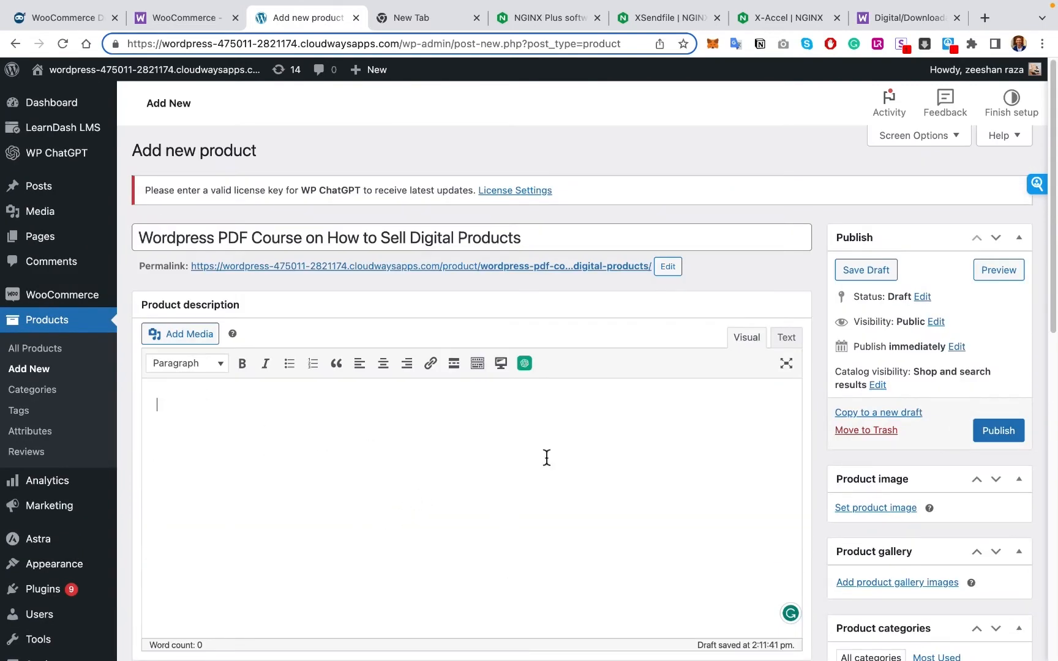
left_click(998, 430)
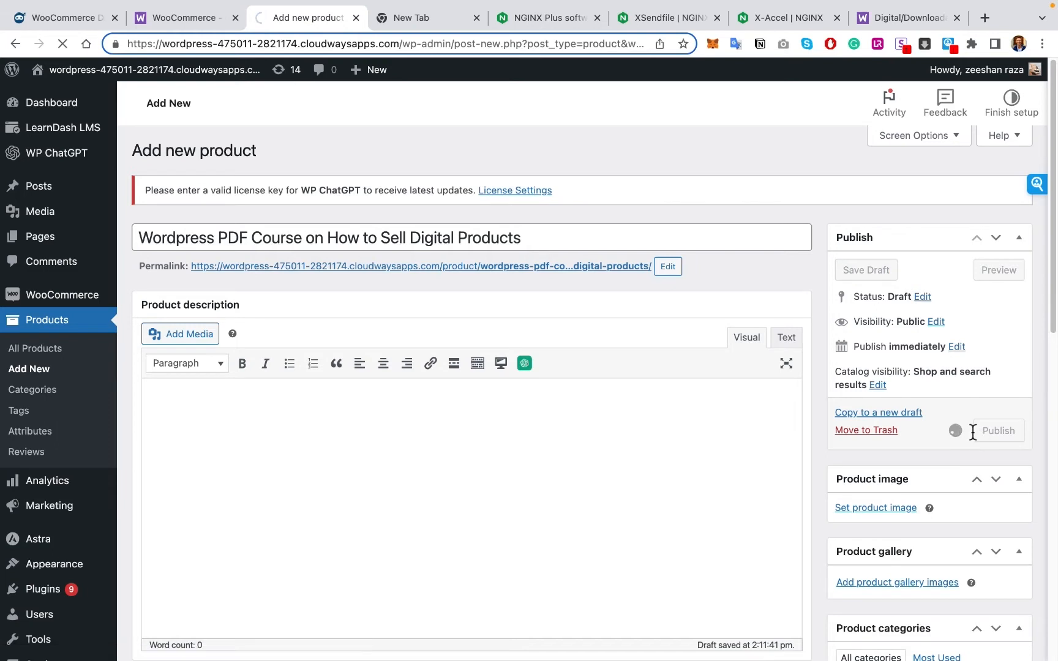
left_click(997, 430)
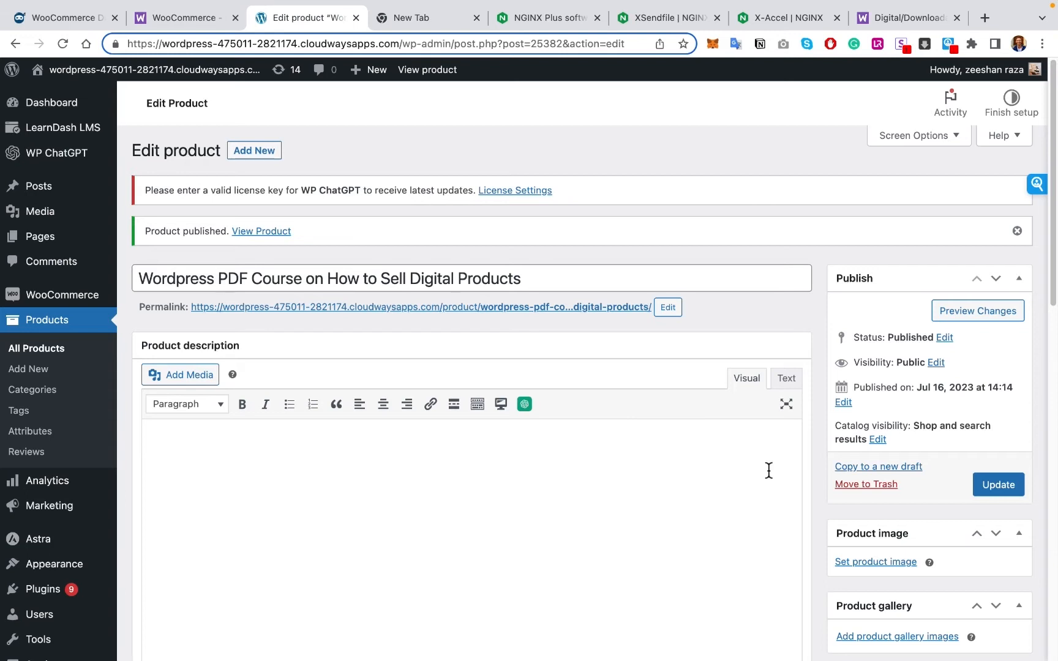
mouse_move(765, 471)
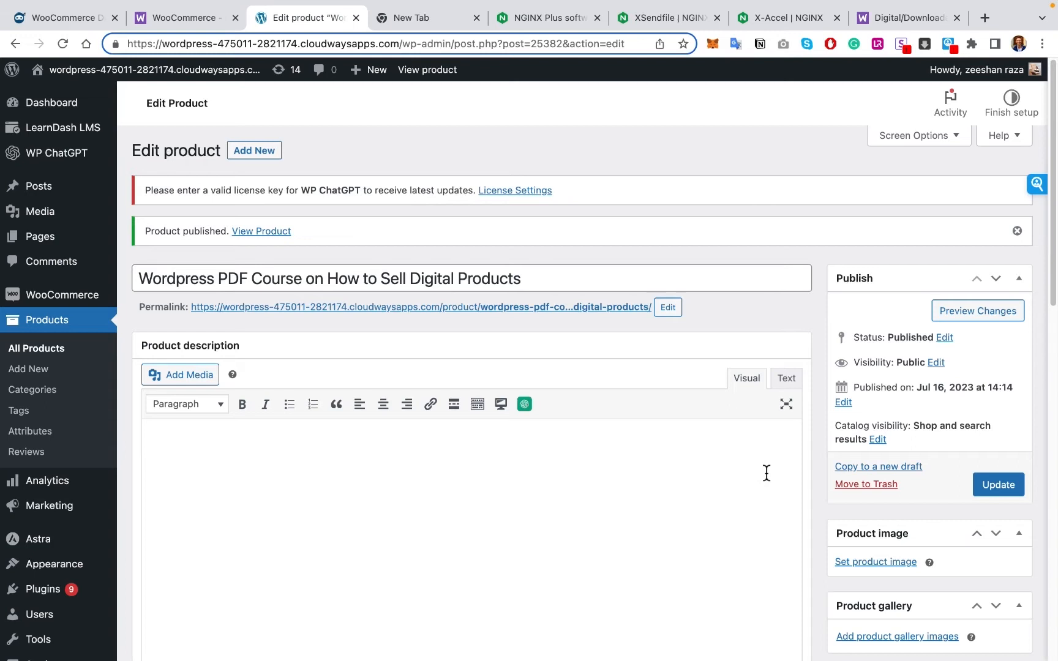
mouse_move(714, 488)
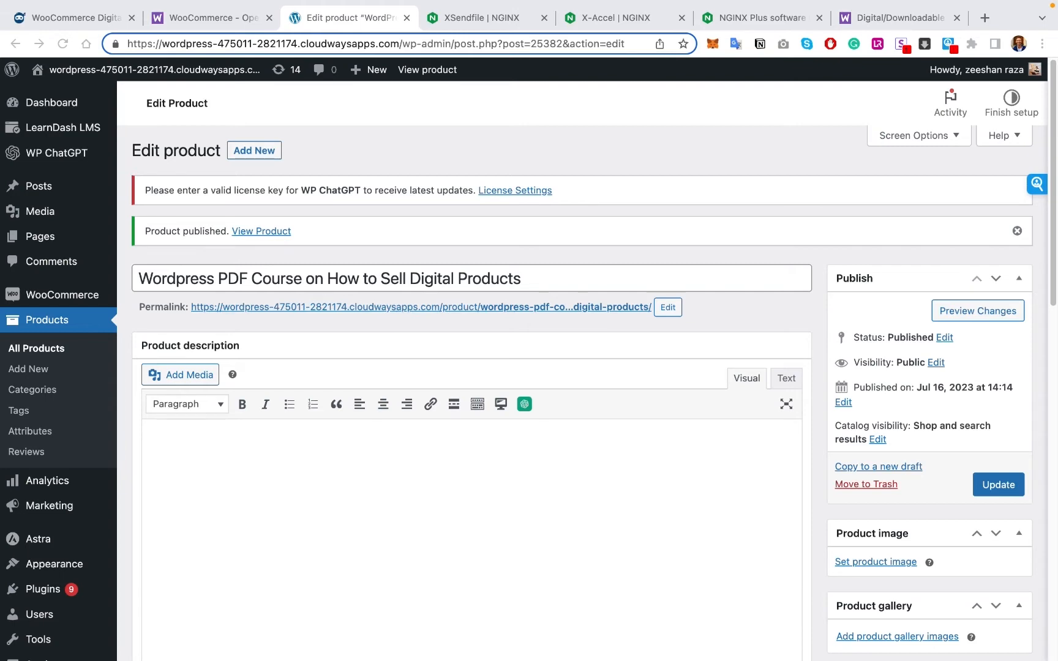
- Read the NGINX XSendfile and X-Accel wiki articles and the NGINX Plus page
left_click(482, 18)
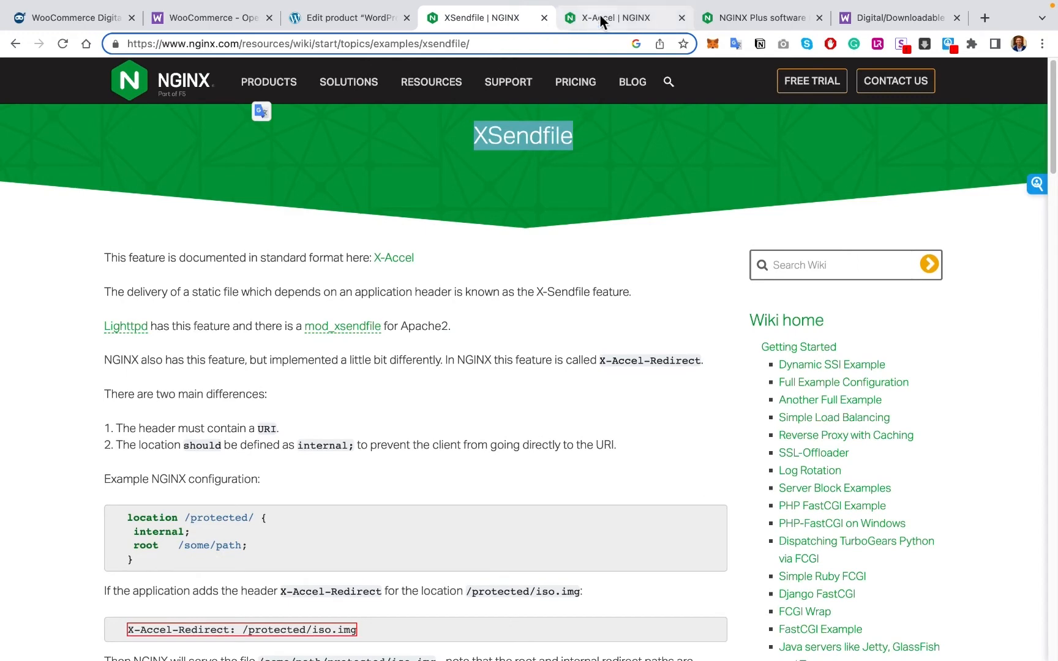
left_click(614, 17)
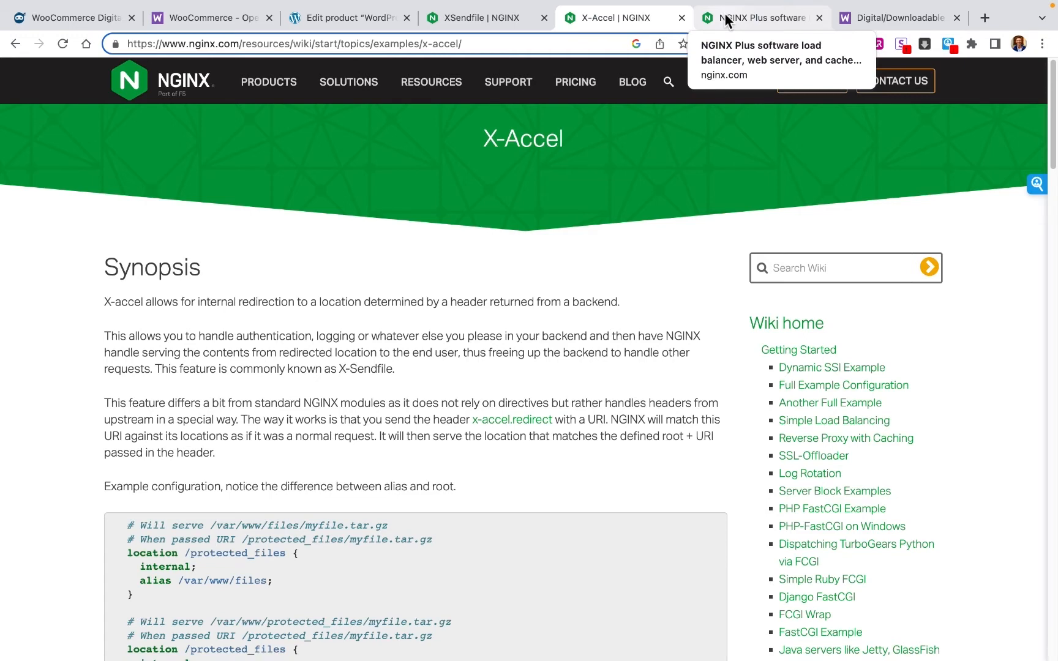
left_click(760, 17)
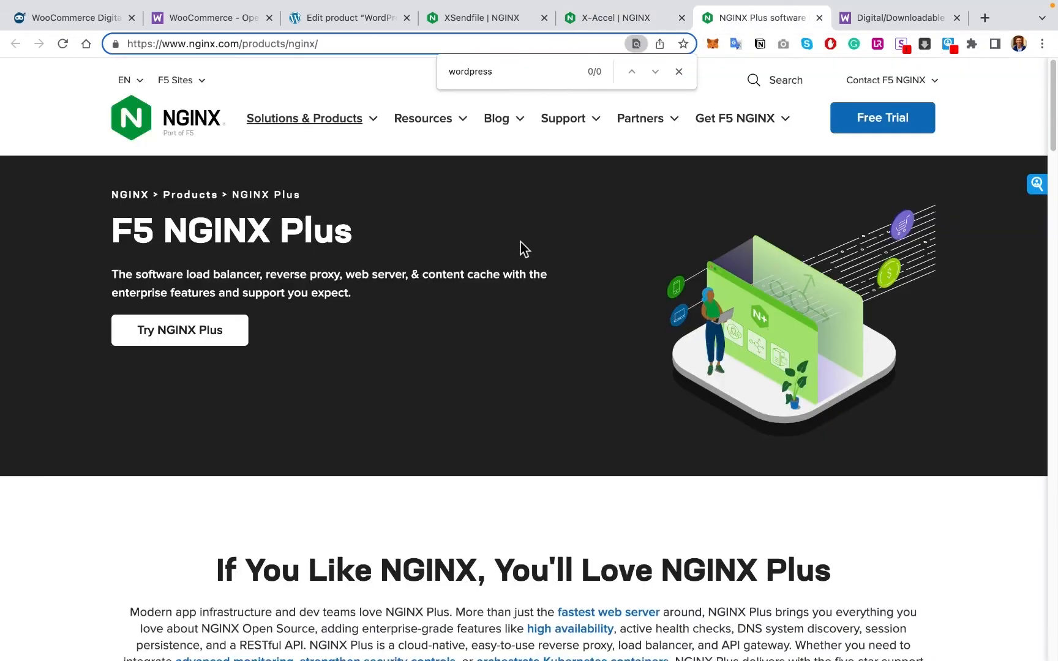
scroll("down", 3)
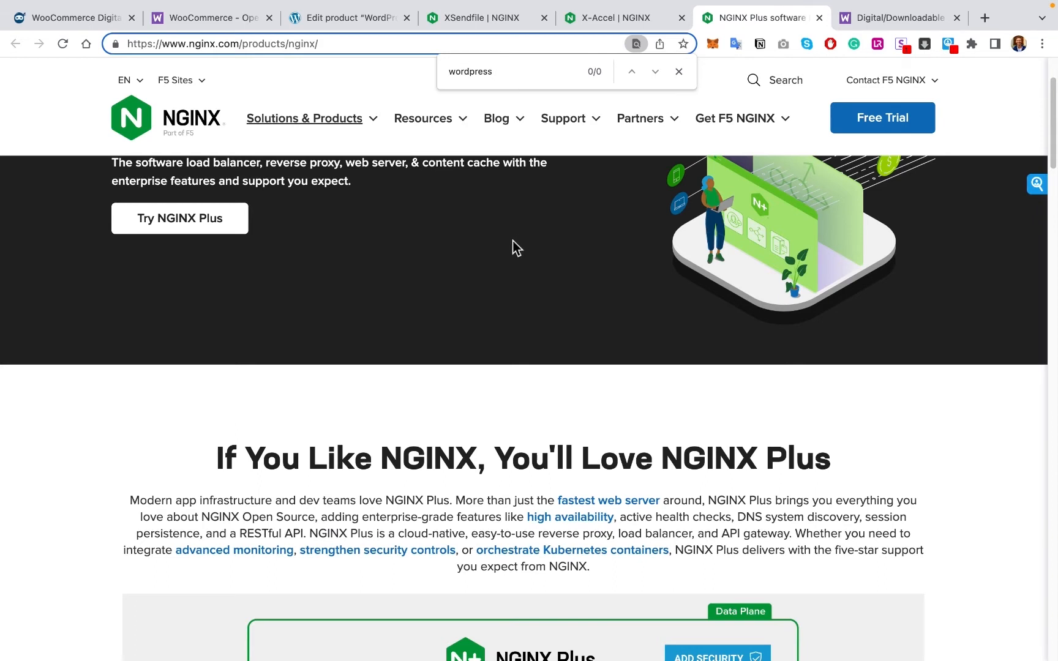
mouse_move(514, 253)
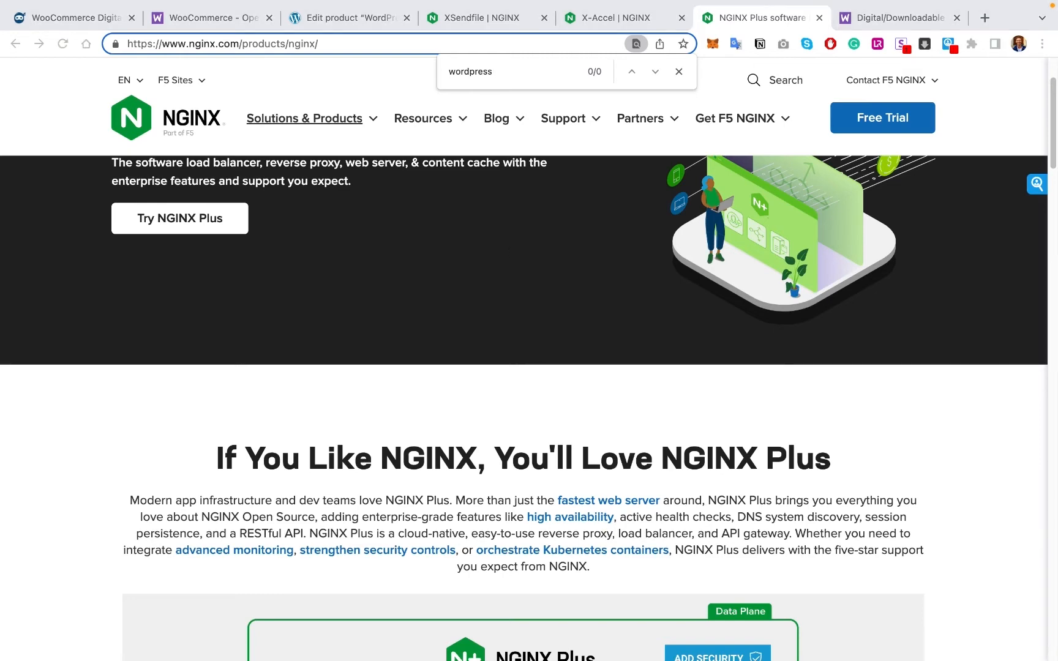
scroll("up", 3)
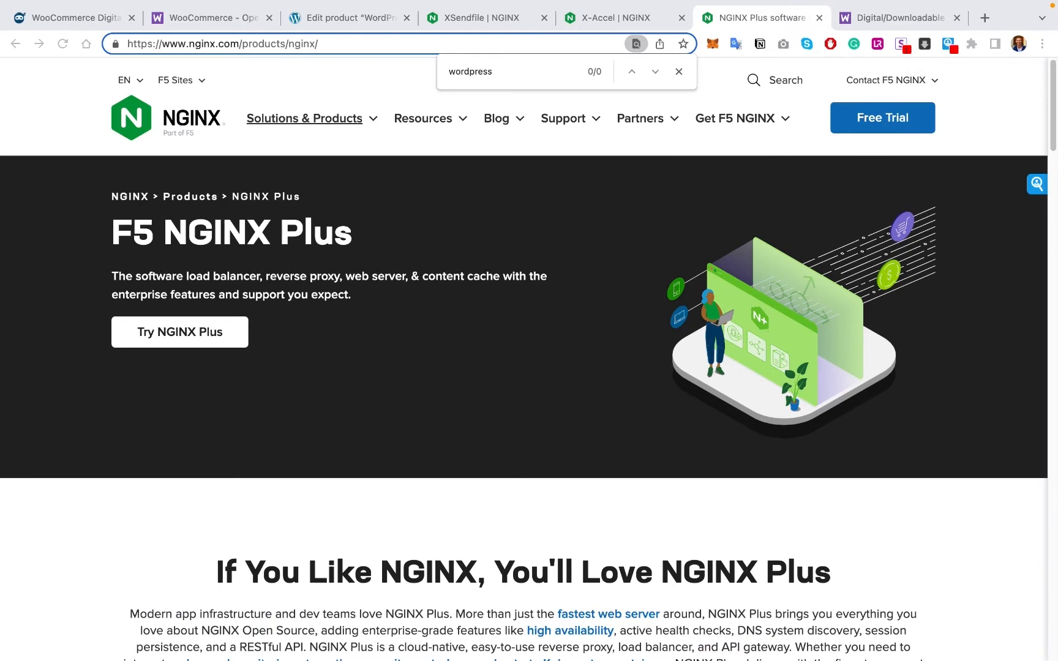
left_click(897, 18)
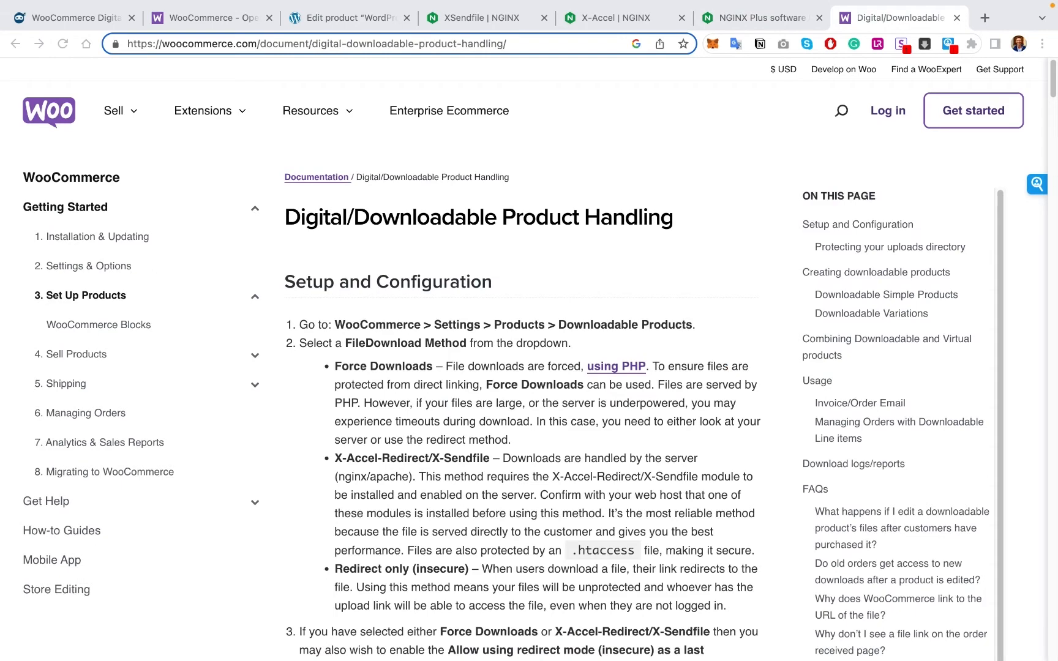
- Highlight the Force Downloads method in the WooCommerce guide, then return to the Edit product tab
double_click(383, 366)
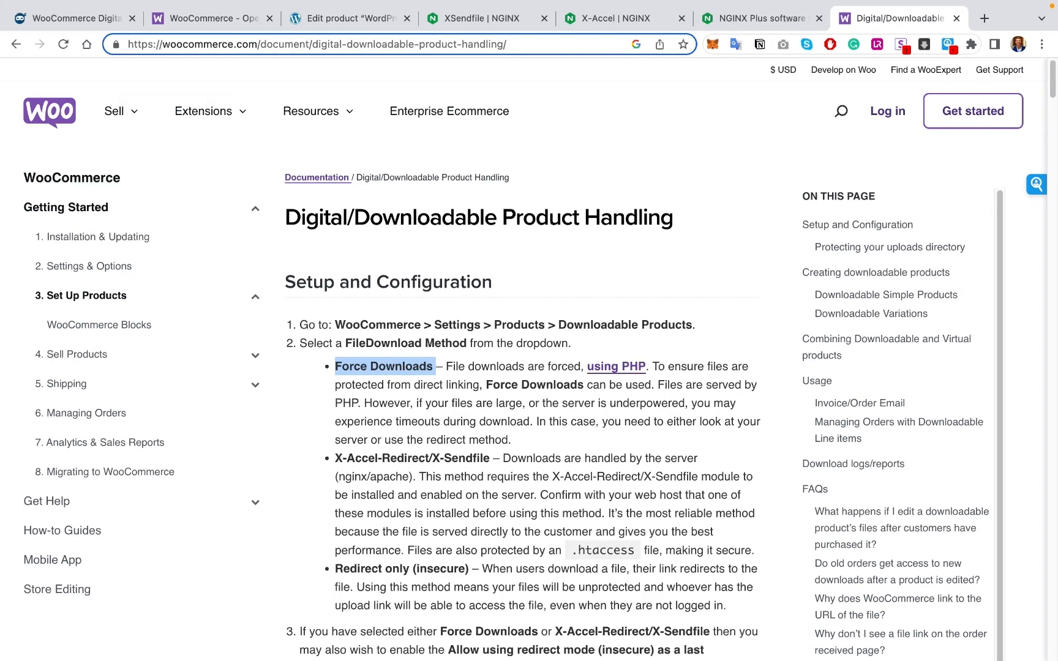
mouse_move(399, 275)
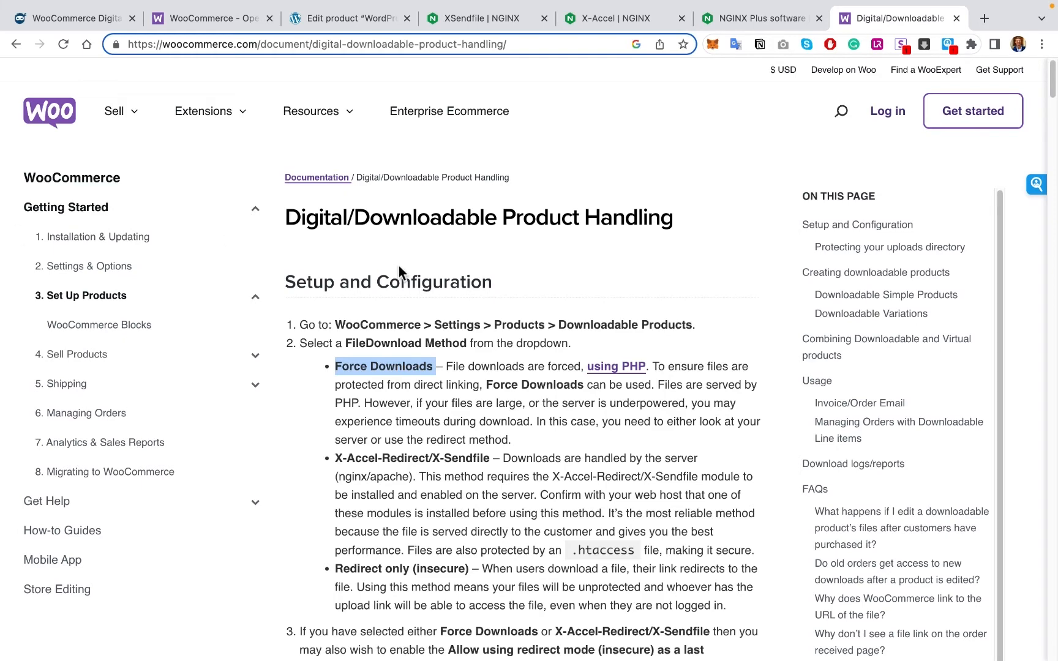
mouse_move(404, 273)
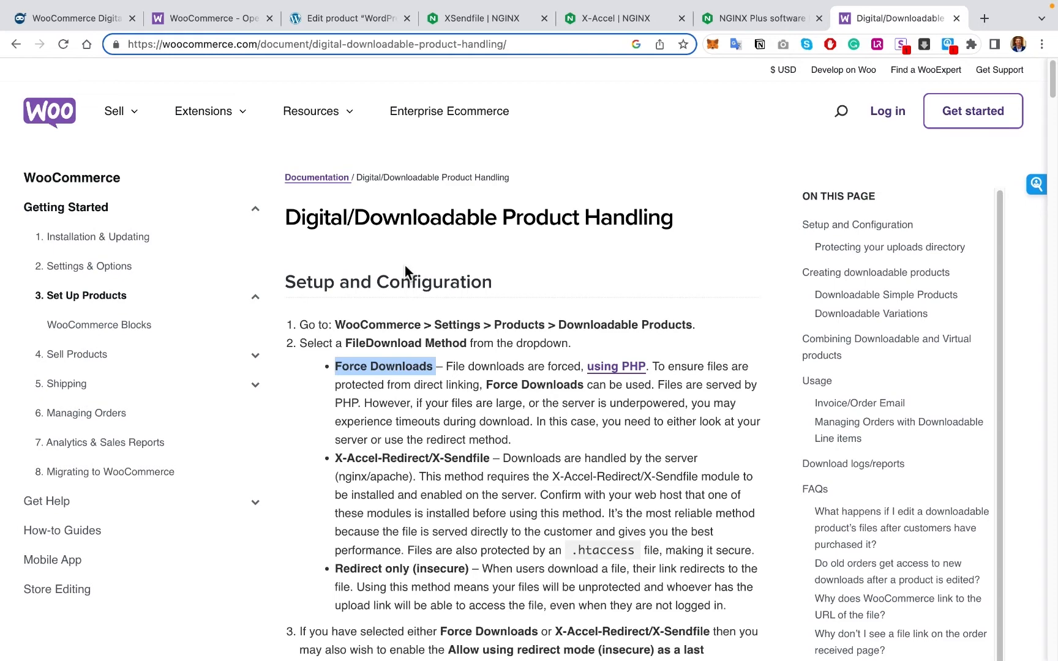
mouse_move(628, 319)
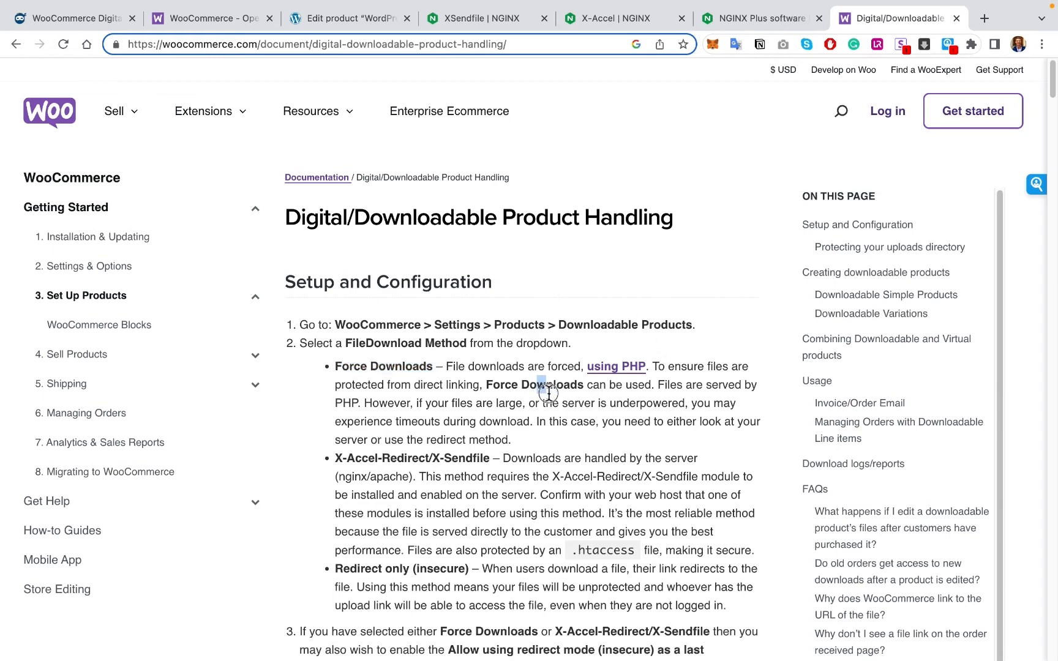
left_click_drag(540, 385, 549, 402)
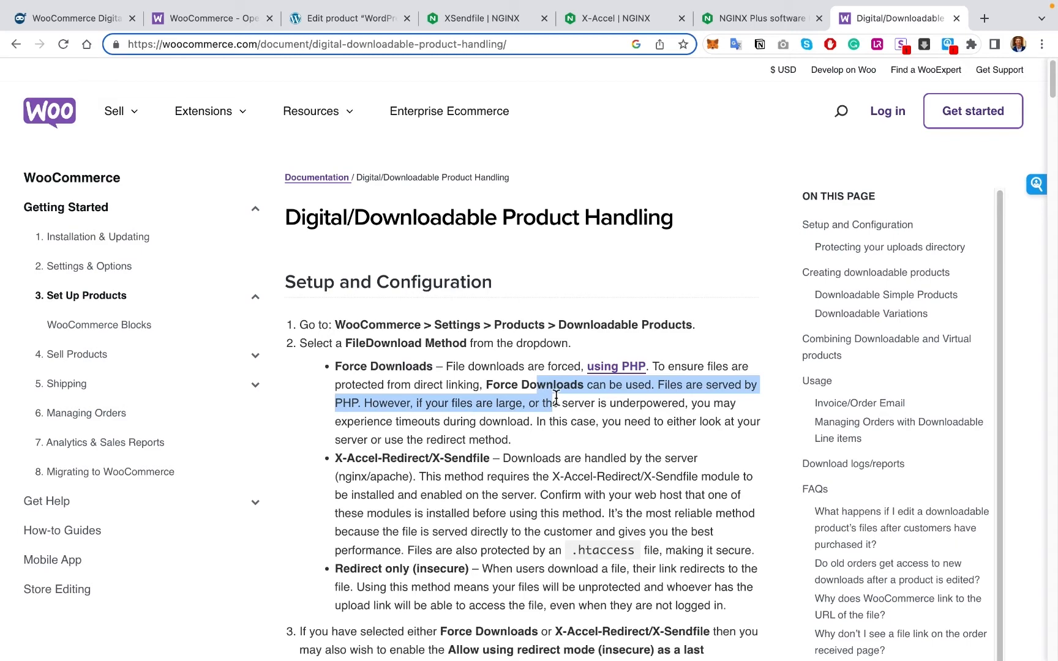
mouse_move(558, 399)
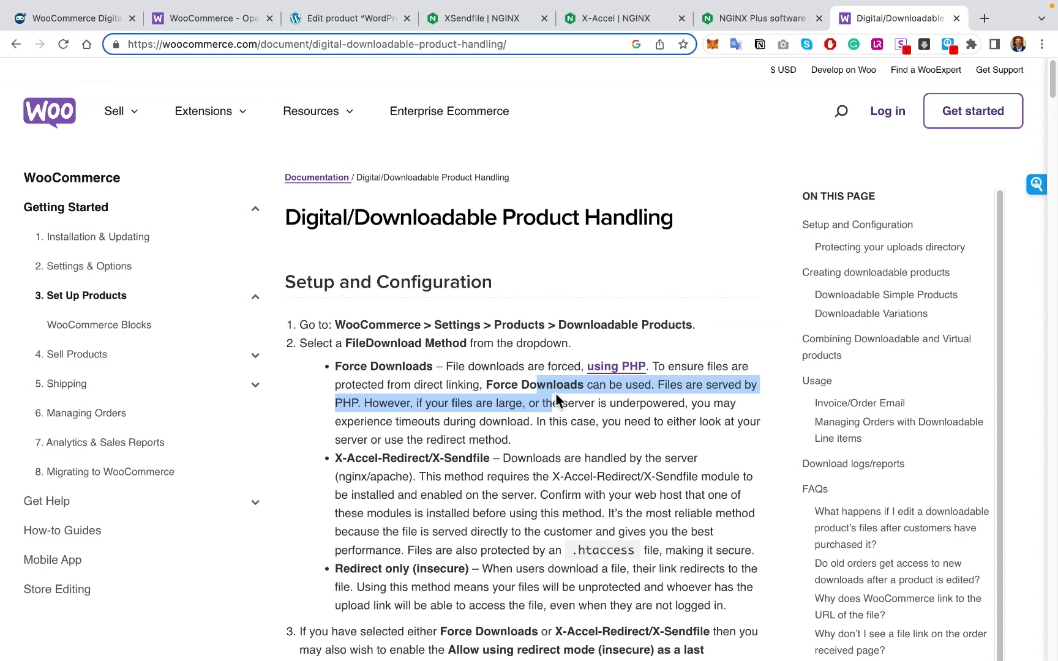
mouse_move(557, 401)
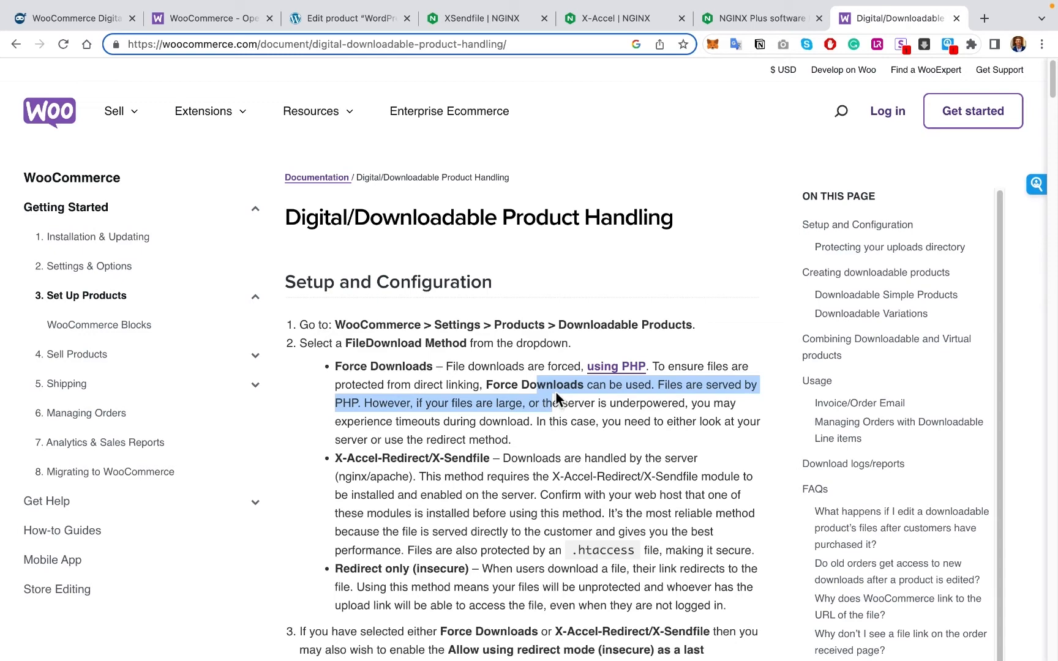
mouse_move(557, 400)
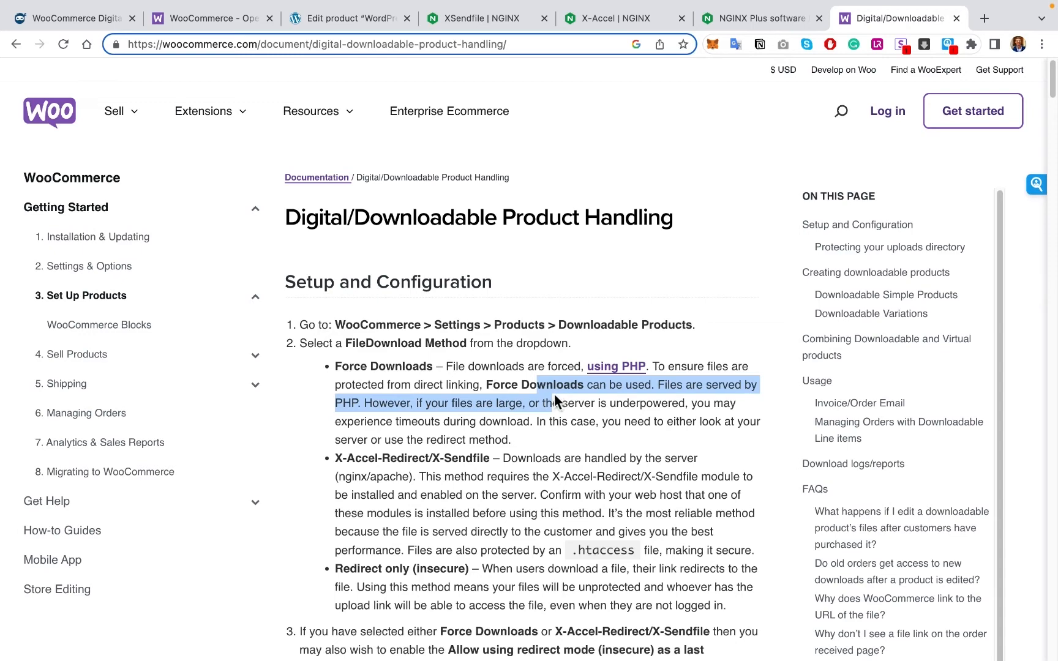
left_click(545, 403)
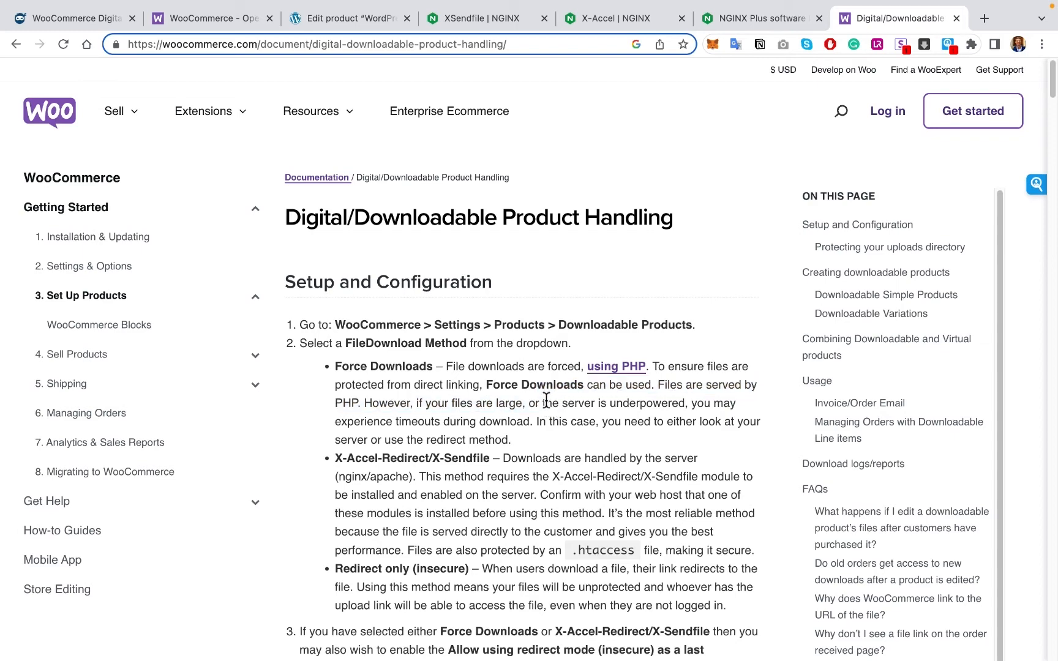
mouse_move(367, 573)
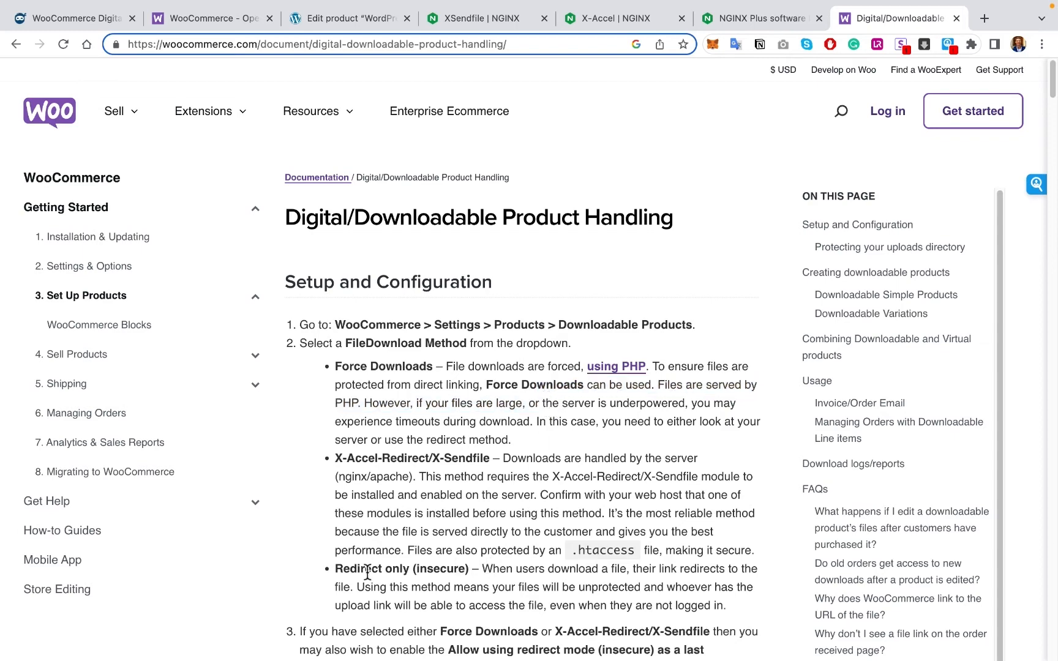
left_click_drag(335, 568, 472, 568)
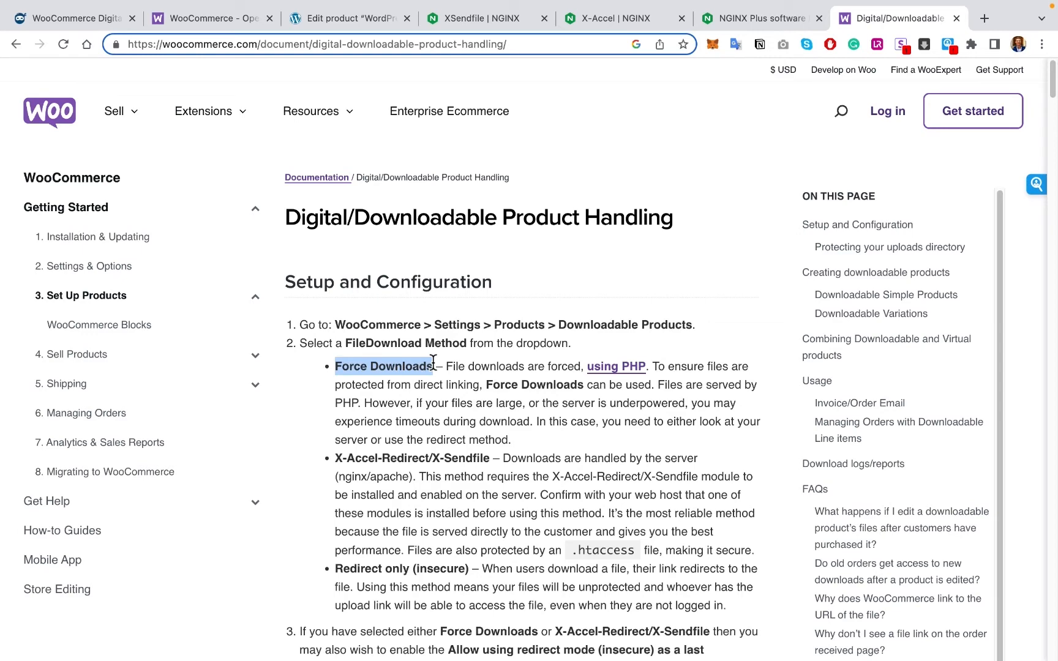
left_click(344, 18)
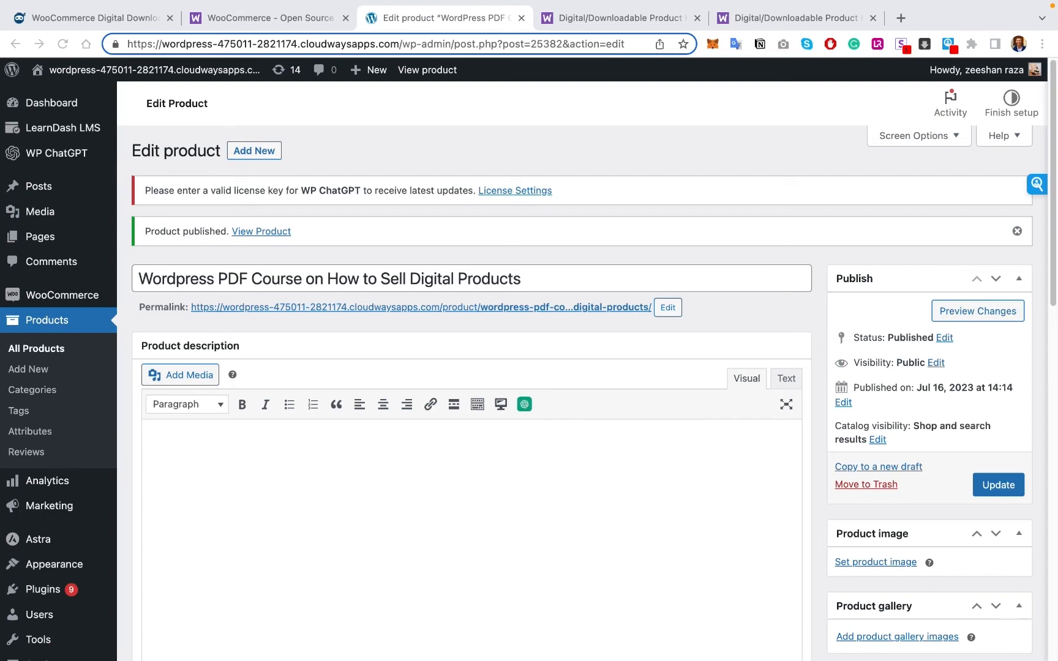
- Enter 2 as the download limit and 1 day as the download expiry
scroll("down", 3)
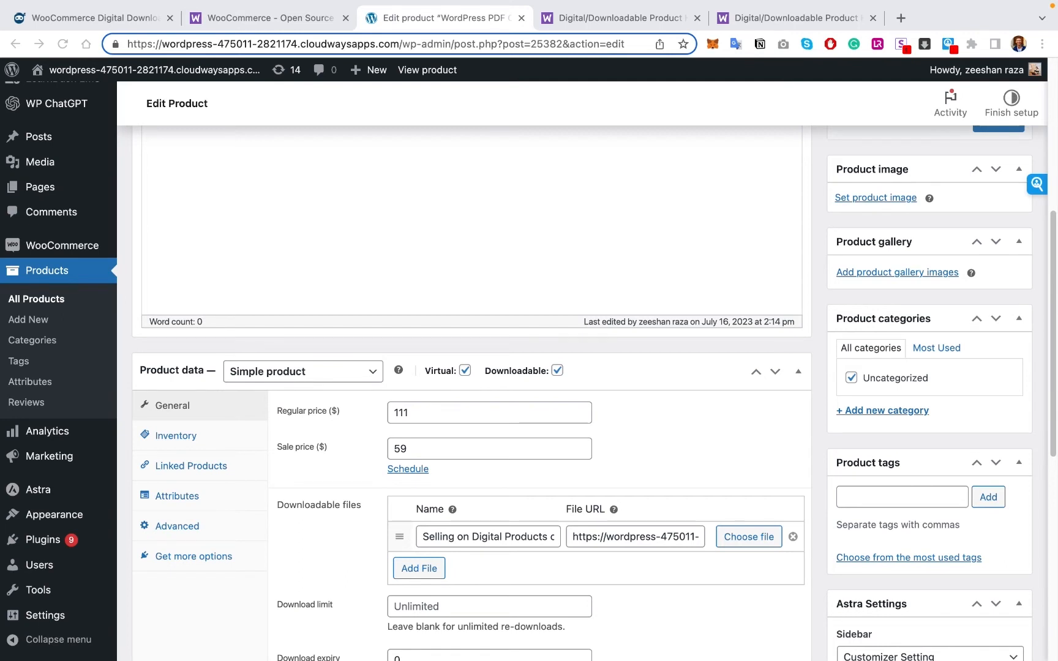
left_click(302, 371)
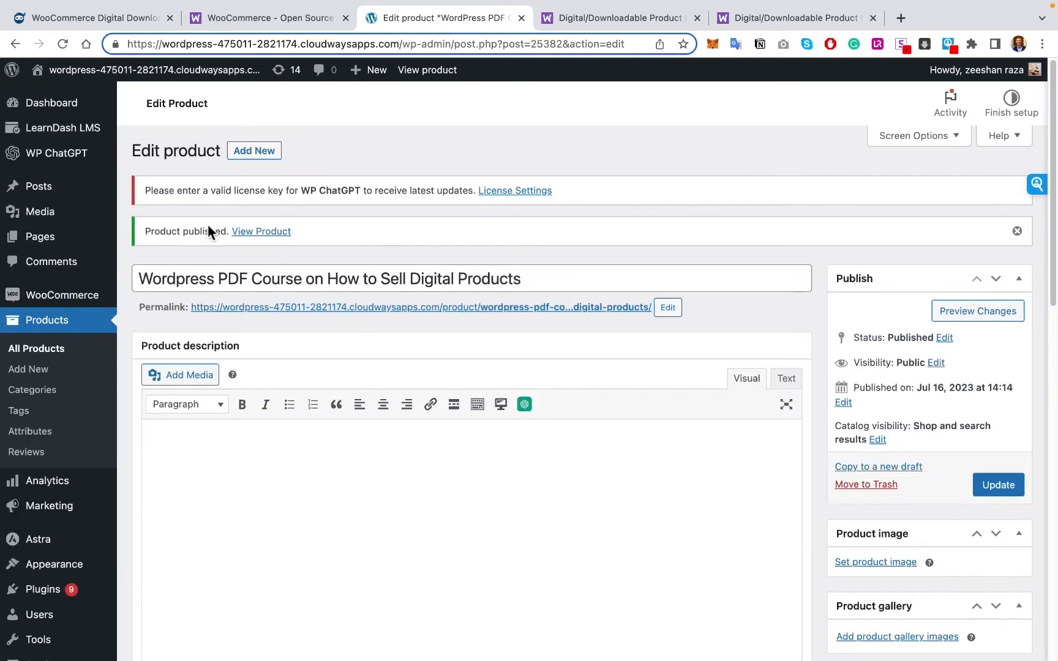
left_click_drag(206, 278, 341, 277)
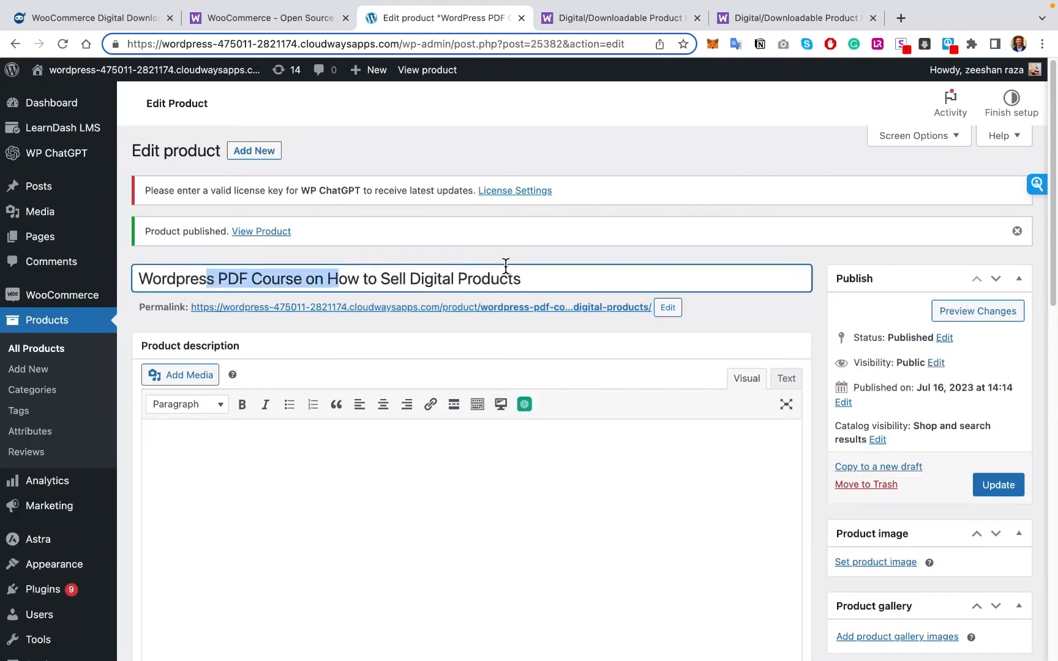
scroll("down", 3)
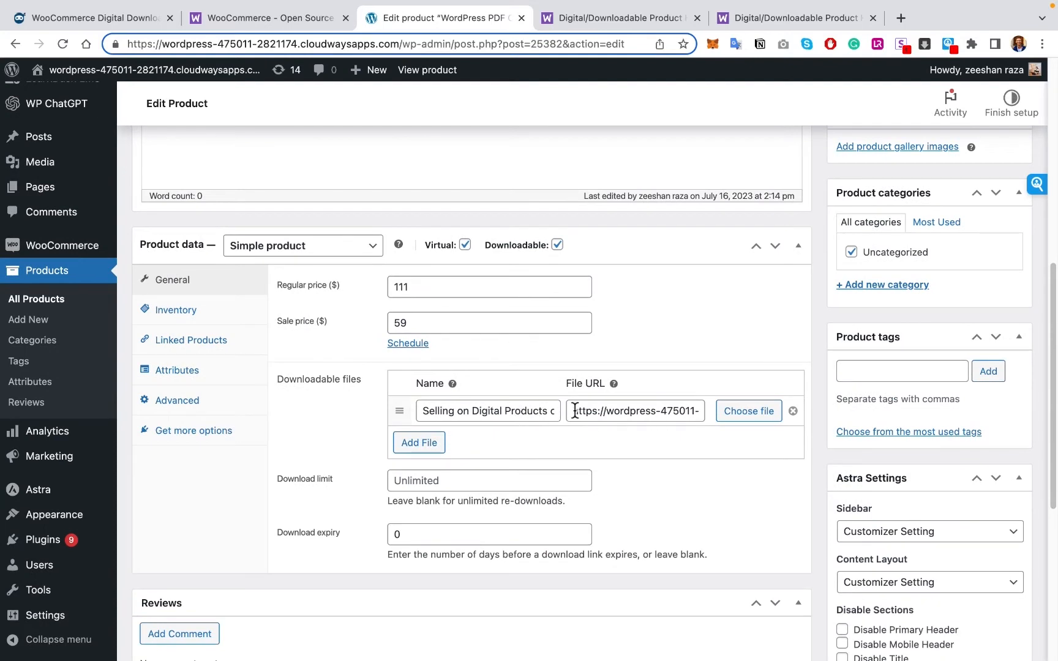
mouse_move(439, 310)
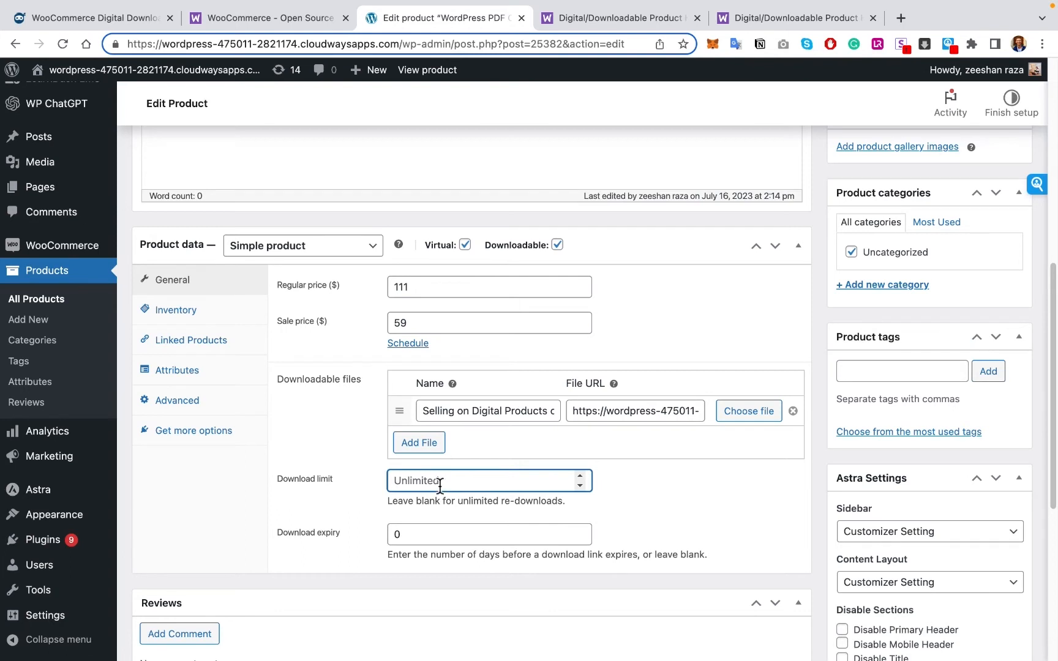
type("1")
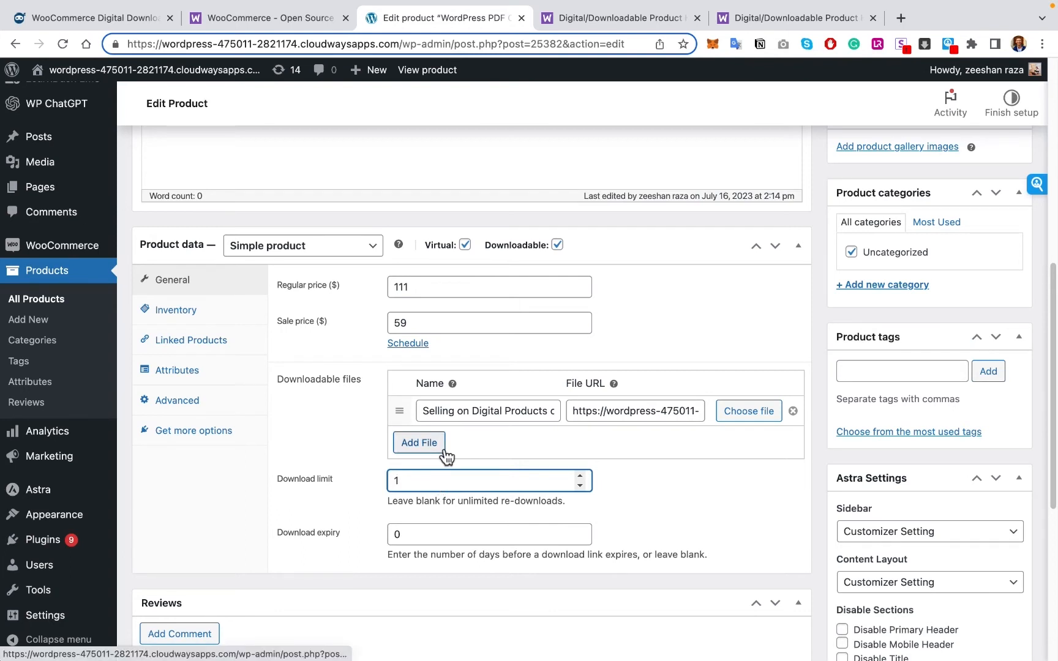
type("2")
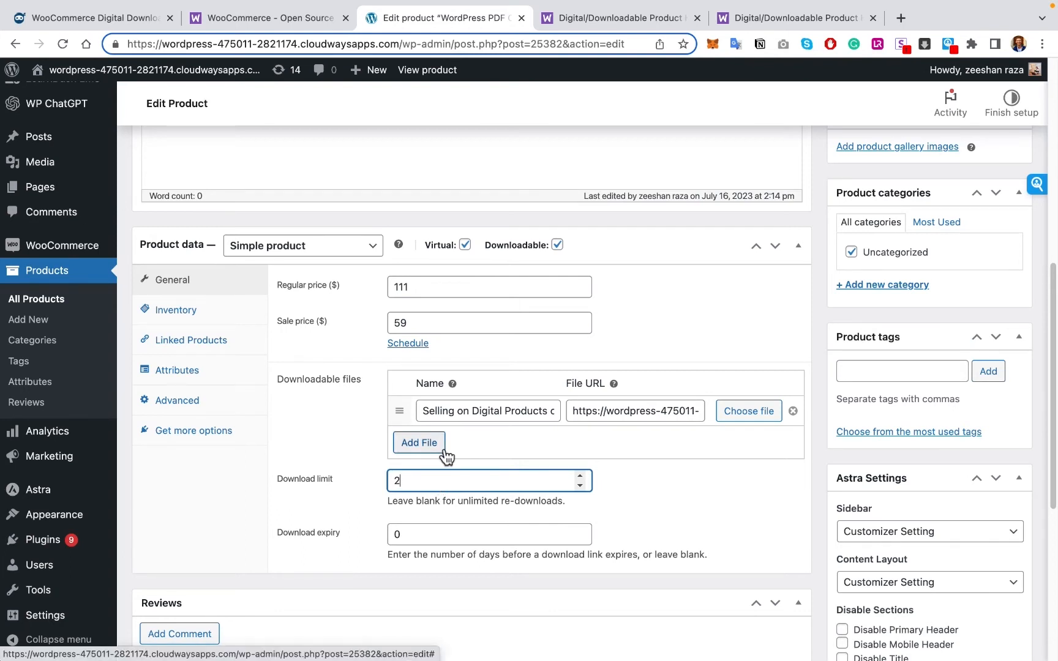
left_click(480, 534)
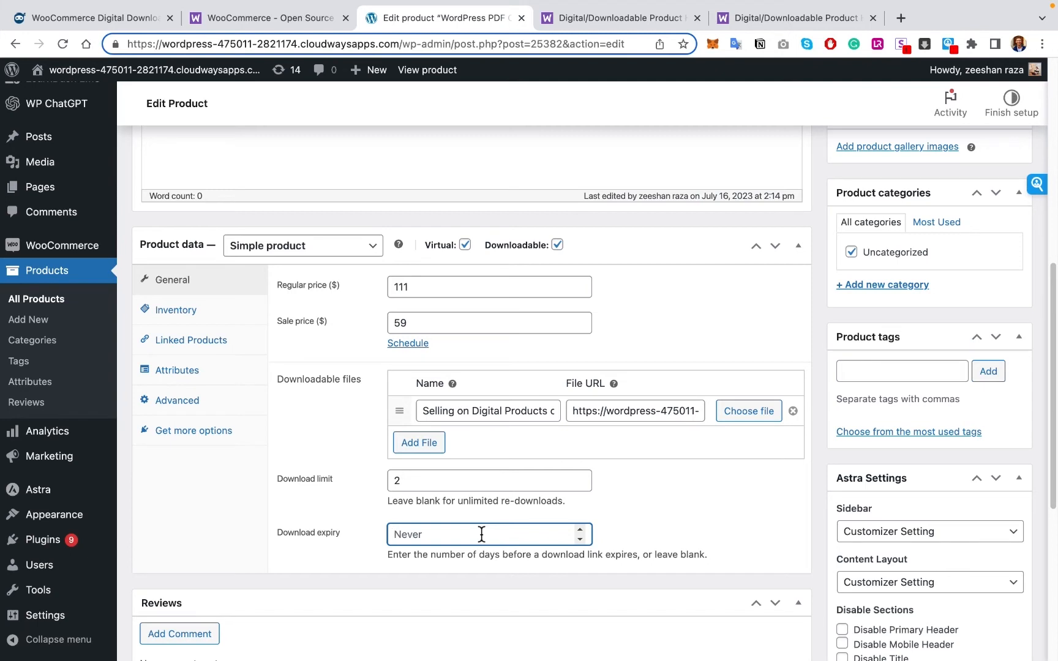
type("7")
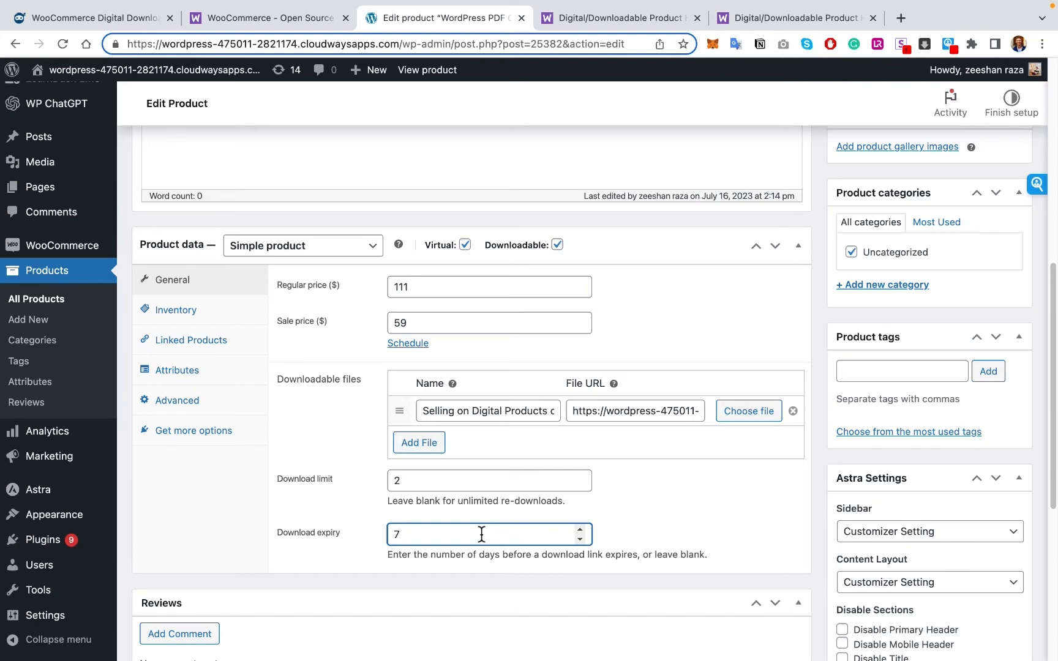
type("1")
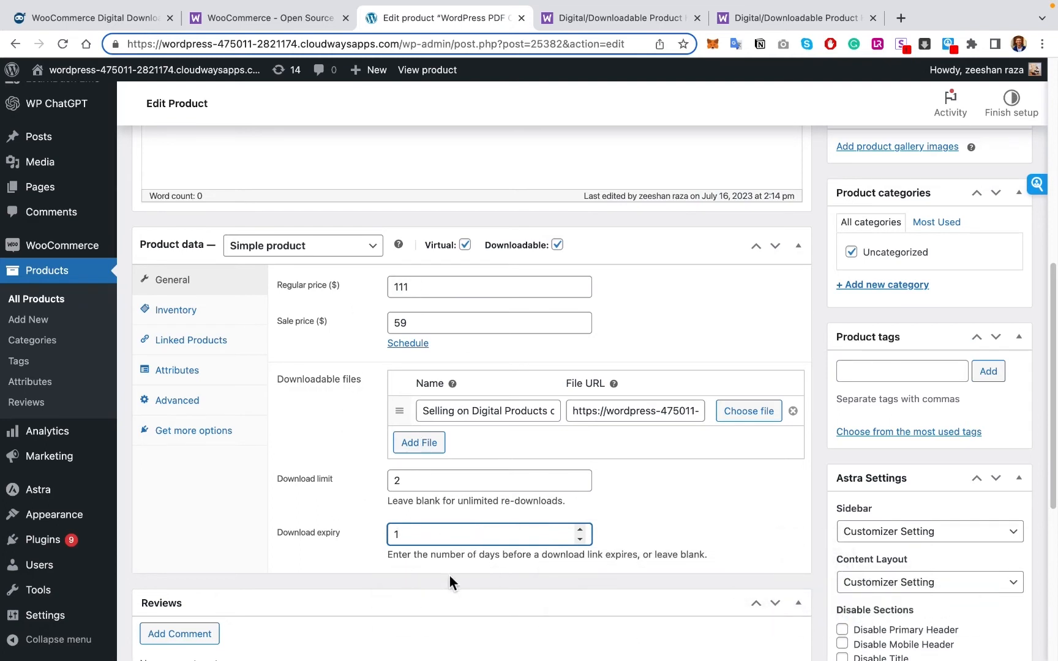
mouse_move(453, 573)
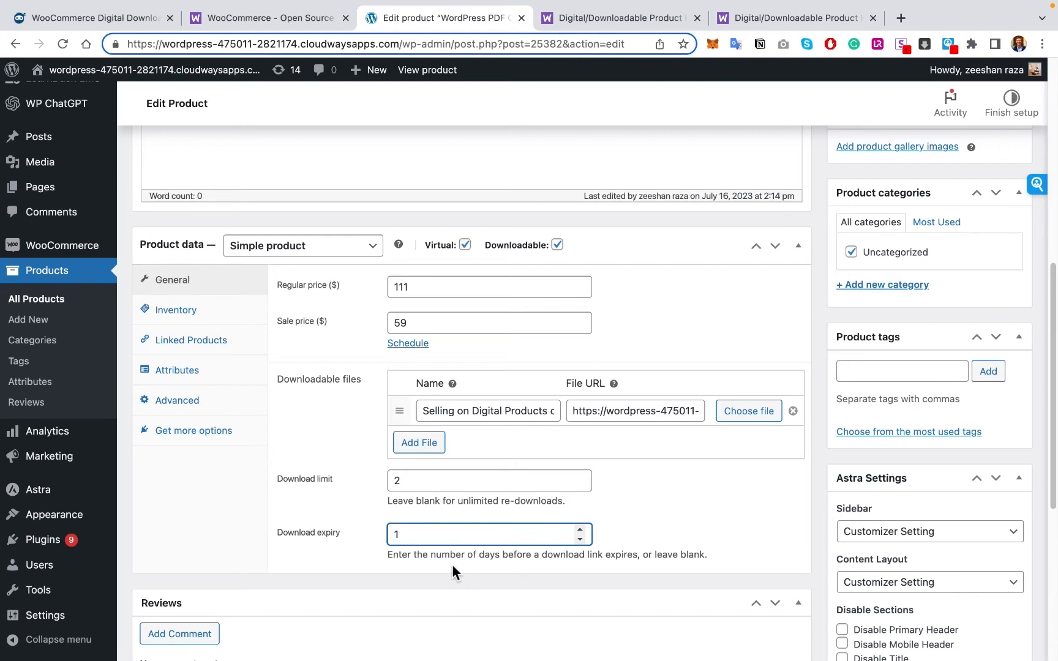
scroll("down", 3)
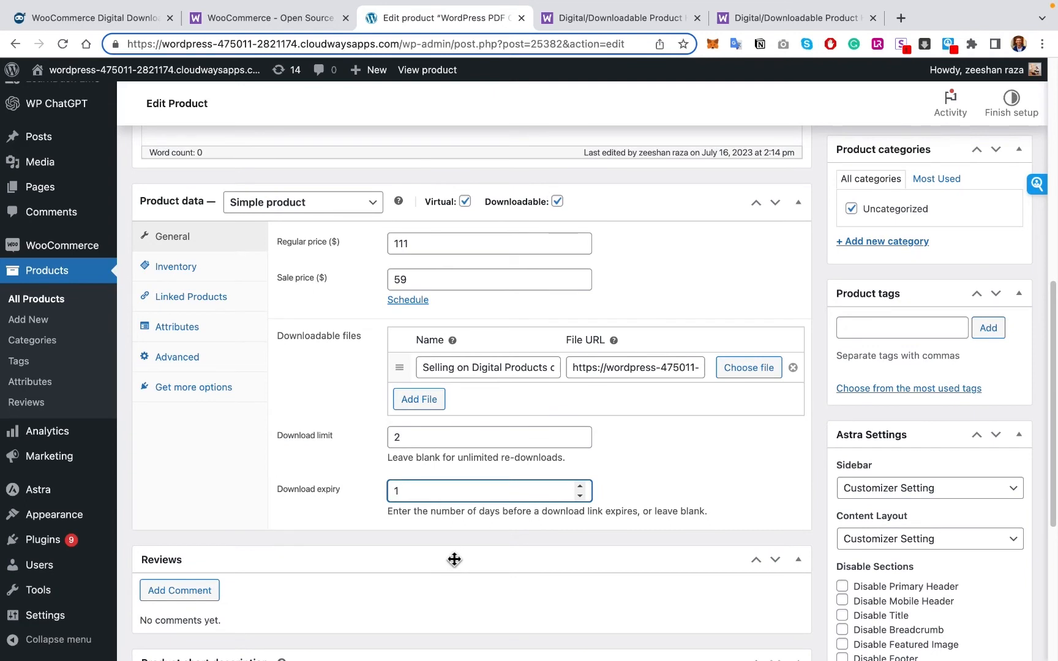
mouse_move(450, 555)
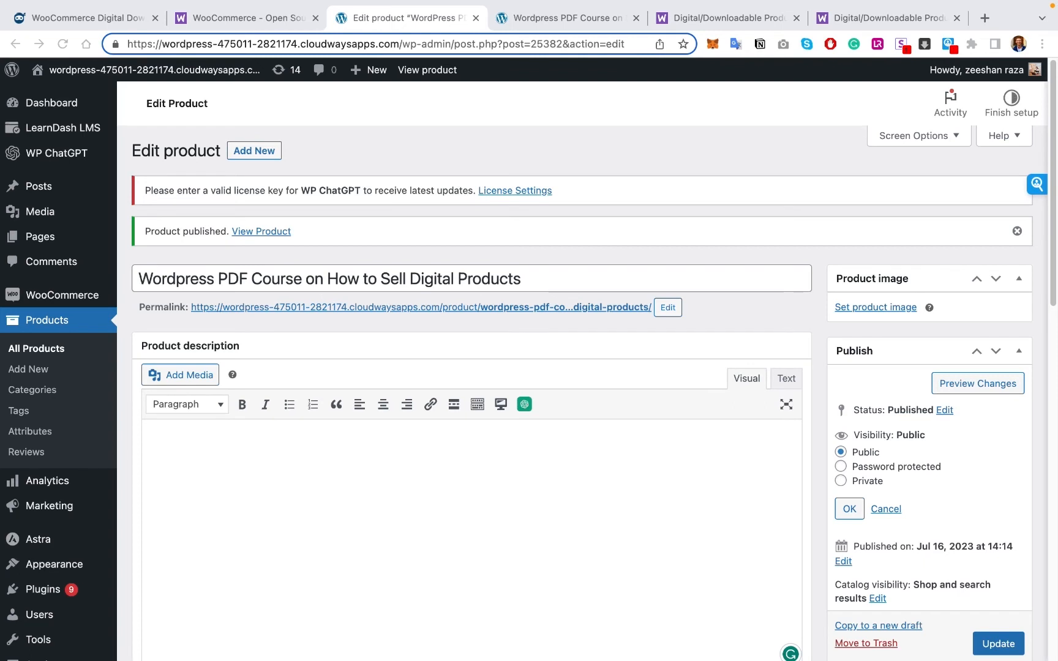
left_click(848, 509)
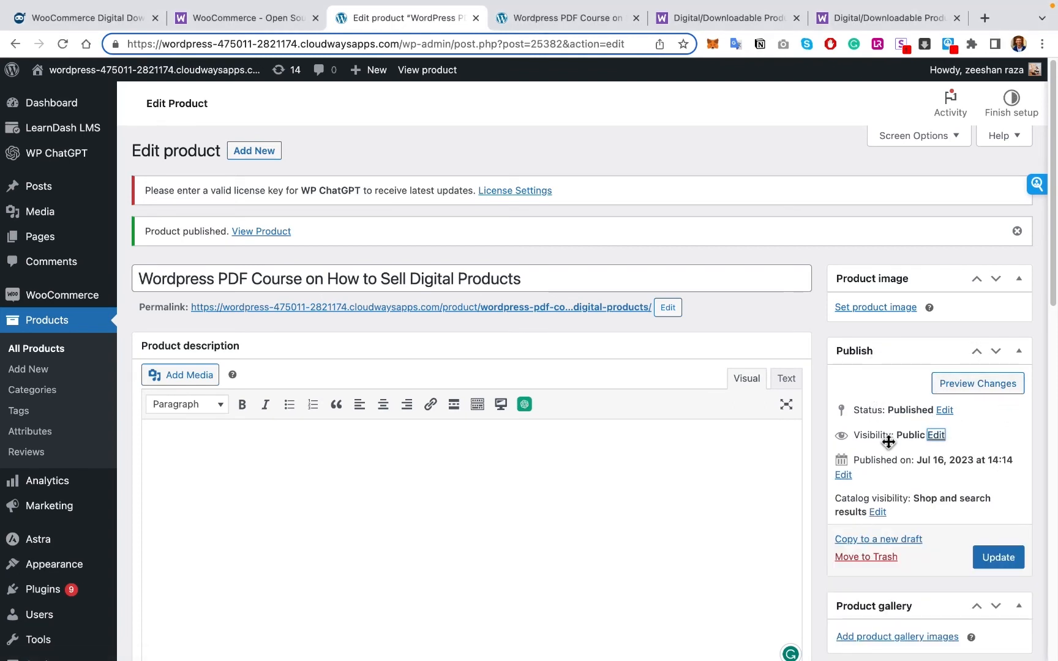
left_click(934, 434)
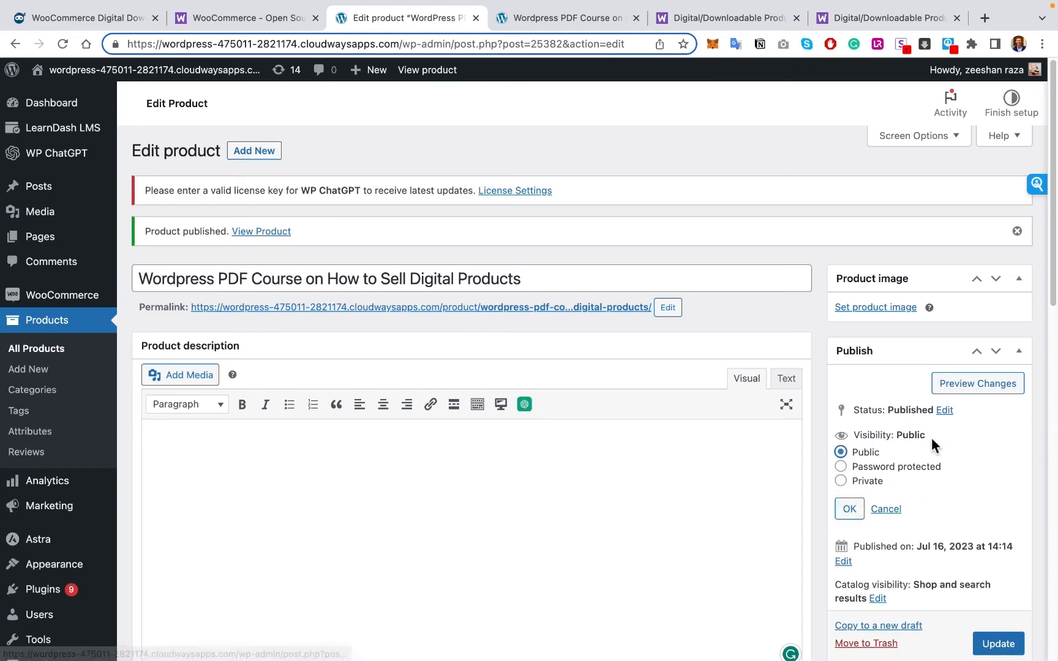
mouse_move(884, 454)
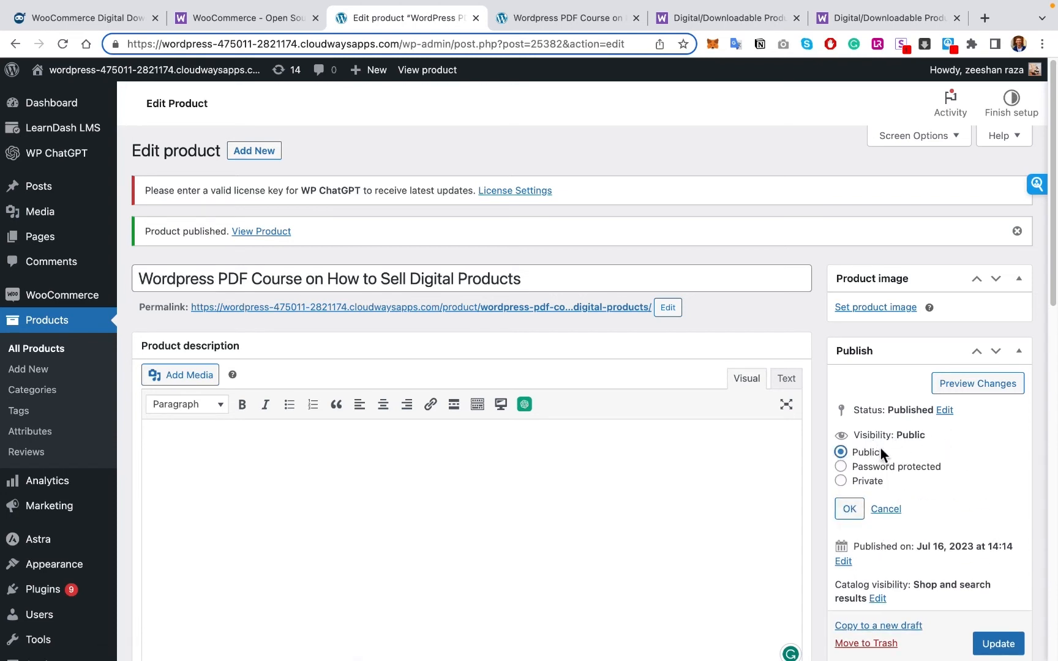
left_click(840, 466)
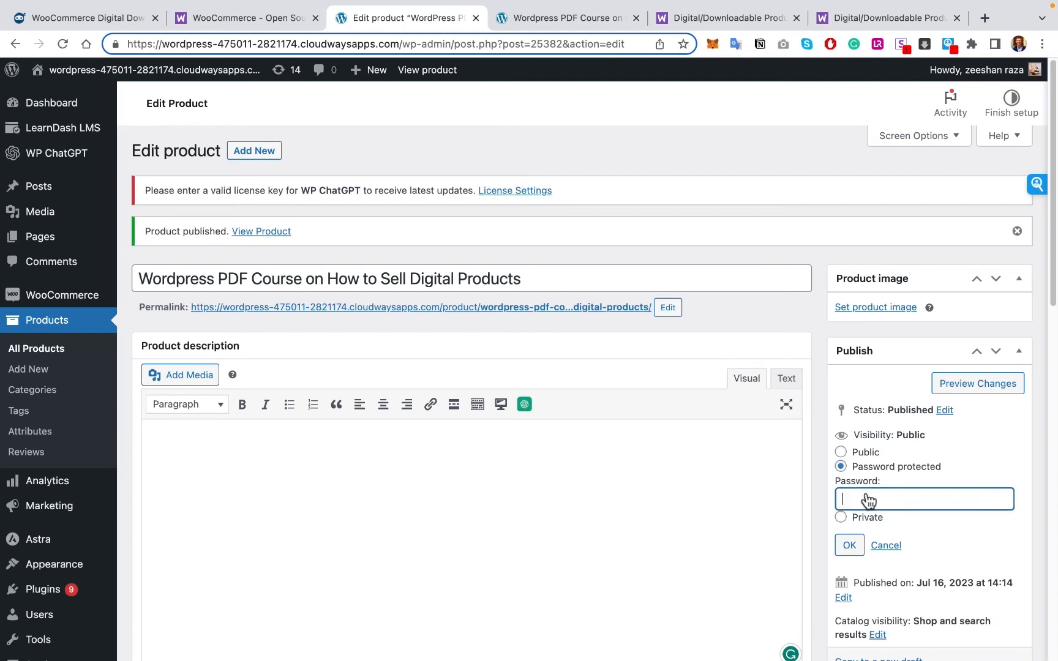
mouse_move(911, 493)
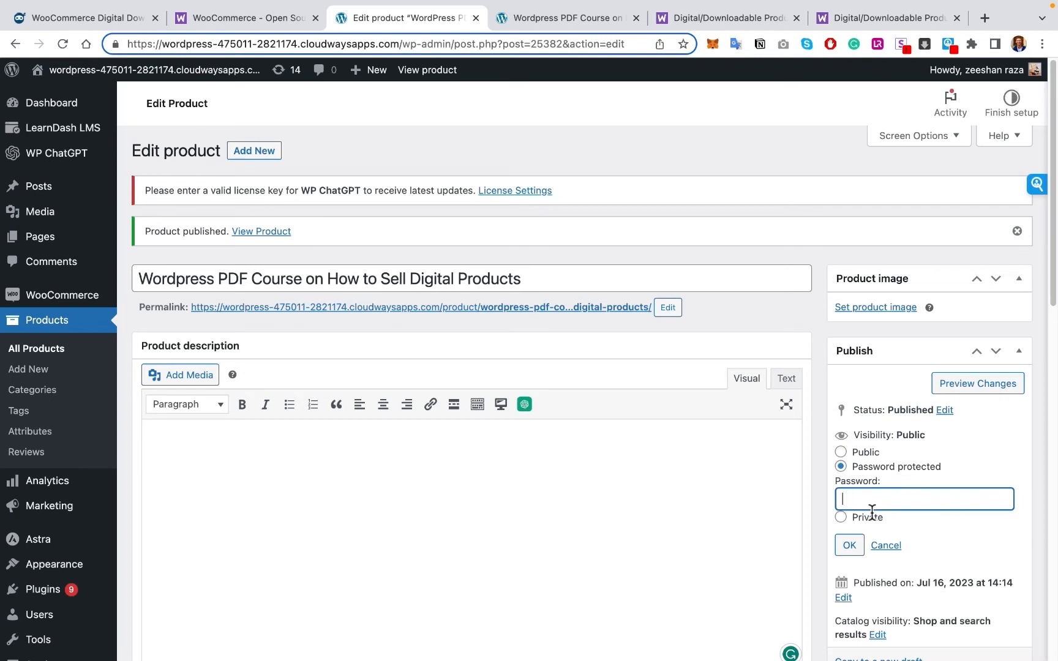
left_click(841, 481)
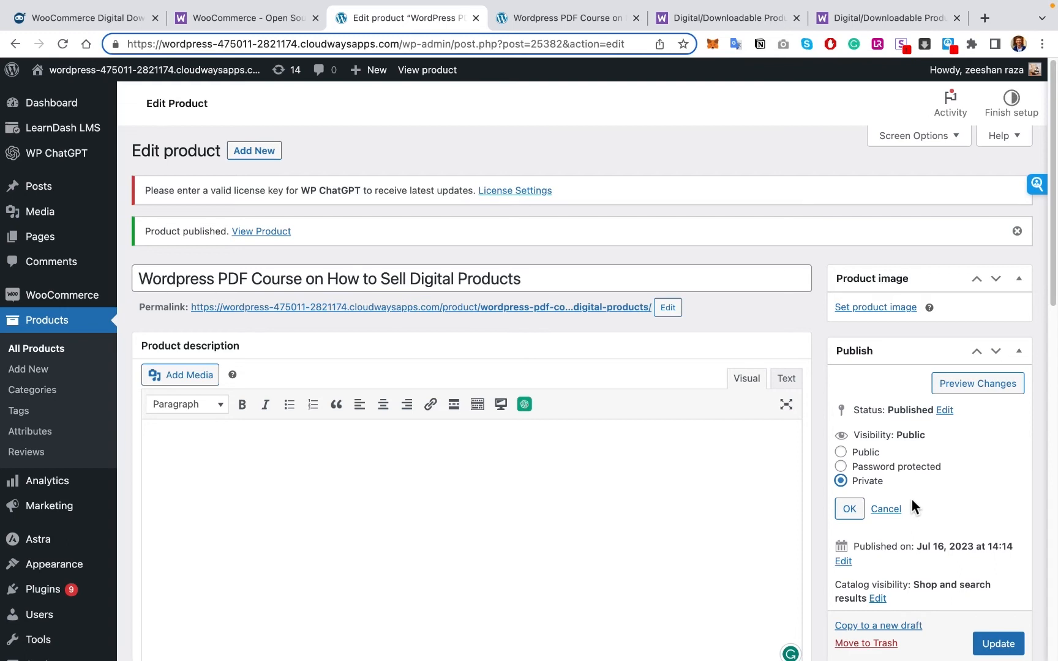
mouse_move(912, 505)
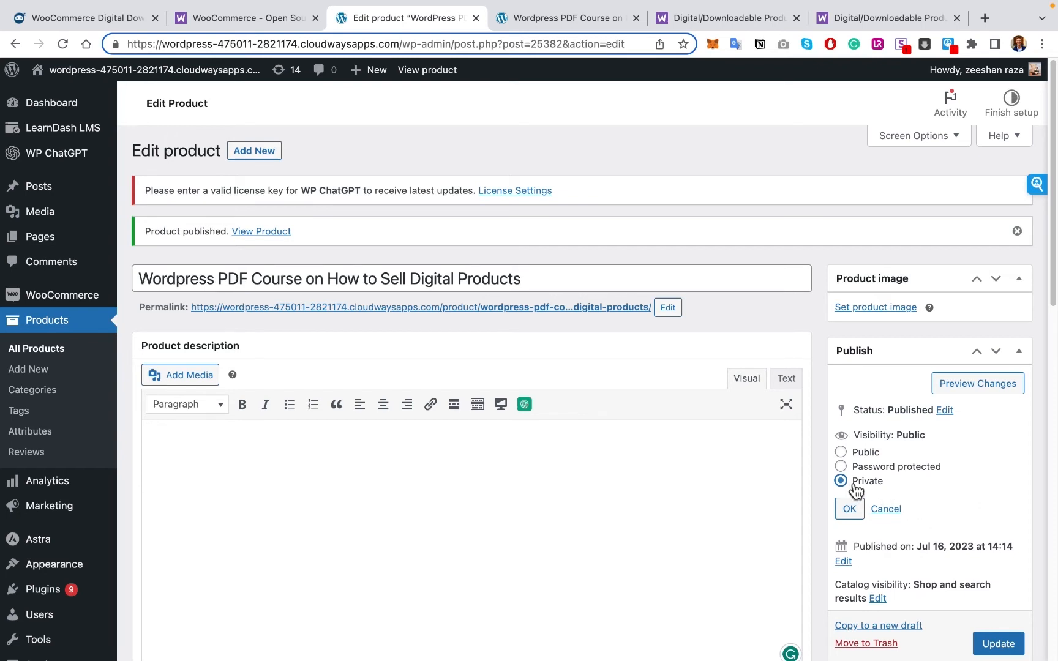
mouse_move(857, 489)
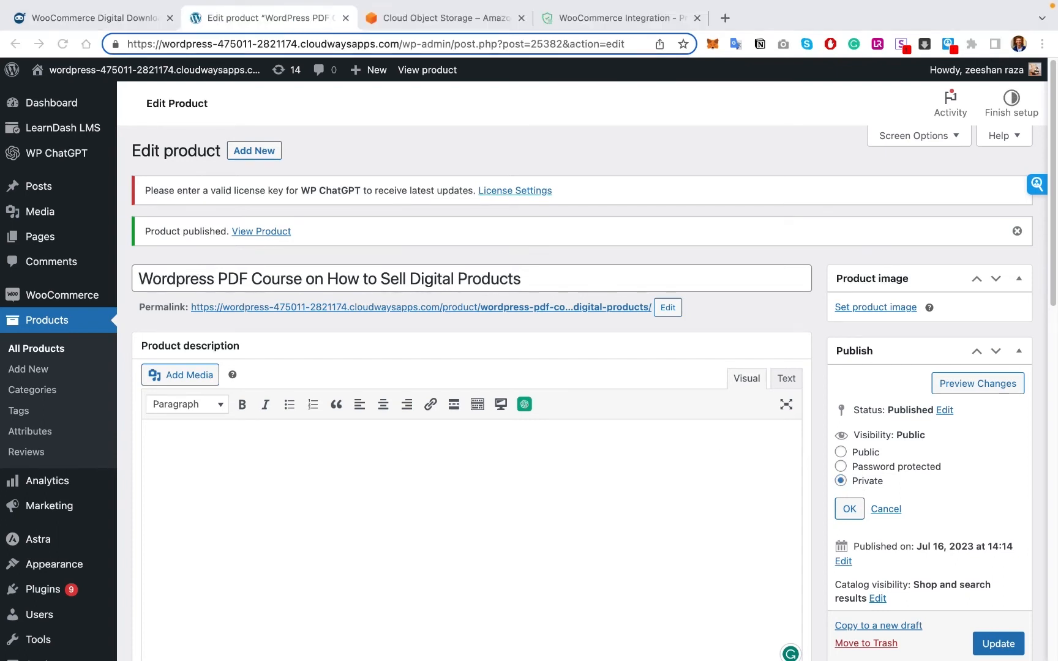
scroll("down", 3)
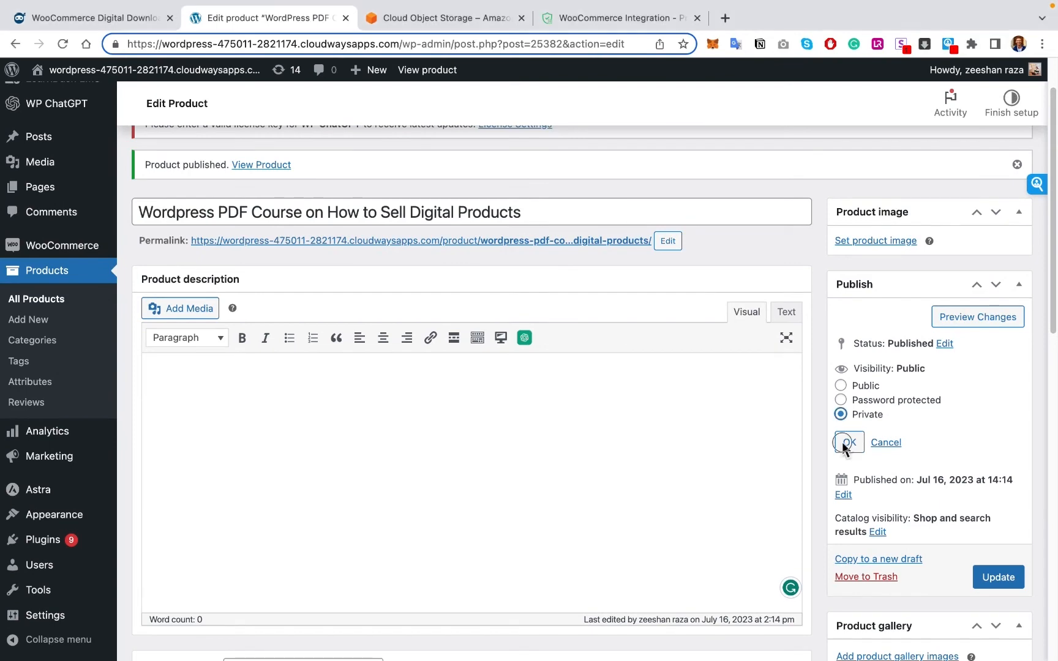
left_click(840, 385)
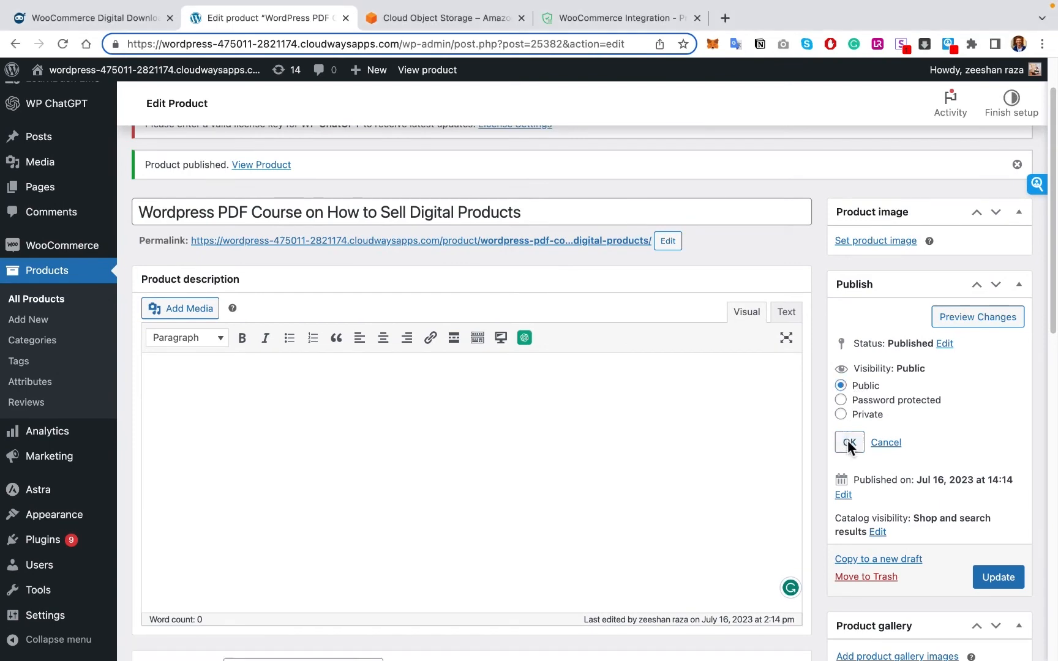
scroll("down", 3)
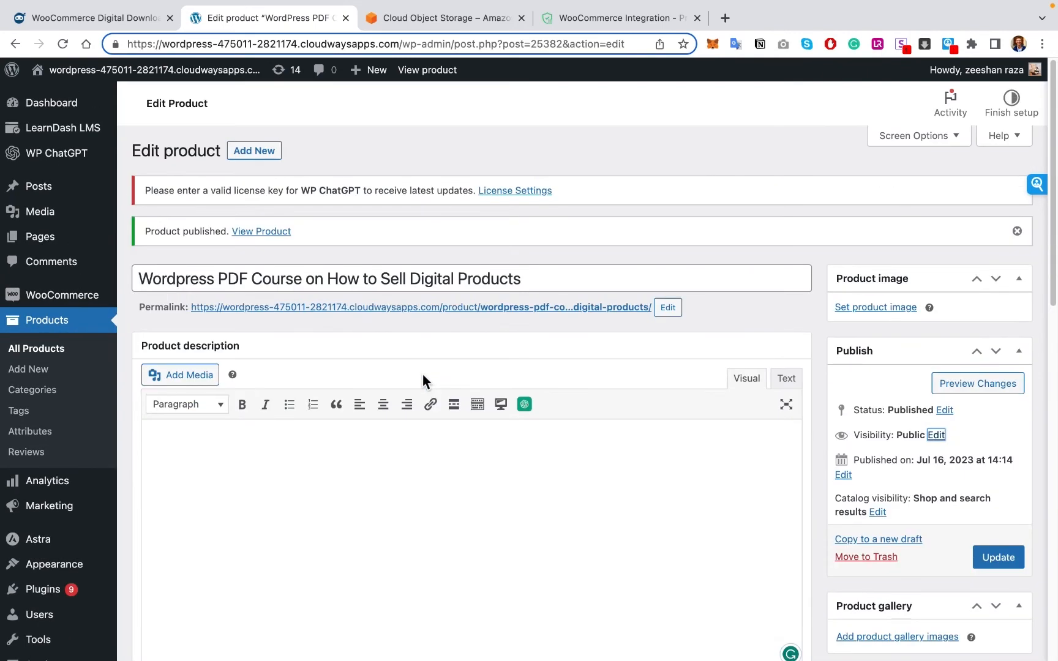
left_click(442, 18)
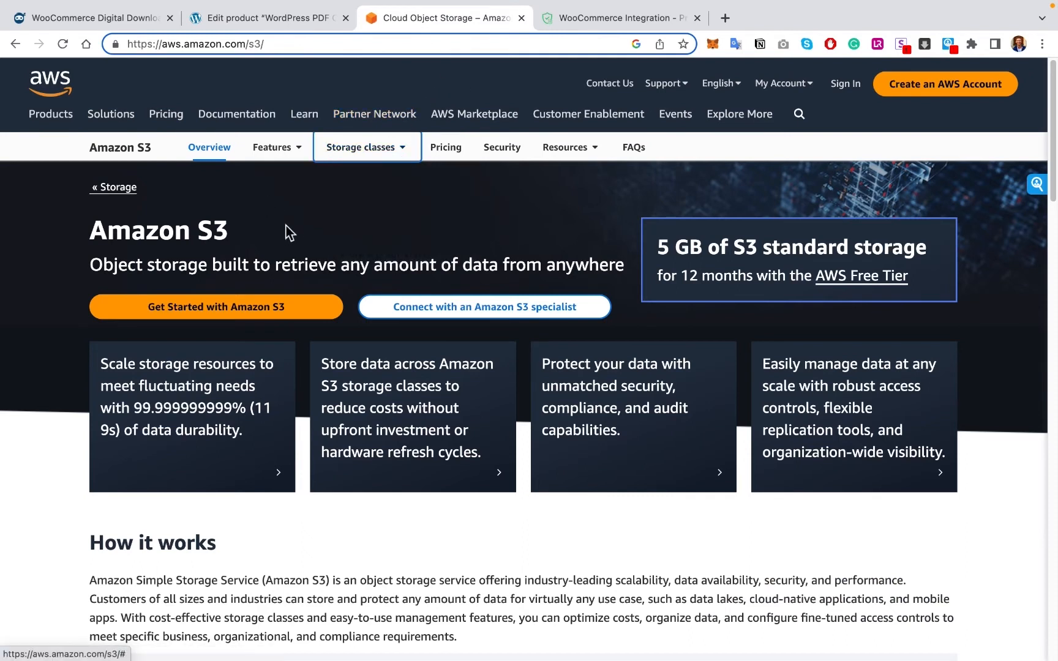
mouse_move(304, 222)
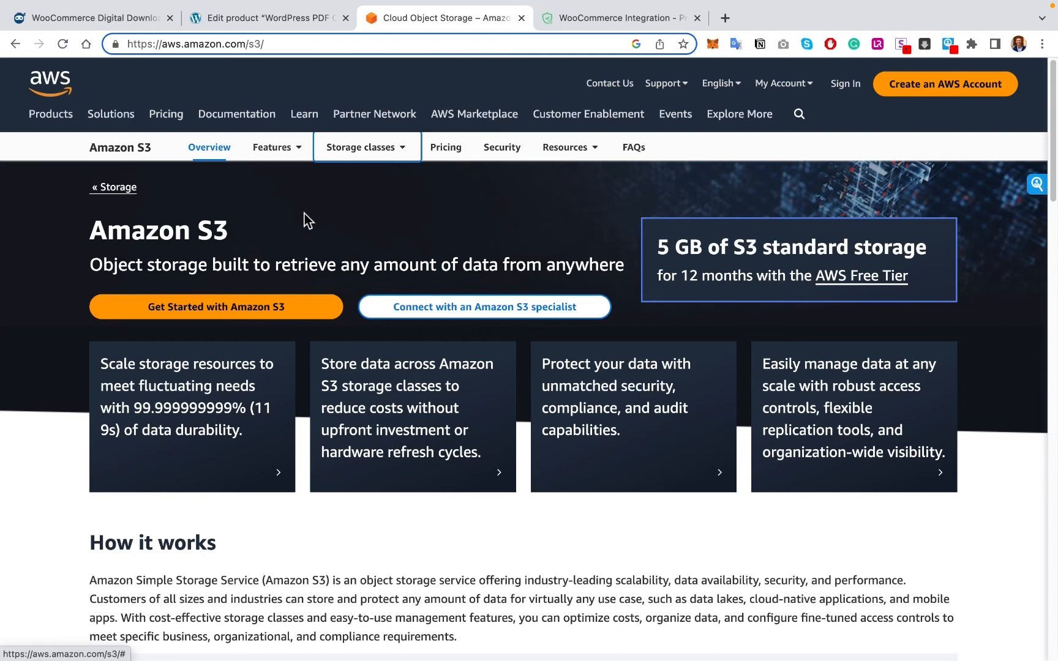
mouse_move(651, 233)
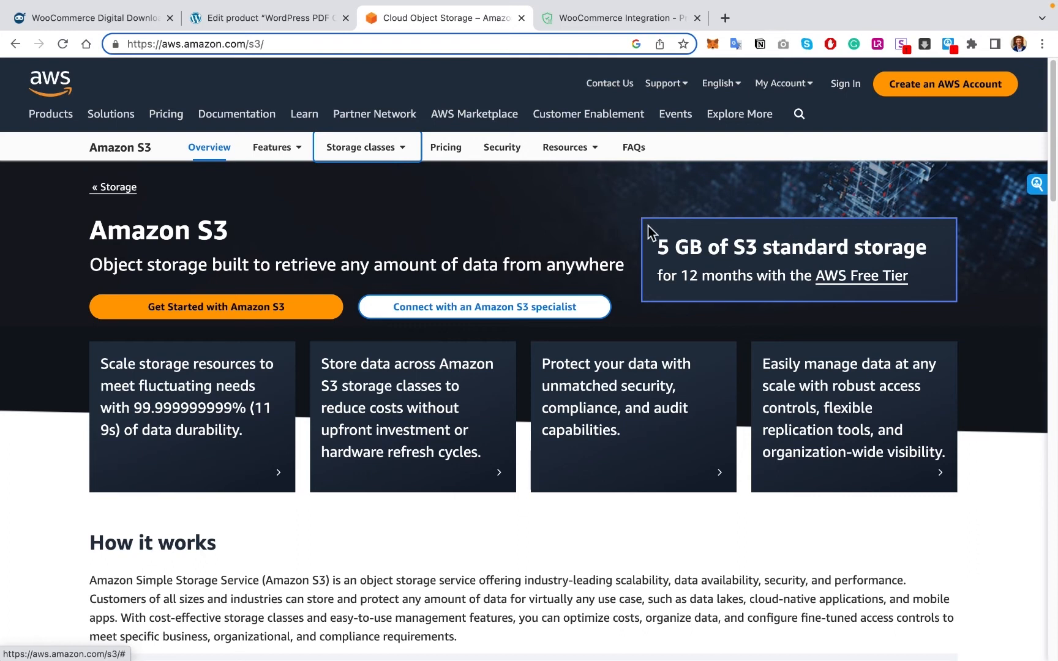
mouse_move(760, 255)
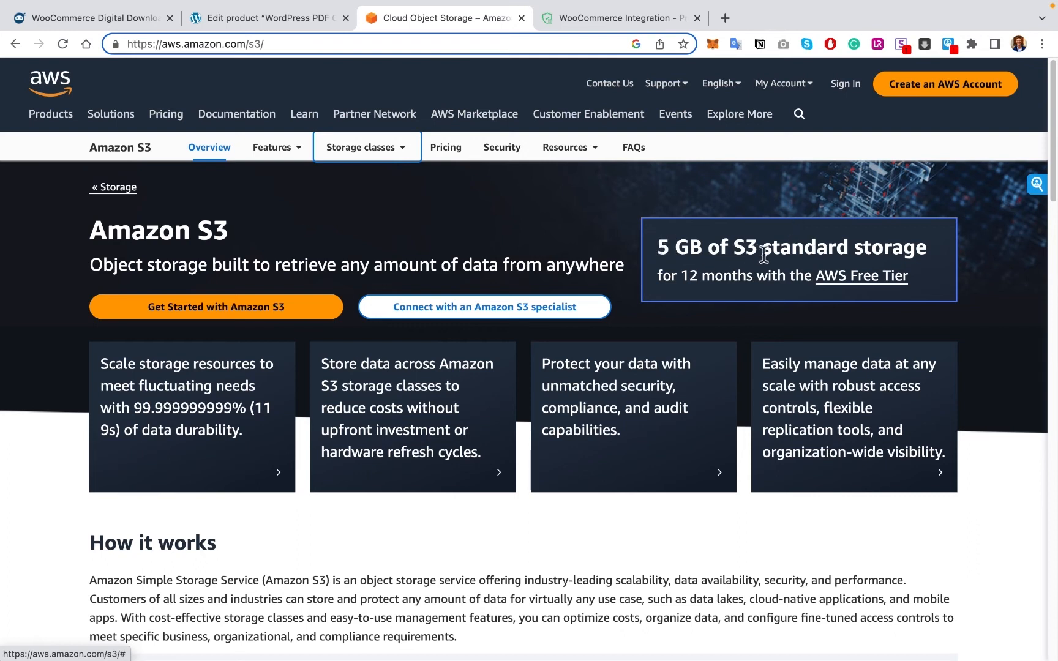
mouse_move(846, 278)
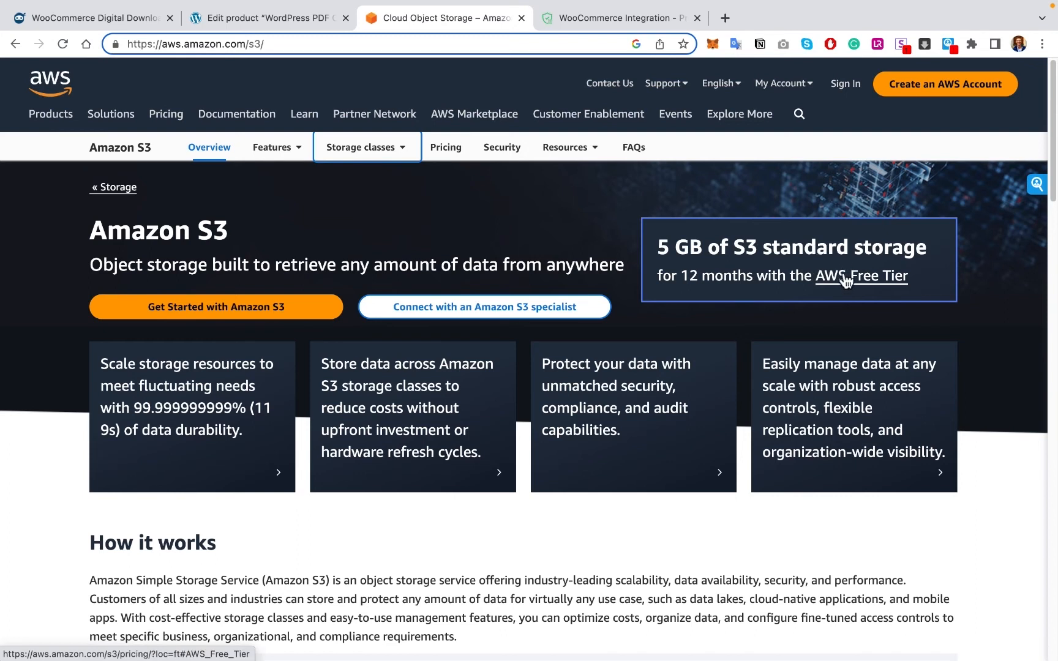
mouse_move(656, 313)
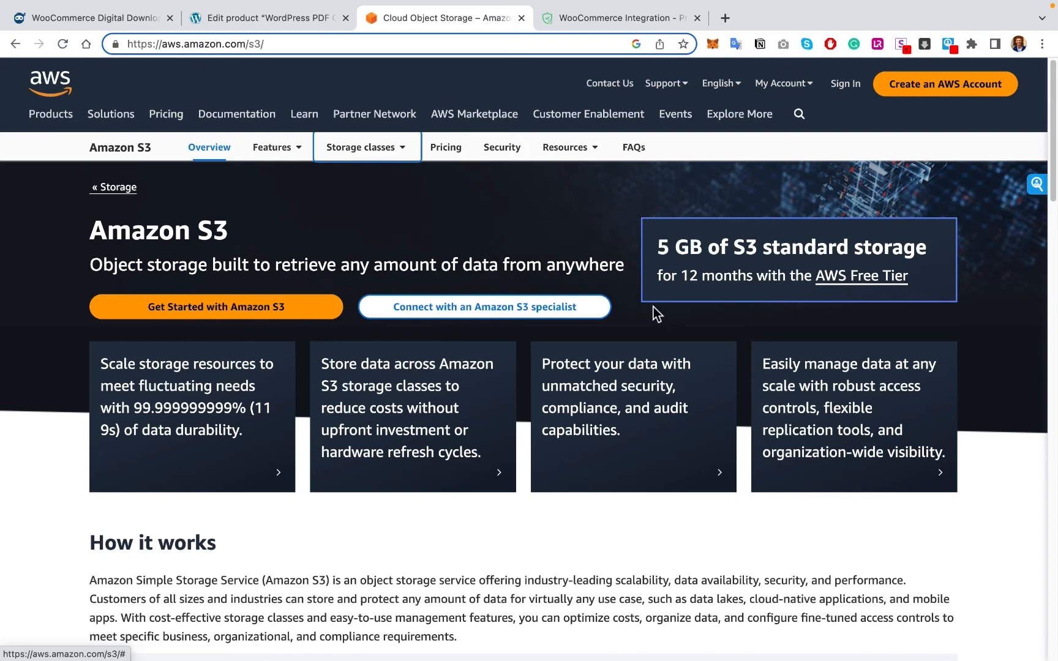
- Open the S3 pricing page and scroll to the S3 Standard storage rates
left_click(444, 147)
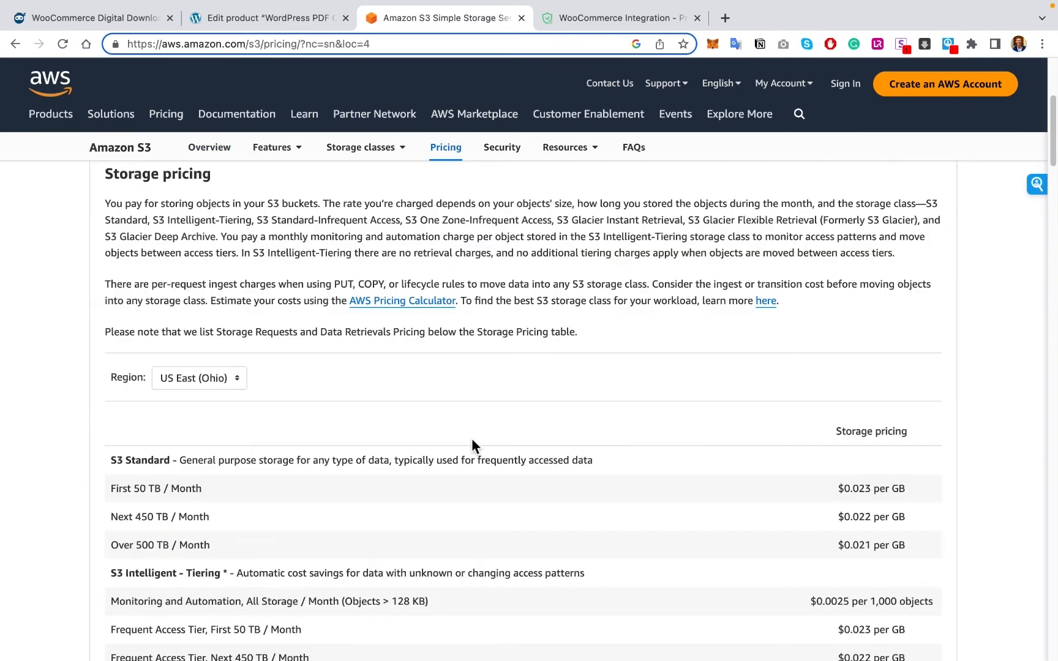
mouse_move(412, 456)
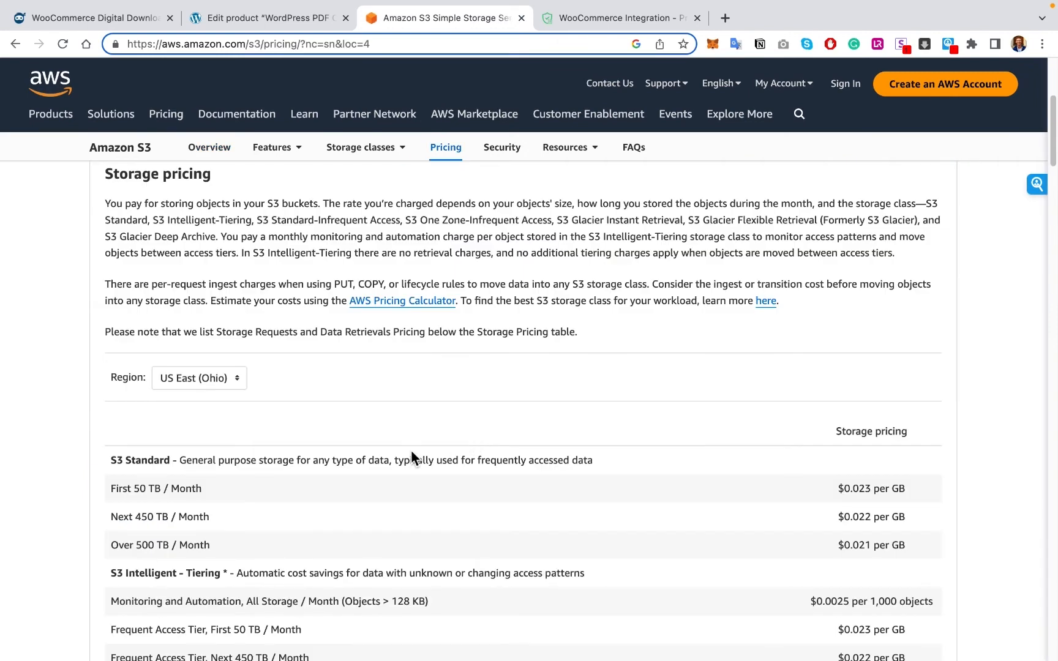
mouse_move(601, 469)
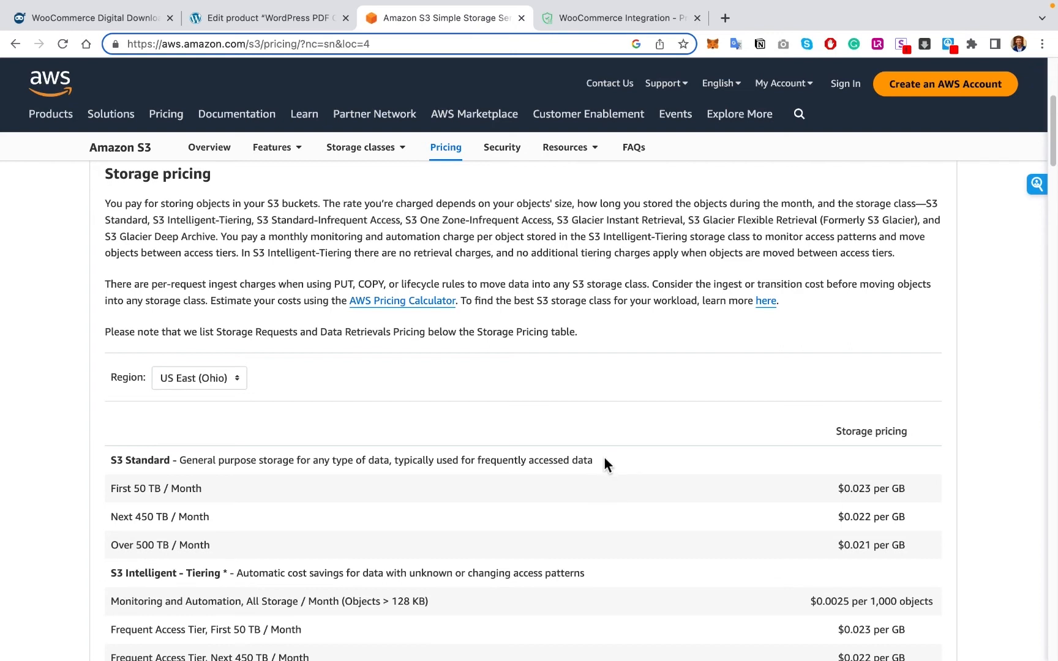
mouse_move(707, 496)
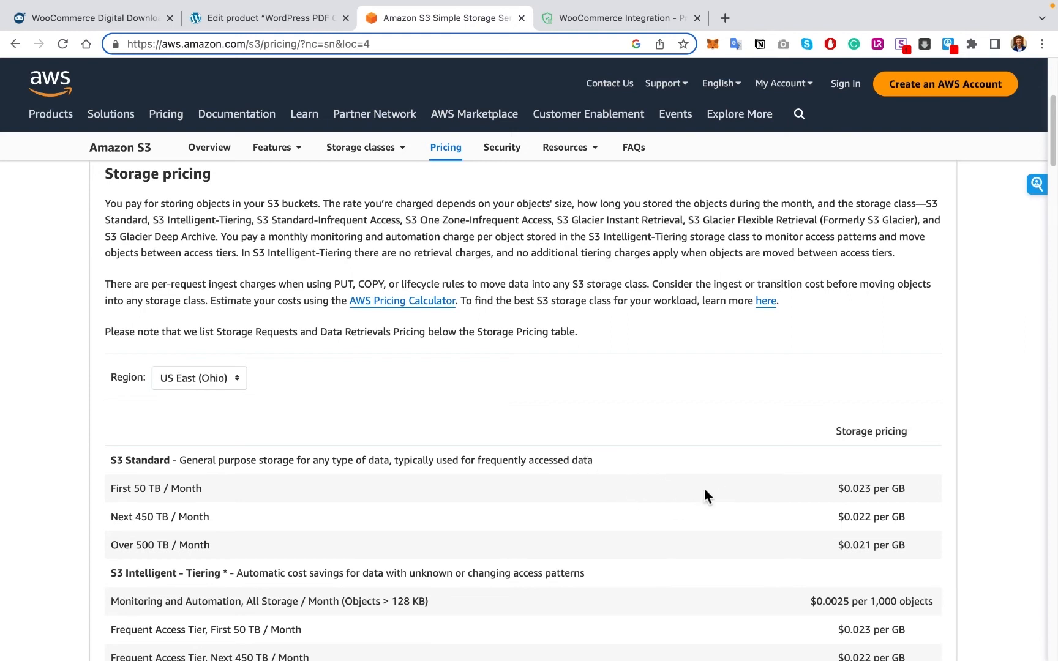
mouse_move(873, 504)
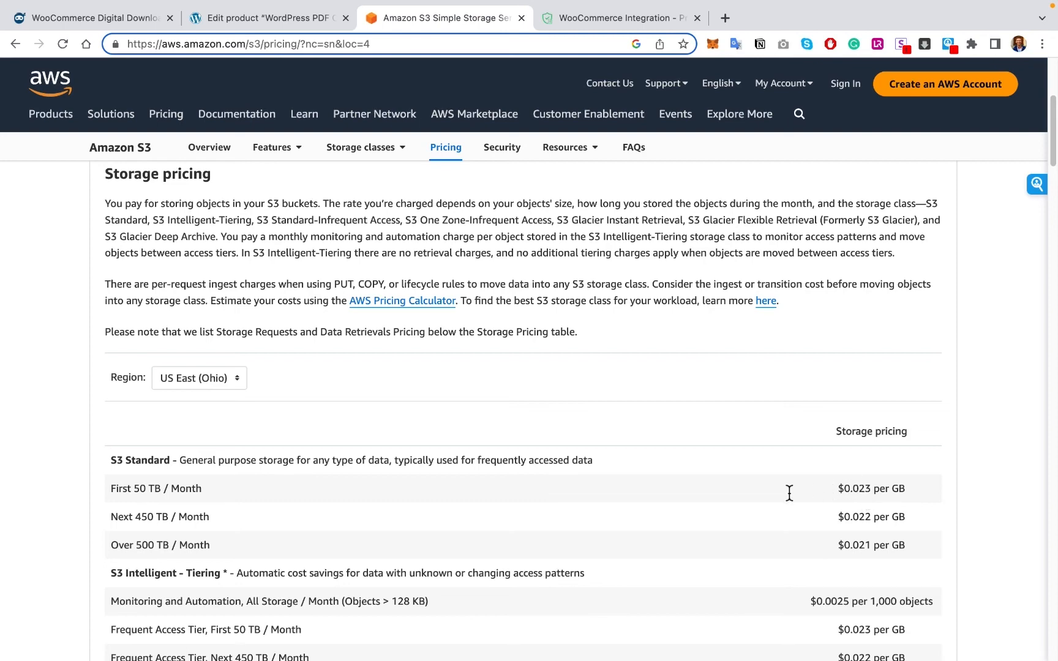
scroll("down", 3)
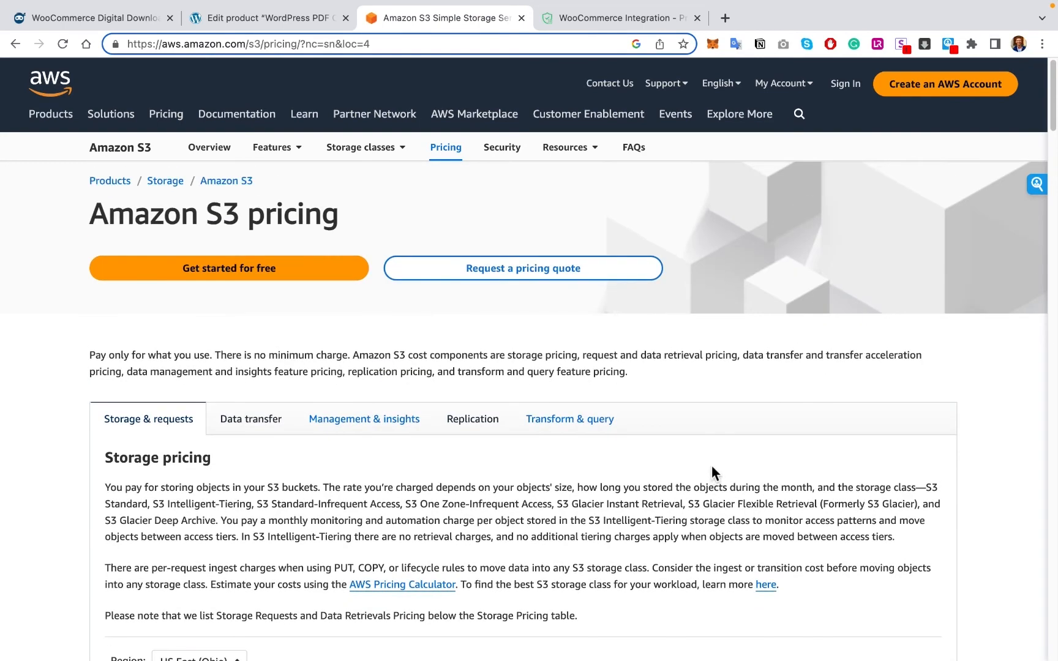
mouse_move(686, 382)
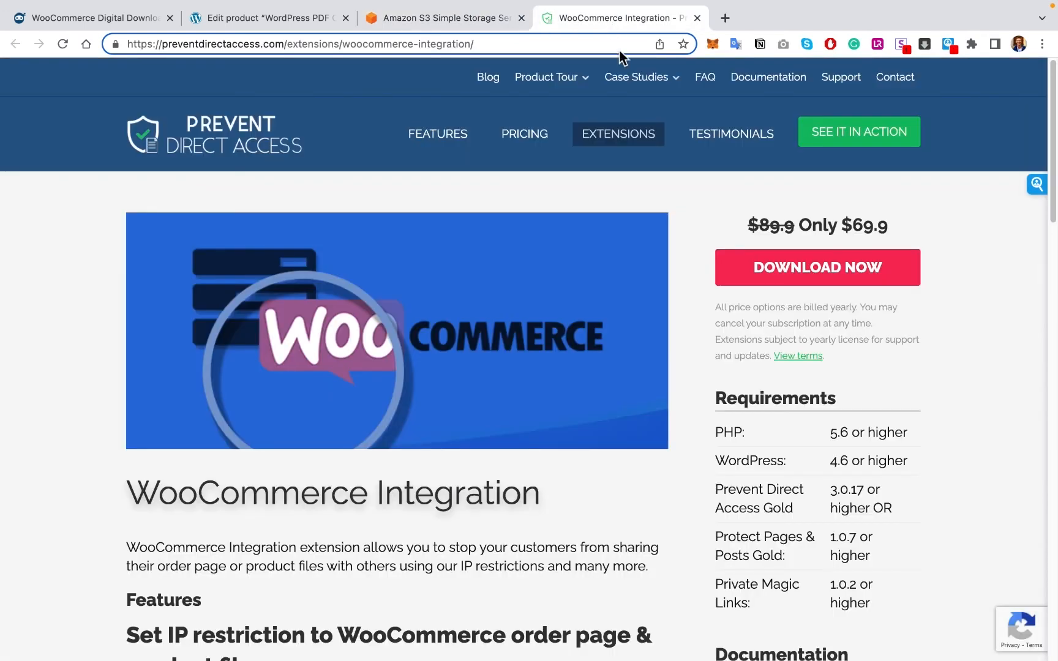
mouse_move(414, 265)
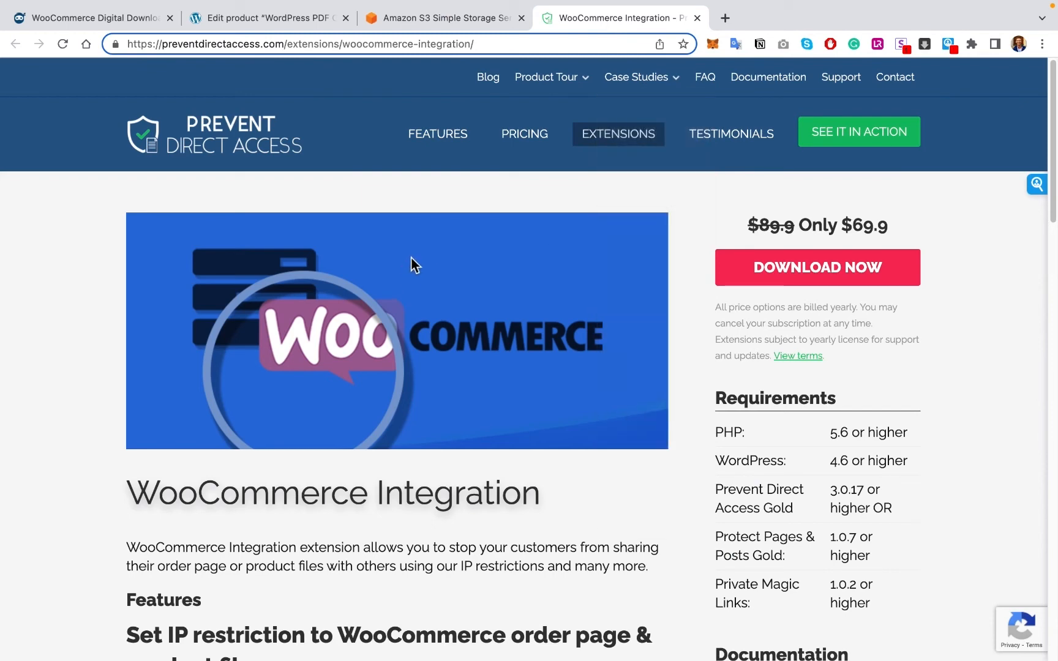
mouse_move(411, 262)
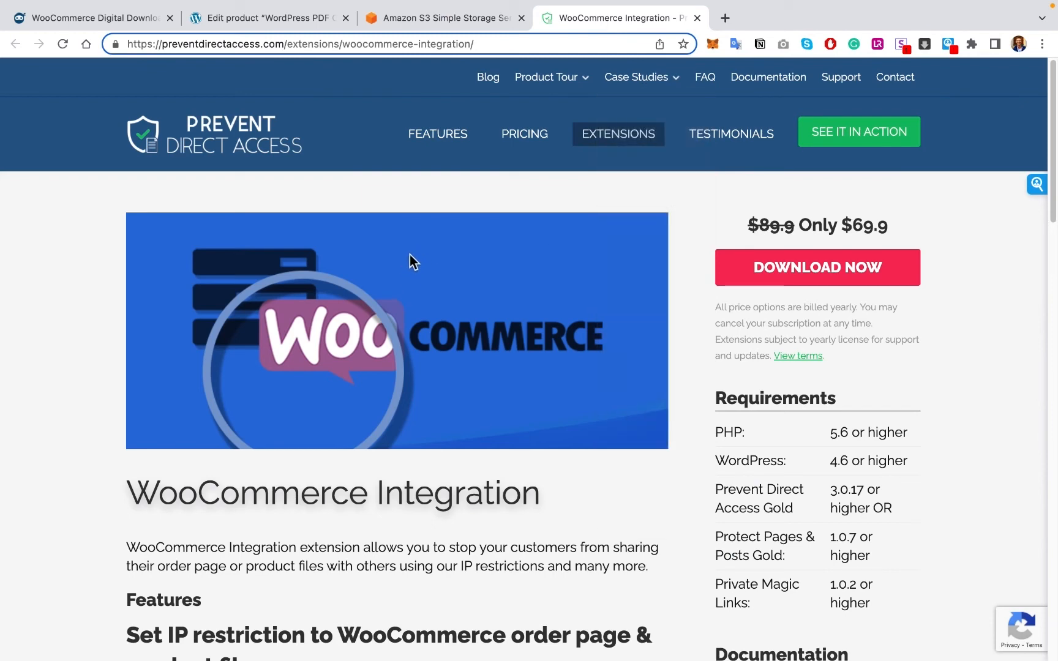
scroll("down", 3)
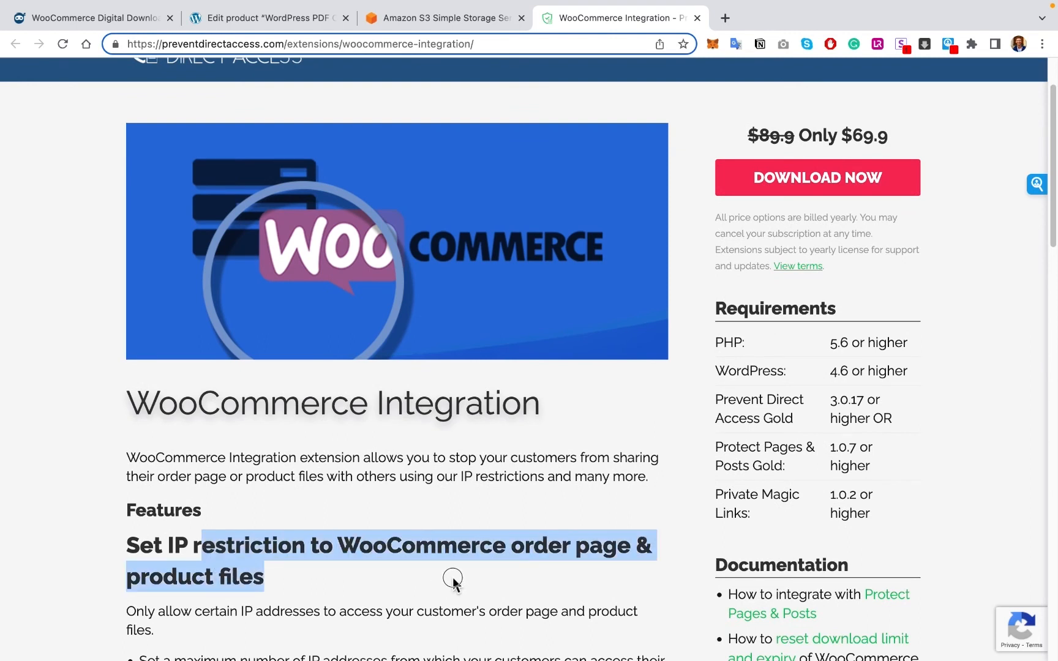
mouse_move(450, 575)
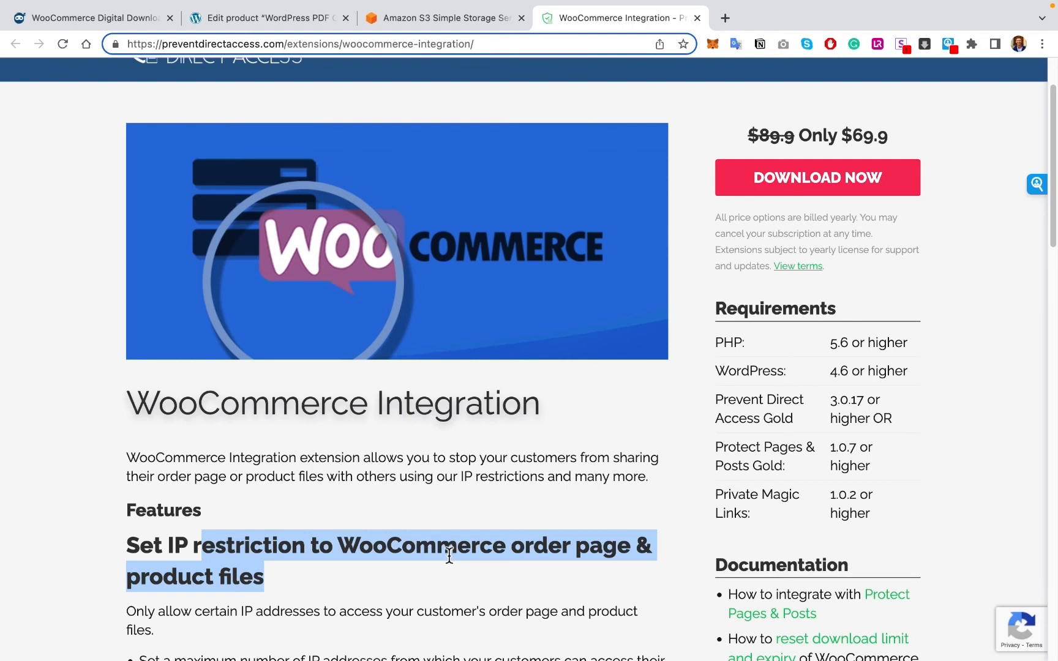
scroll("down", 3)
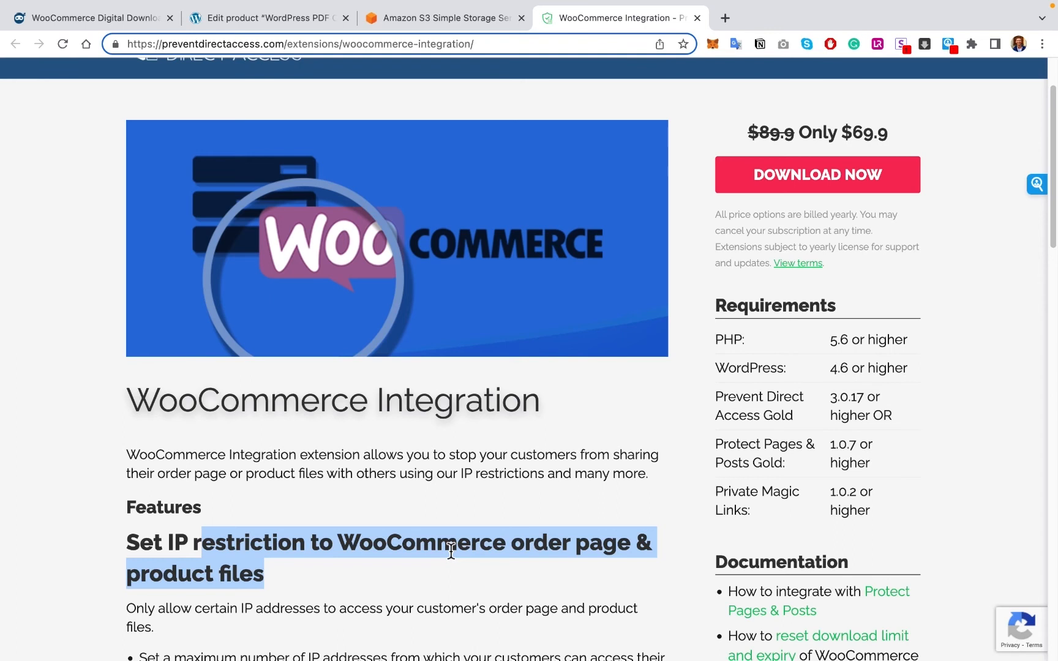
mouse_move(449, 549)
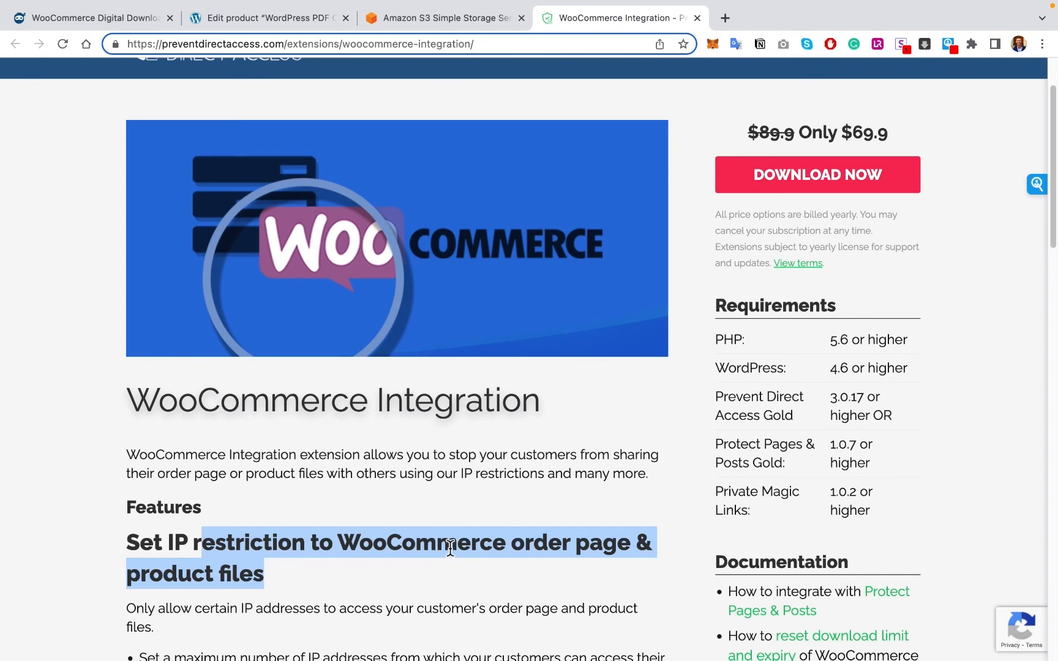
mouse_move(484, 520)
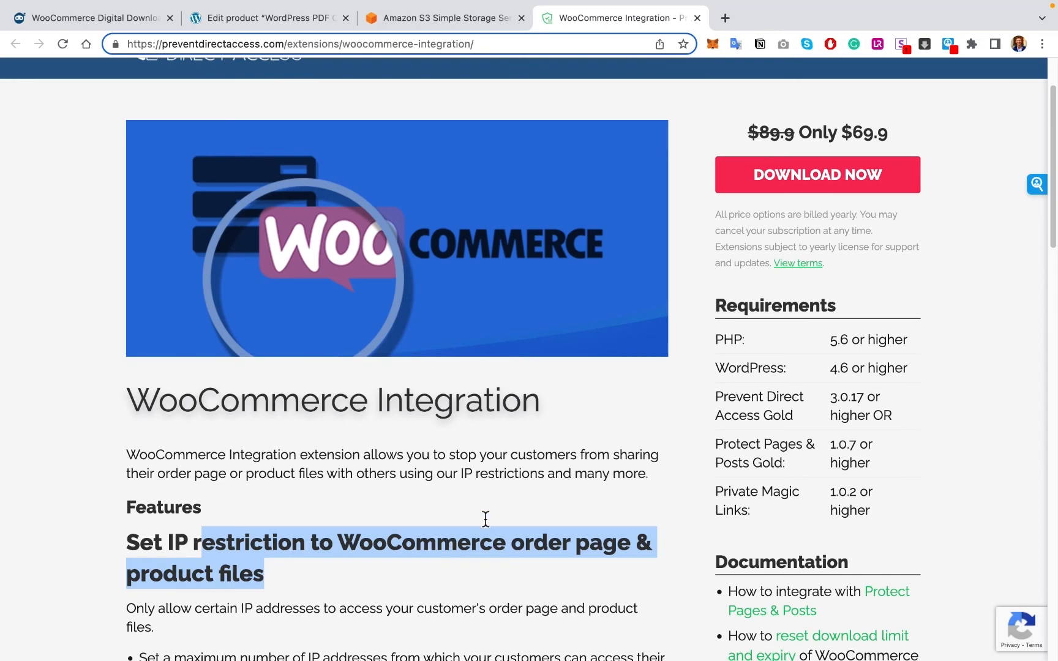
scroll("down", 3)
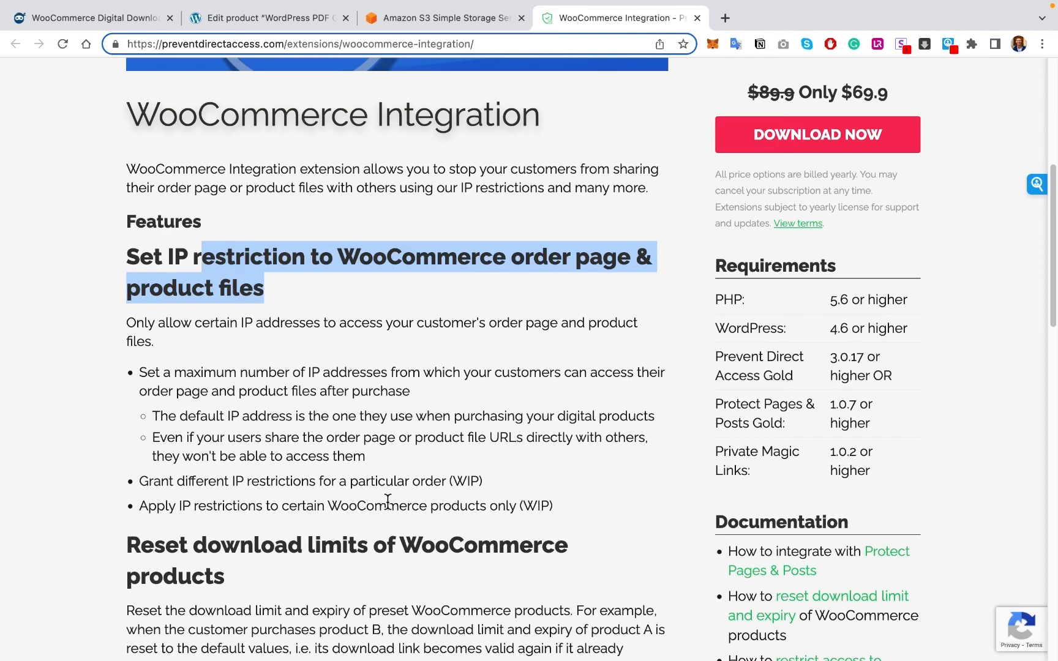
scroll("down", 3)
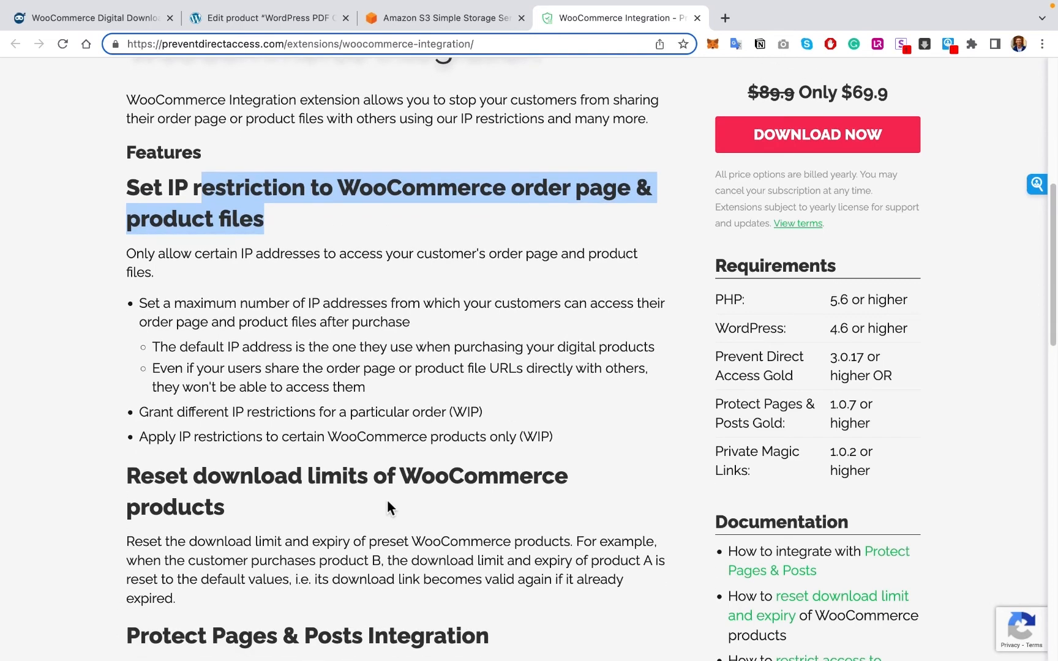
scroll("down", 3)
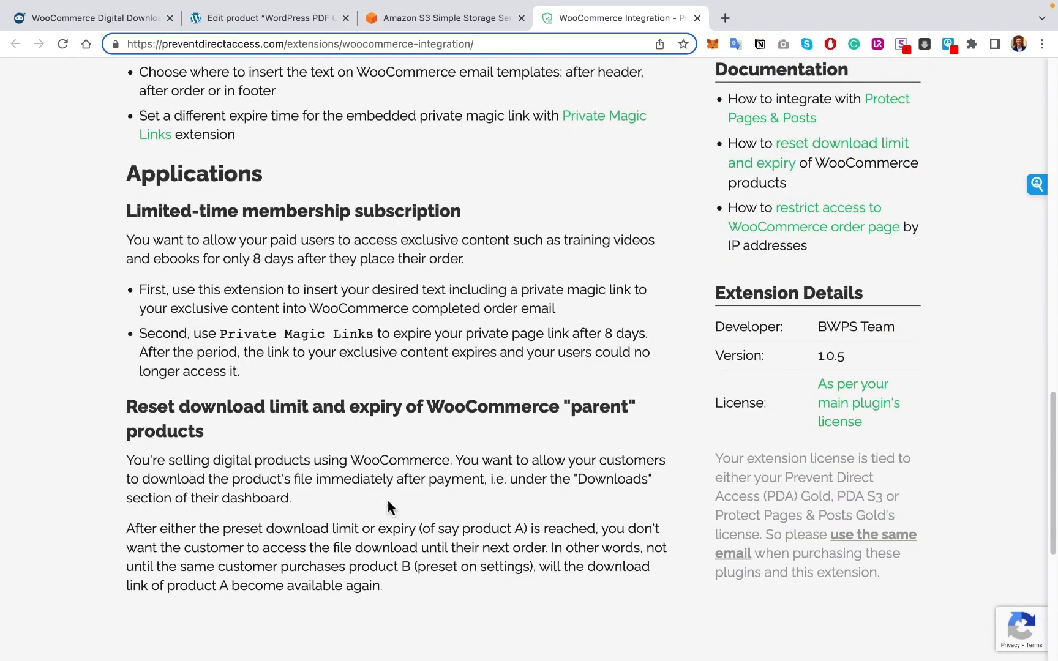
scroll("up", 3)
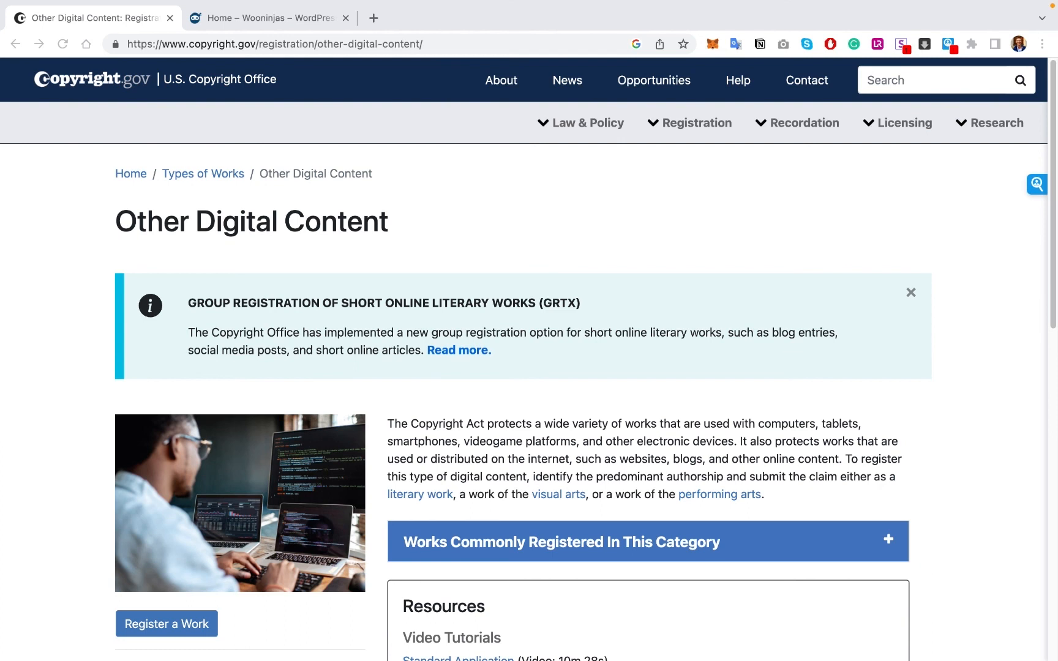
mouse_move(322, 229)
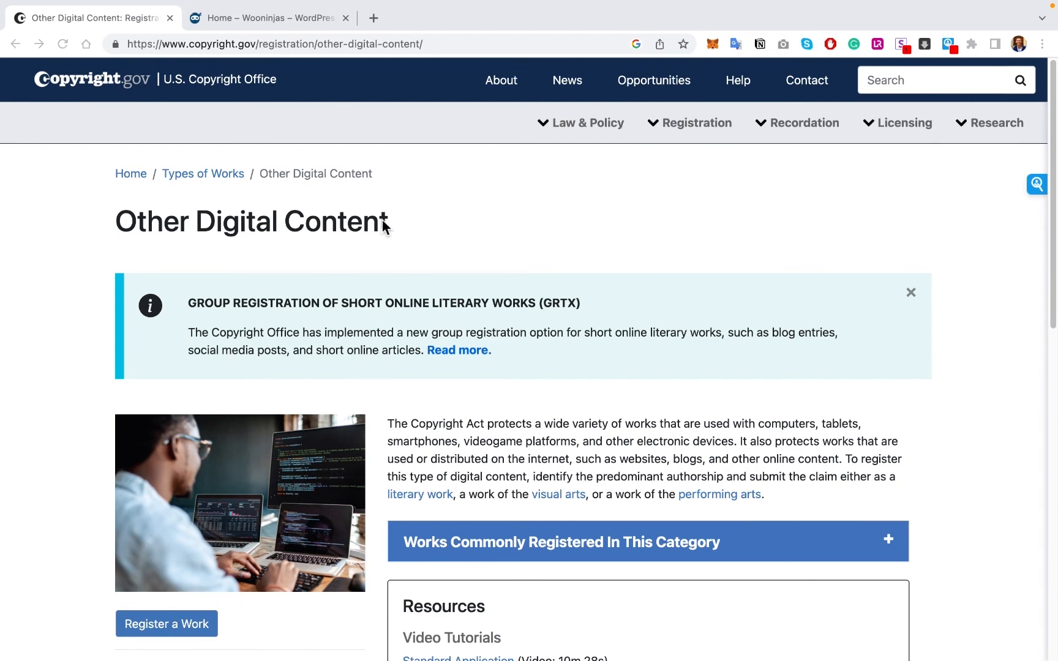
- Switch Chrome tabs to the copyright.gov Other Digital Content registration page
left_click(269, 18)
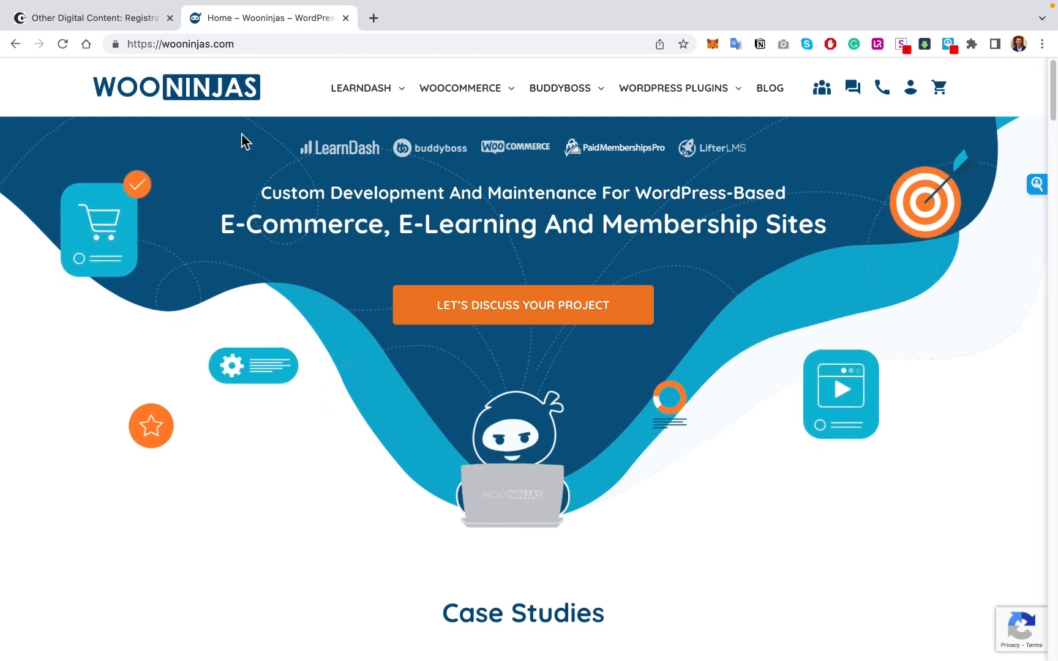
- Scroll the Wooninjas homepage down to the Case Studies section showing the Onomy project
scroll("down", 3)
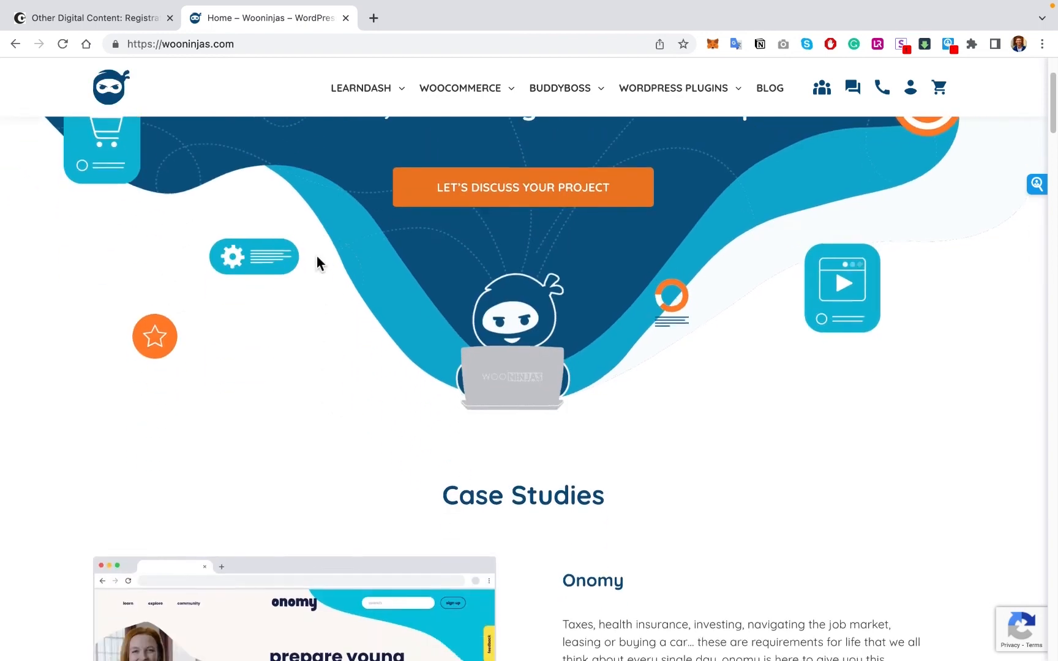
scroll("down", 3)
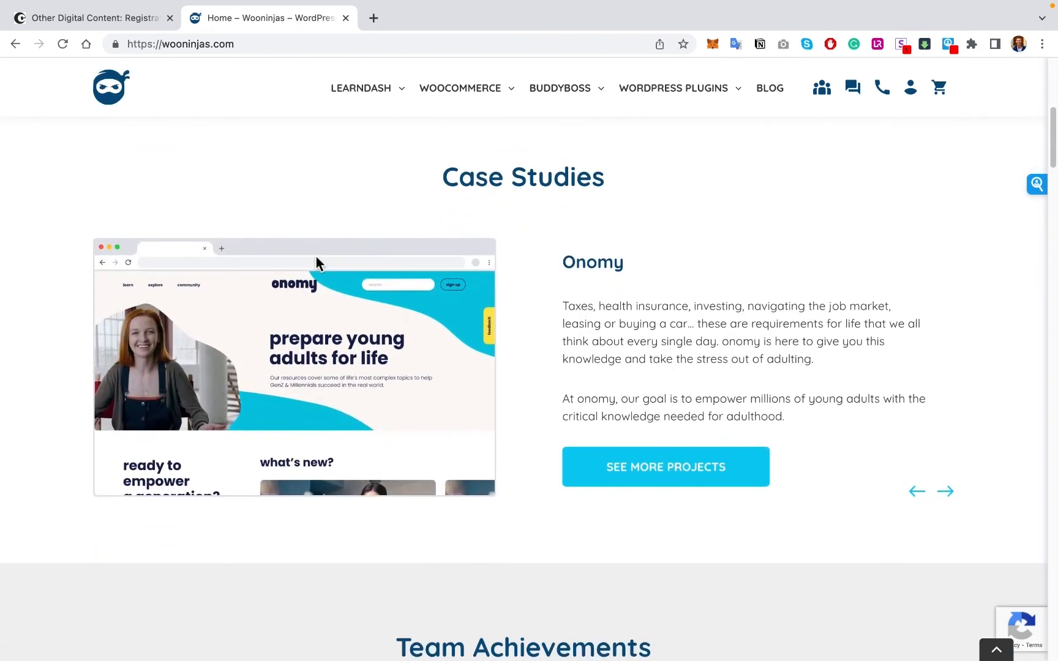